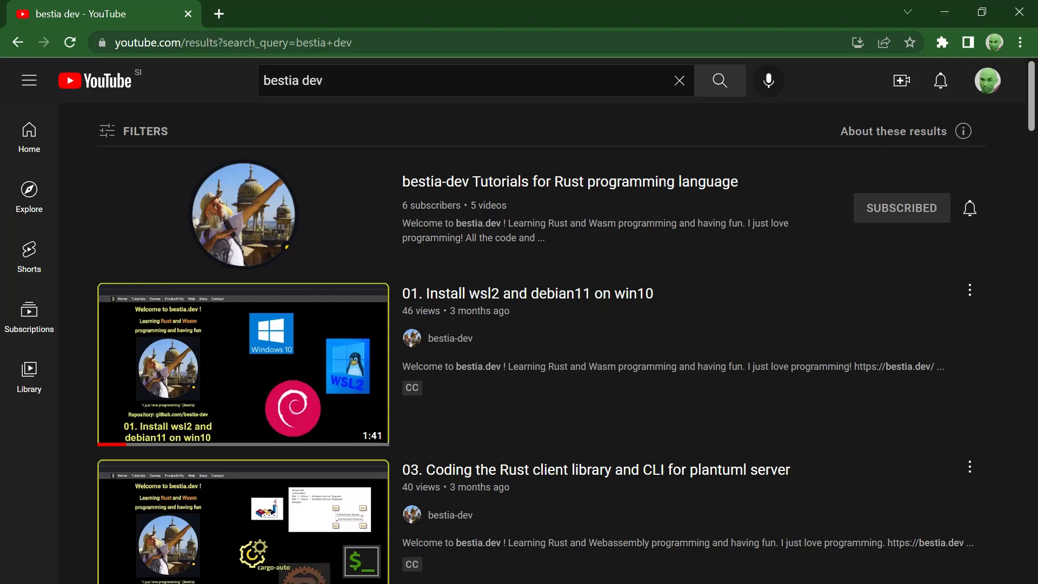
# Open the bestia-dev channel and start its '01. Tutorial to install Linux on Windows' video
pyautogui.click(570, 182)
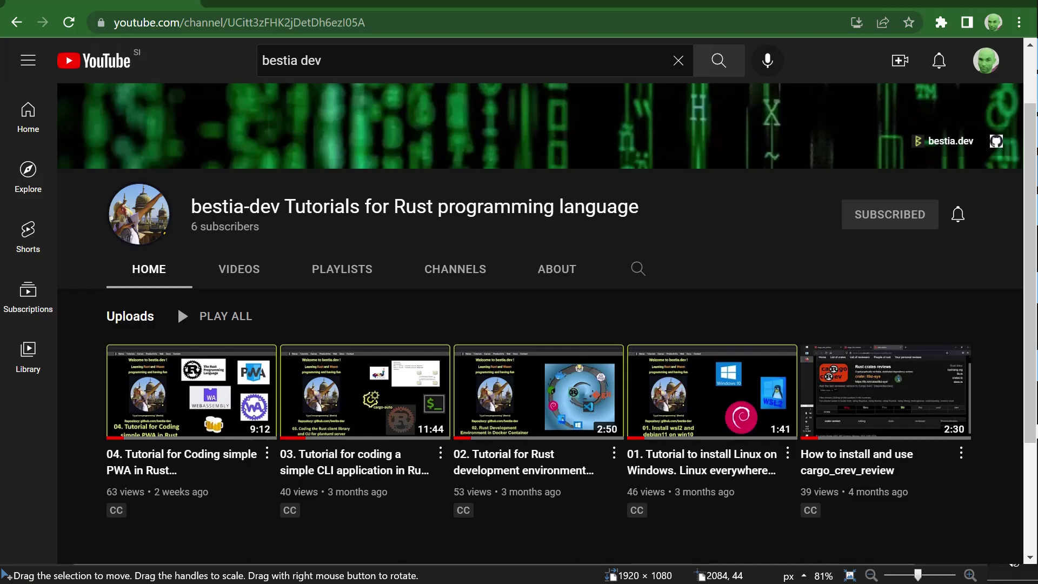
pyautogui.click(714, 390)
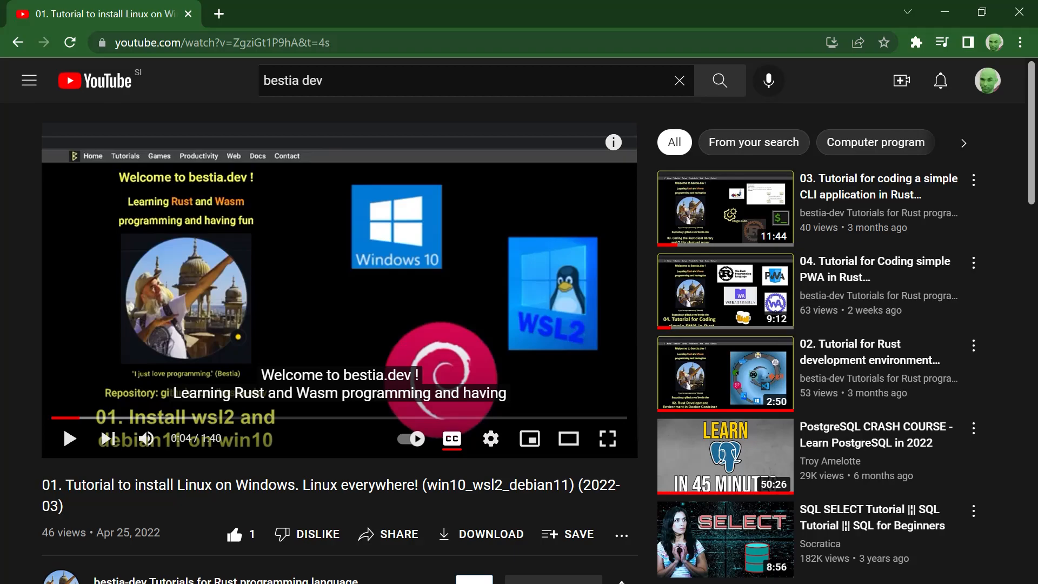
# Leave the YouTube video and search Lib.rs for 'web server' crates
pyautogui.click(724, 372)
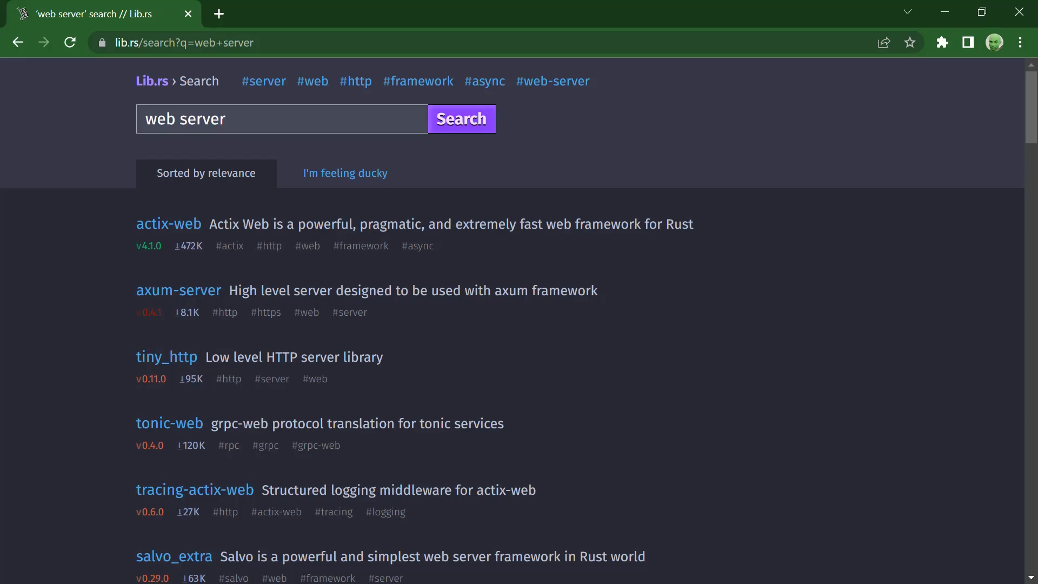
# Open the actix.rs website from the actix-web result in Lib.rs
pyautogui.click(168, 223)
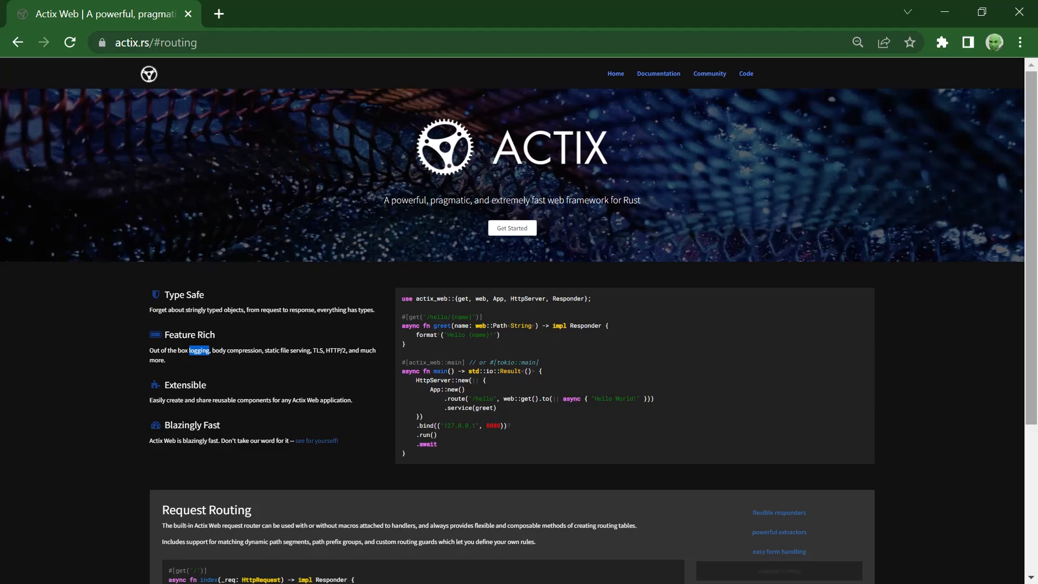
pyautogui.write('postgresql.org')
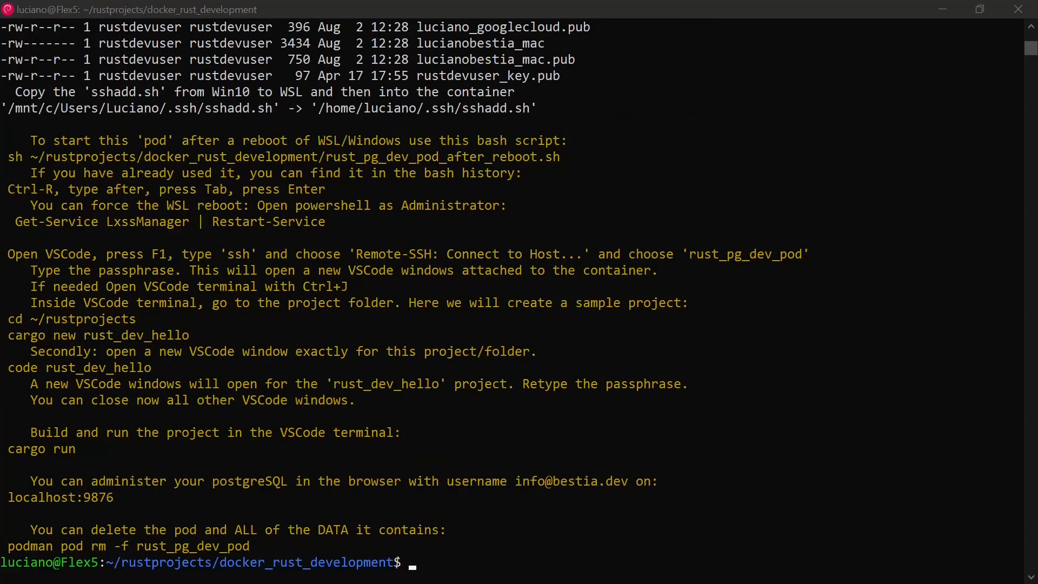
# List podman pods, cd into docker_rust_development and run the rust_pg_dev_pod startup script
pyautogui.write('podman pod ls')
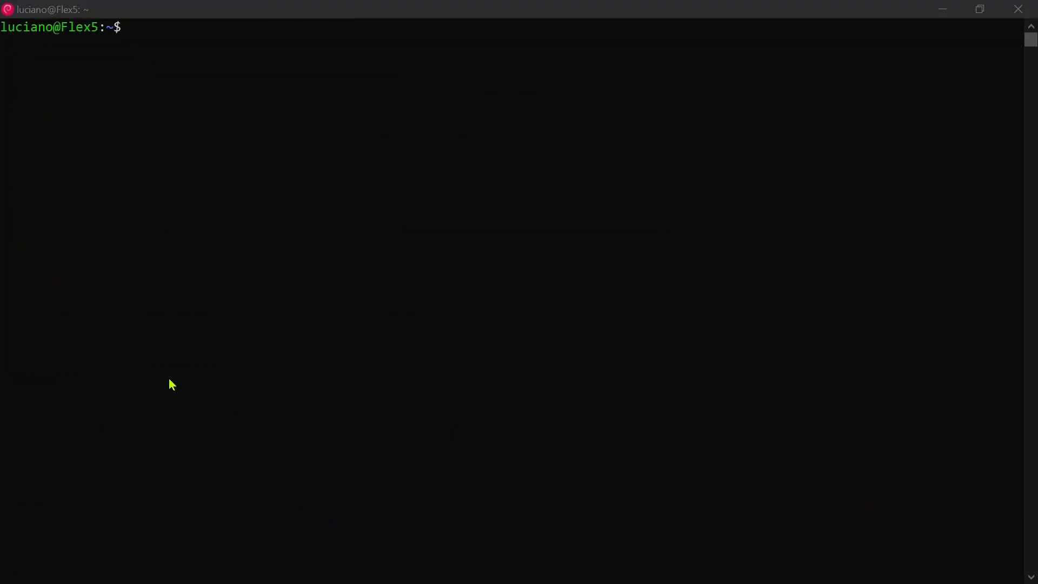
pyautogui.write('cd rustprojects/docker_rust_development/')
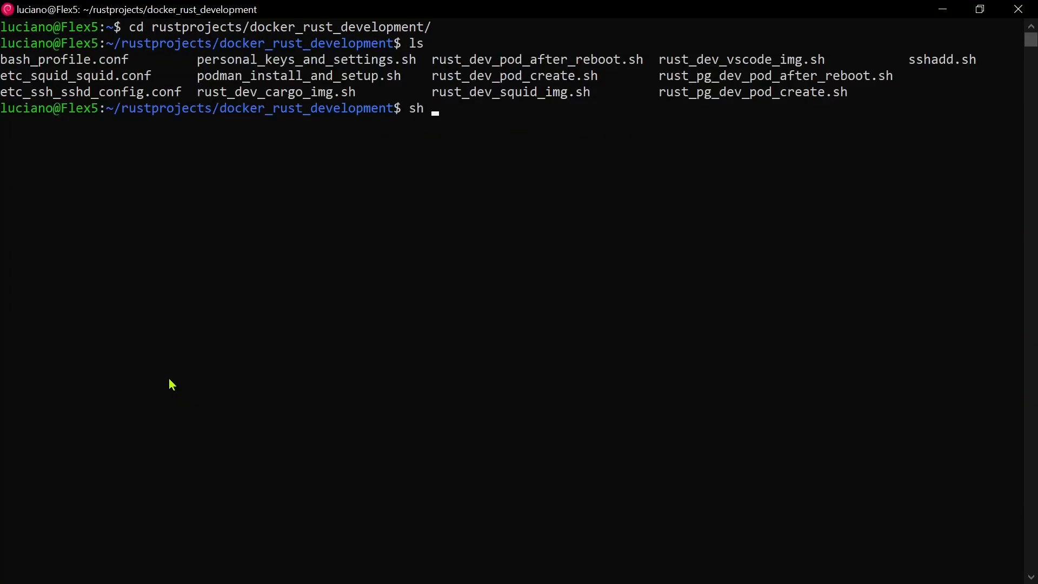
pyautogui.write('rust_pg_dev_pod_')
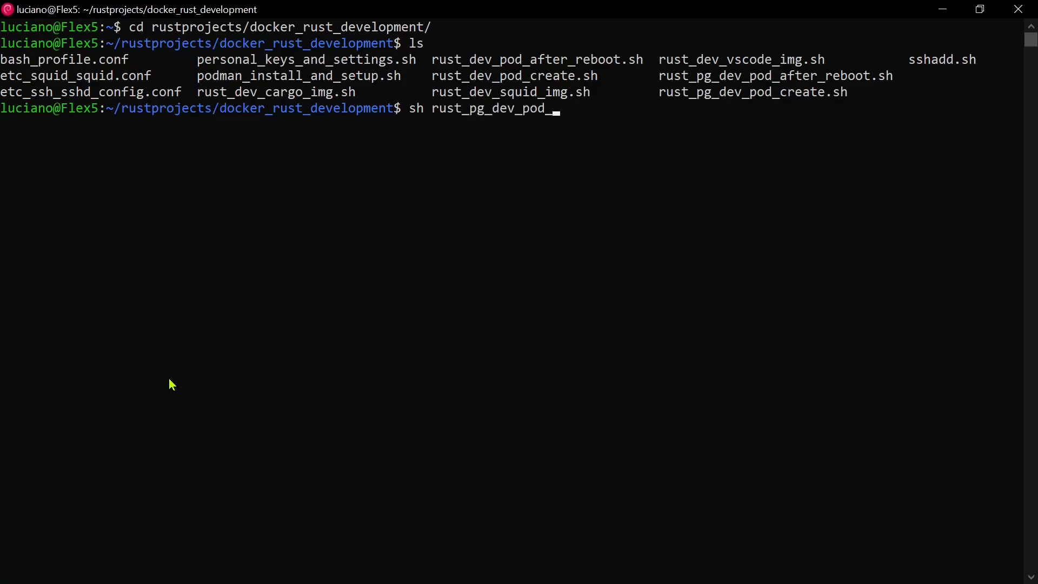
pyautogui.press('Enter')
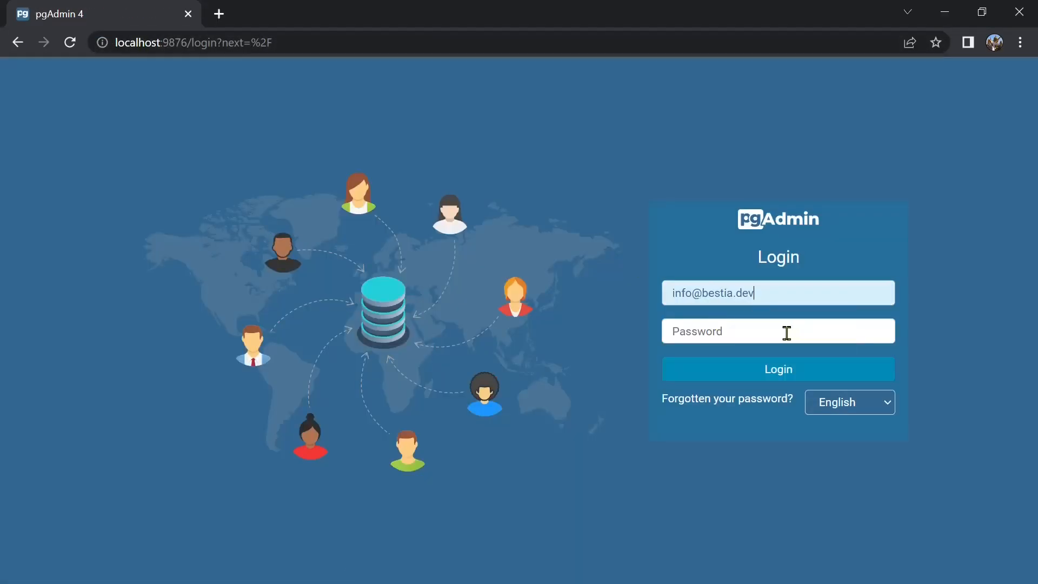
# Log in to pgAdmin, connect to the postgres server and create the webpage_hit_counter database
pyautogui.write('password')
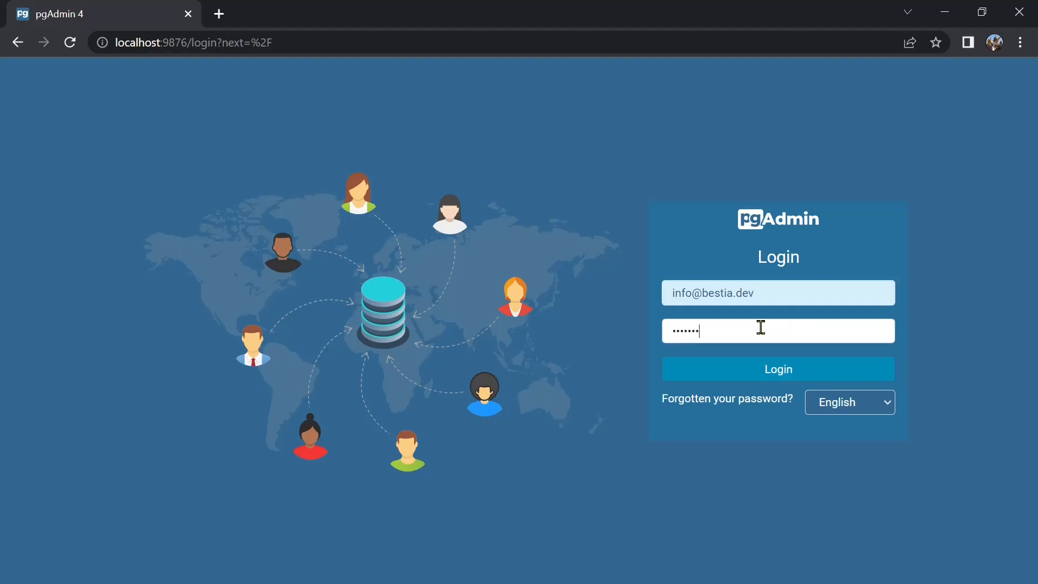
pyautogui.click(778, 368)
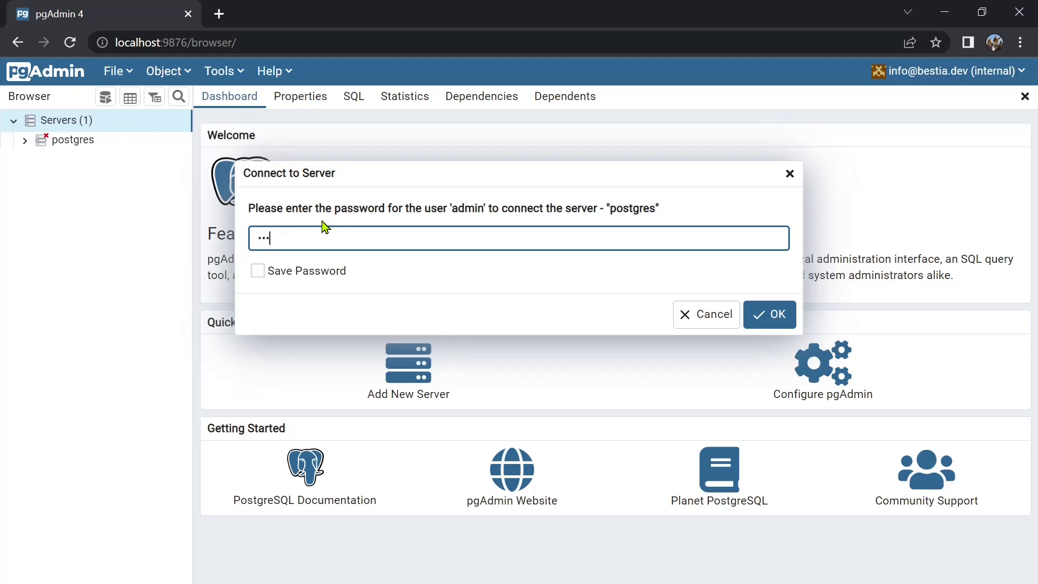
pyautogui.click(770, 313)
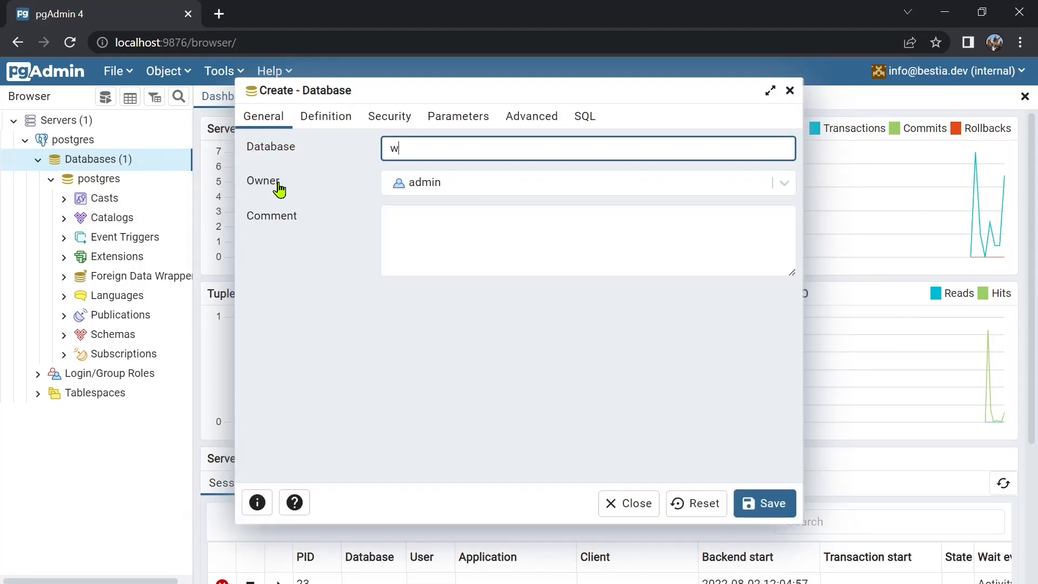
pyautogui.write('ebpage_hit_counter')
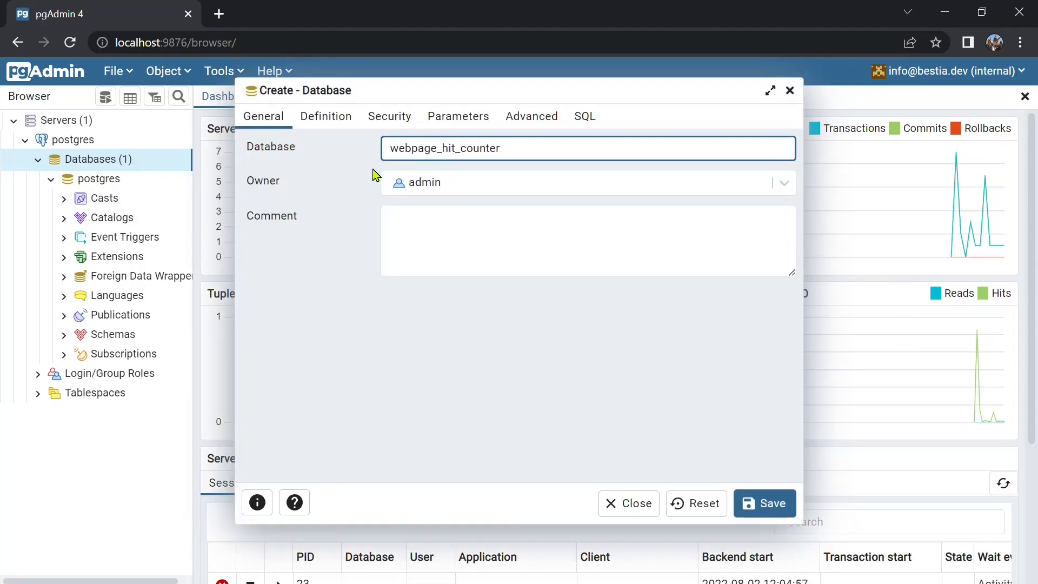
pyautogui.click(766, 503)
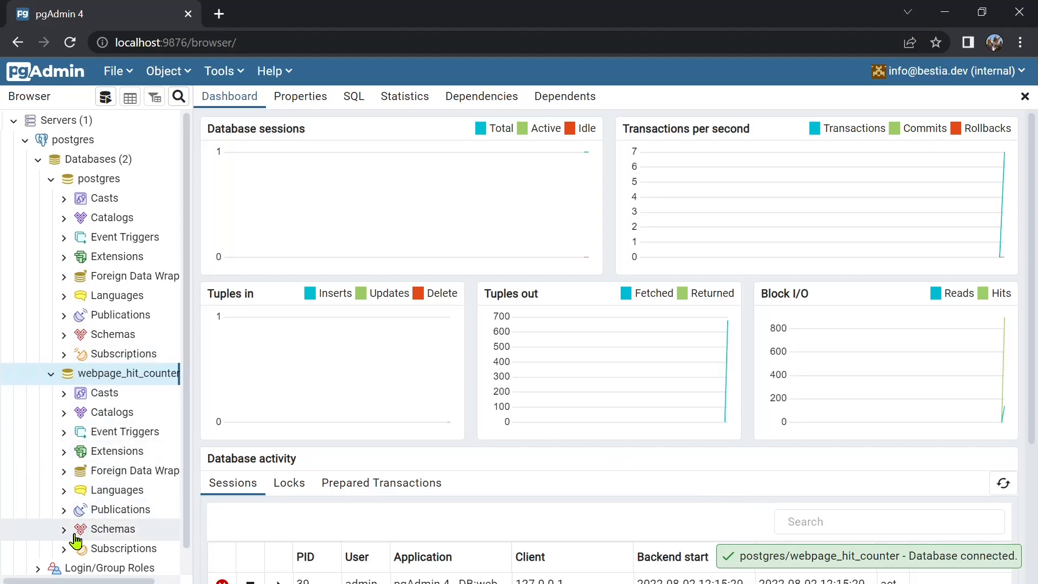
# Create the webpage and hit_counter tables with integer id columns in the public schema
pyautogui.rightClick(117, 496)
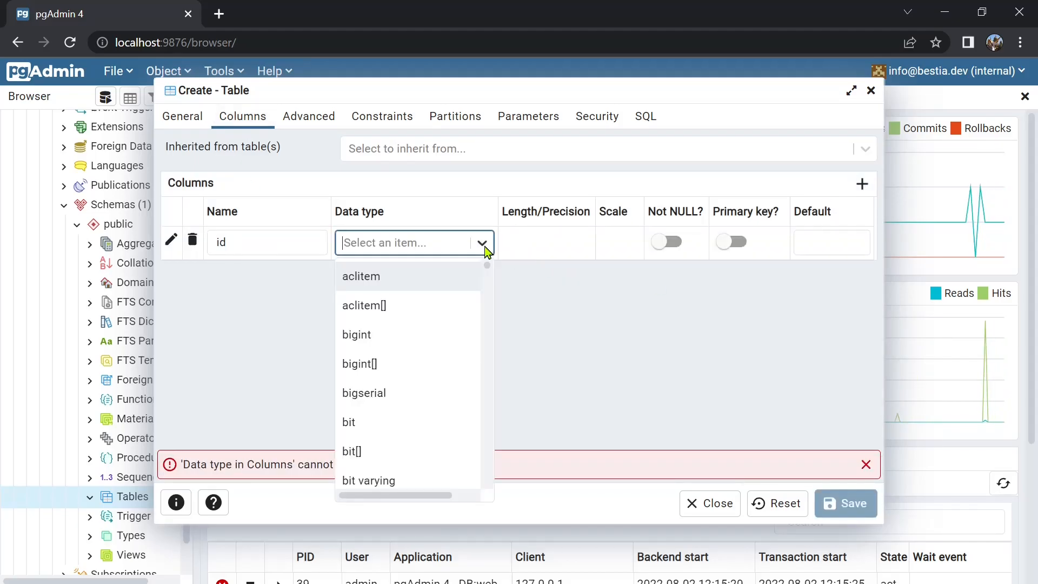
pyautogui.scroll(-3)
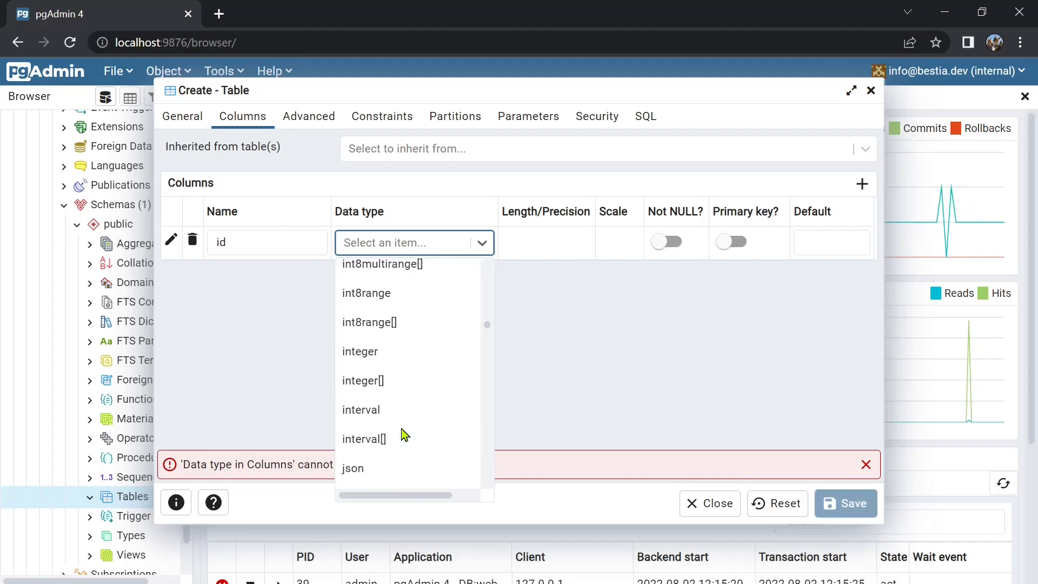
pyautogui.click(359, 351)
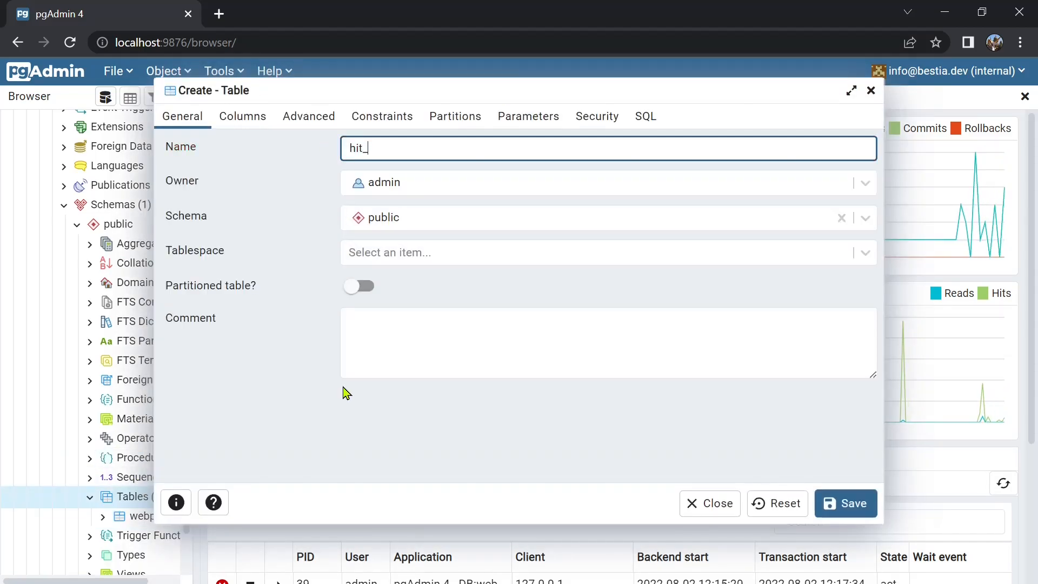
pyautogui.click(242, 115)
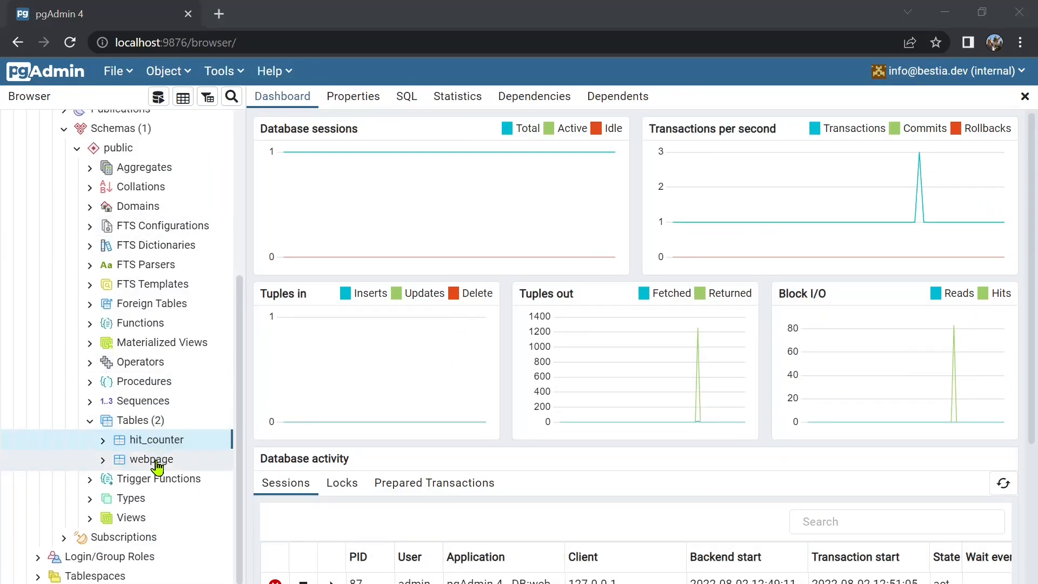
# In hit_counter's constraints, add a foreign key from webpage_id to public.webpage id
pyautogui.doubleClick(152, 459)
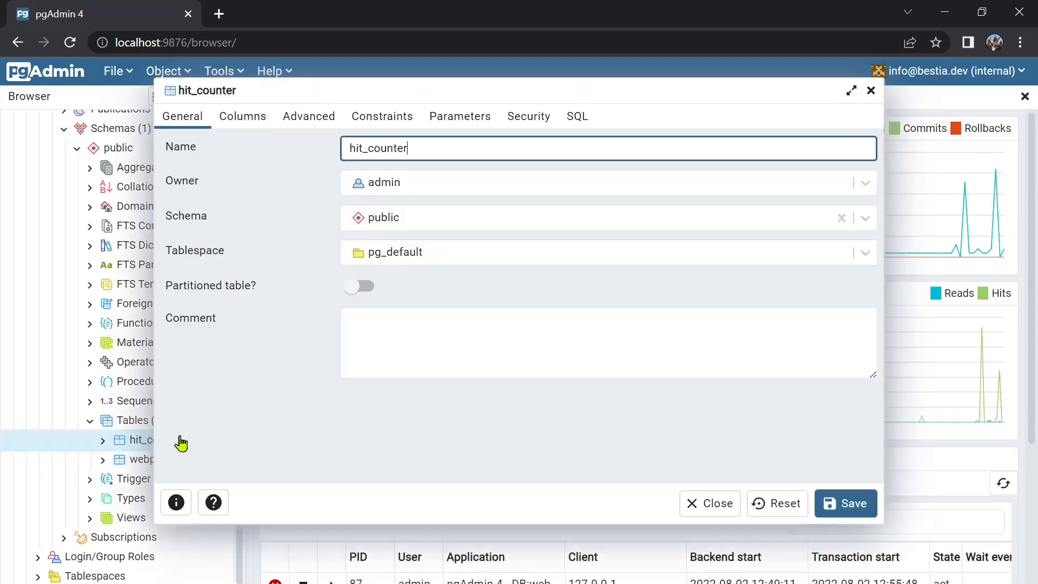
pyautogui.click(242, 116)
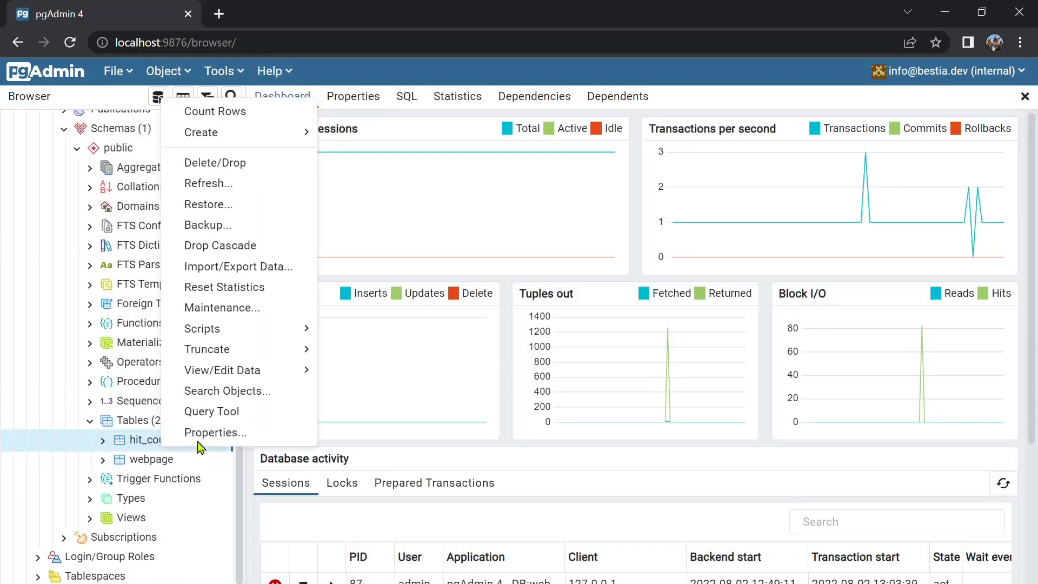
pyautogui.click(215, 433)
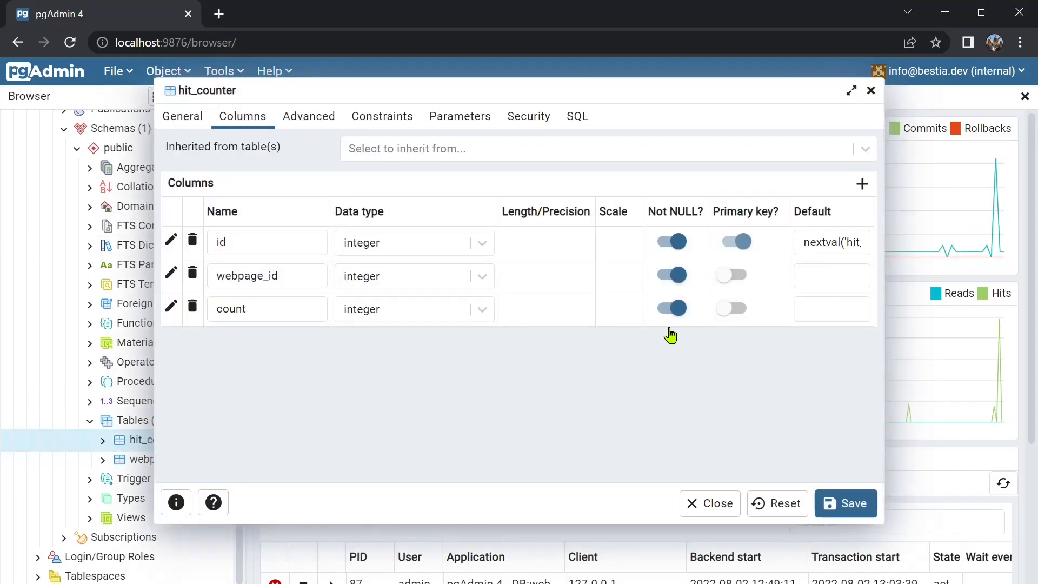
pyautogui.click(382, 117)
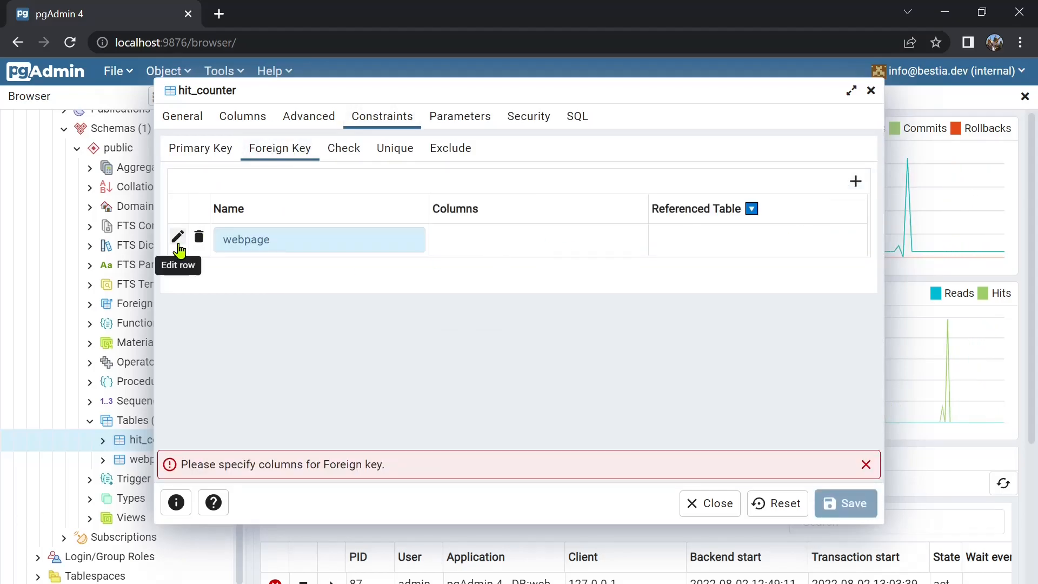
pyautogui.click(177, 237)
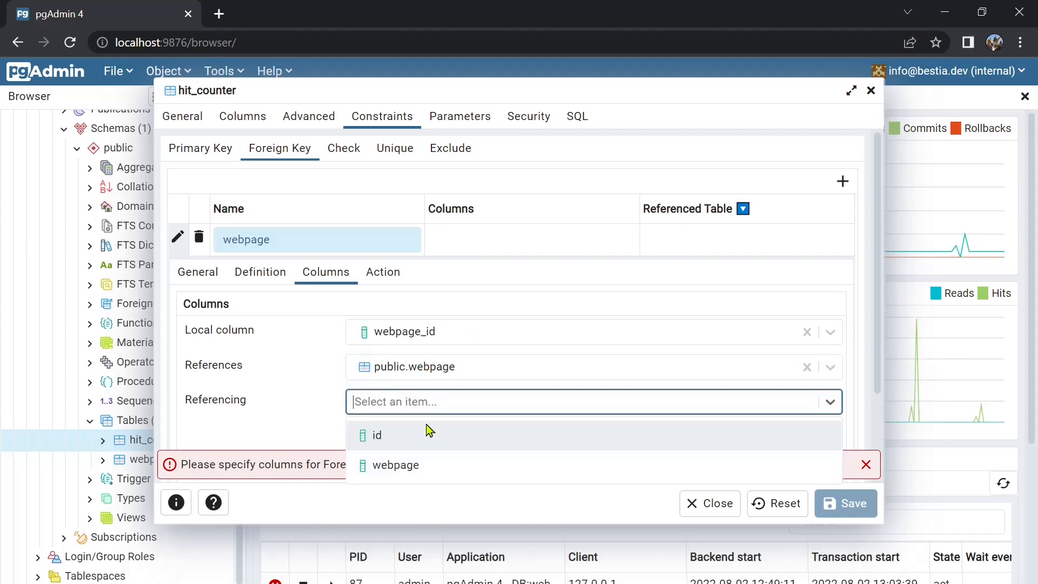
pyautogui.click(376, 435)
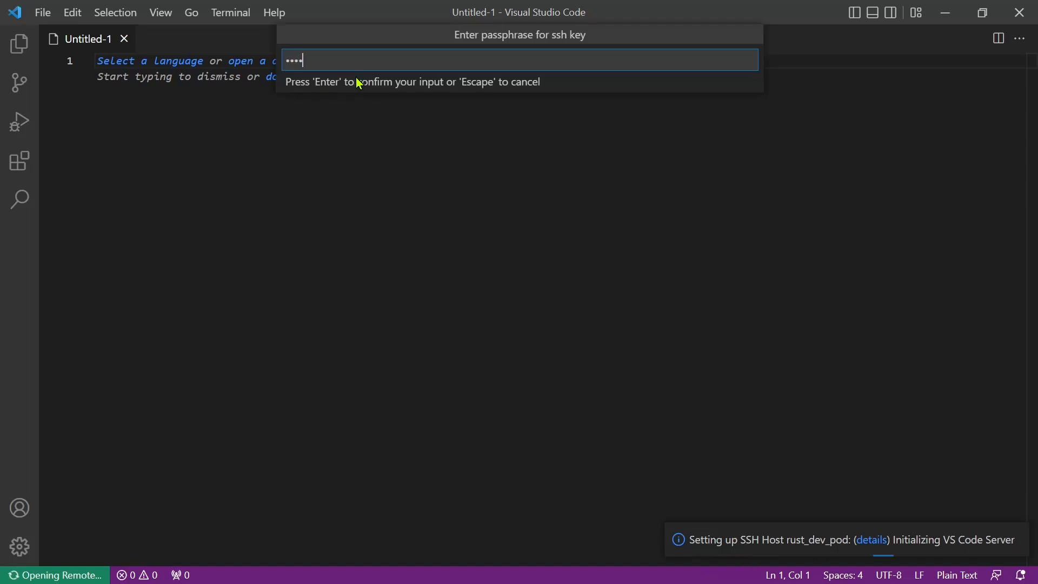
# Confirm the SSH passphrase and run 'cargo auto new_cli webpage_hit_counter' to generate the project
pyautogui.press('Enter')
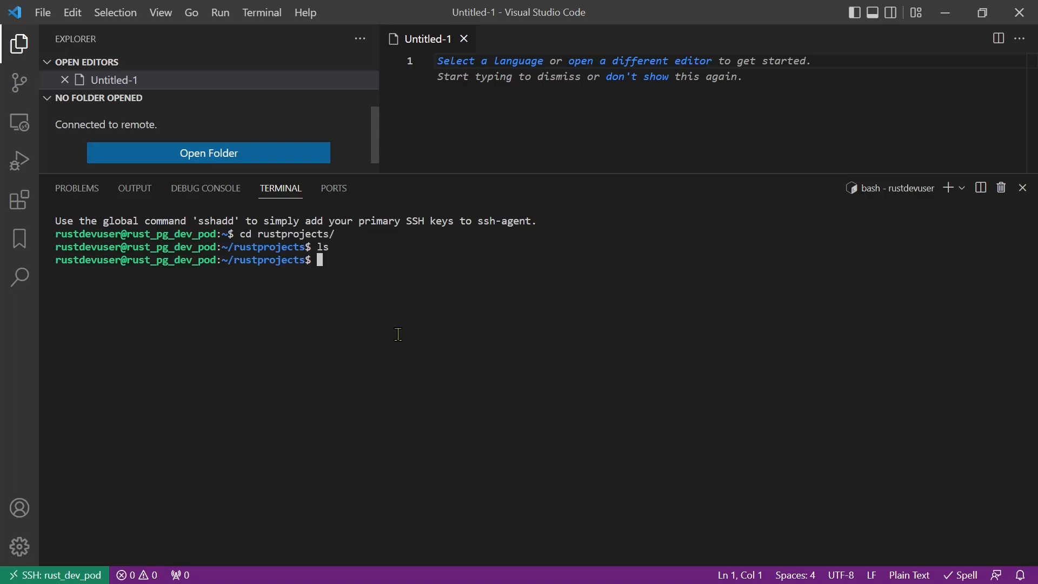
pyautogui.write('cargo auto')
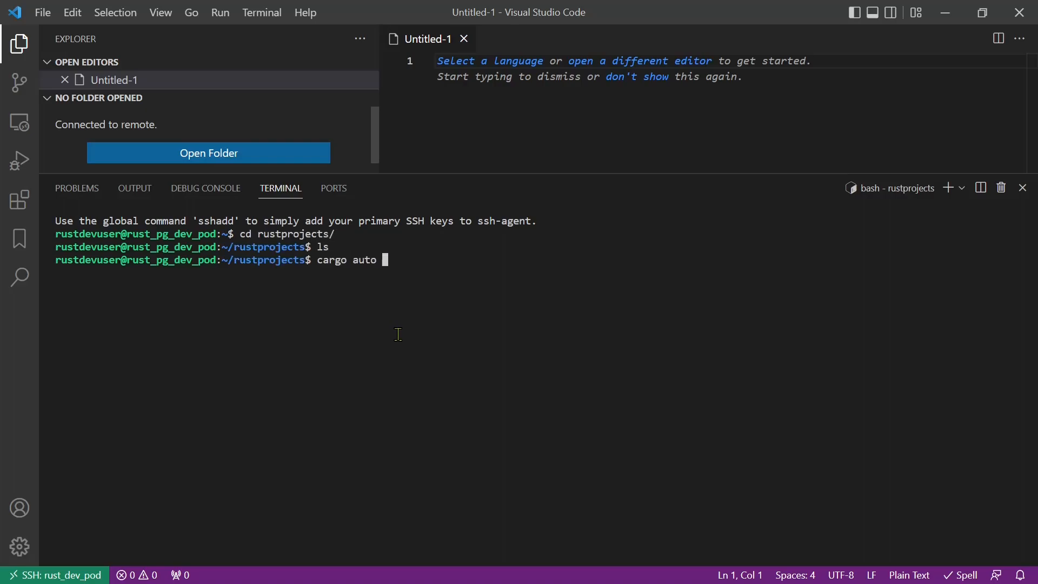
pyautogui.write('new_cli web')
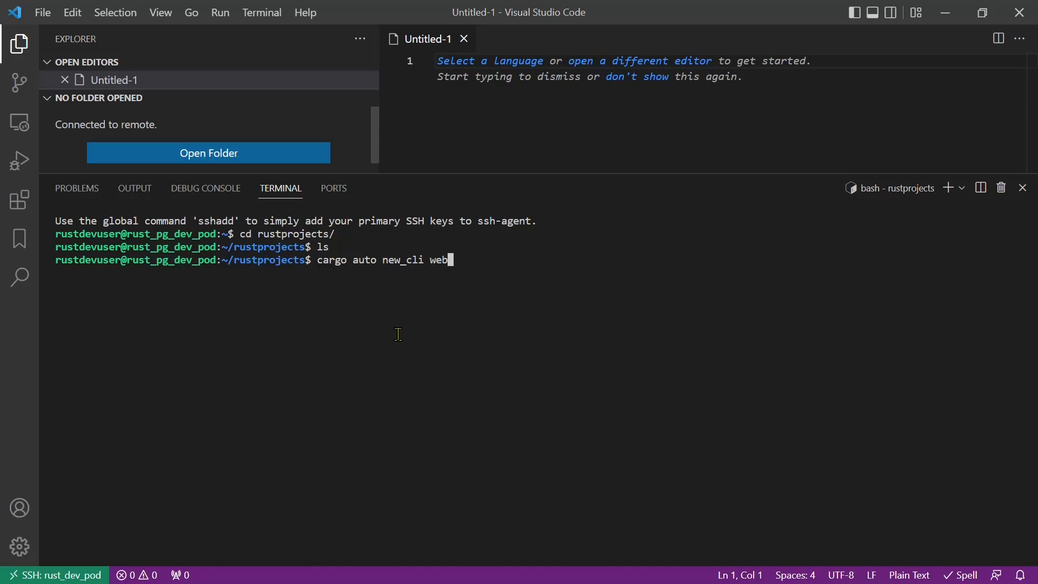
pyautogui.write('page_hit_counter')
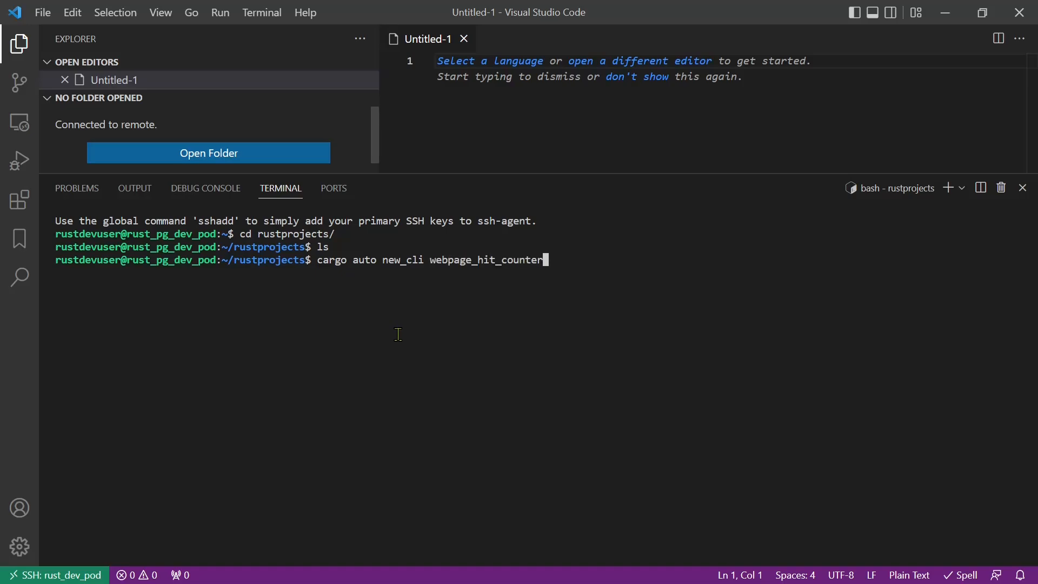
pyautogui.press('Enter')
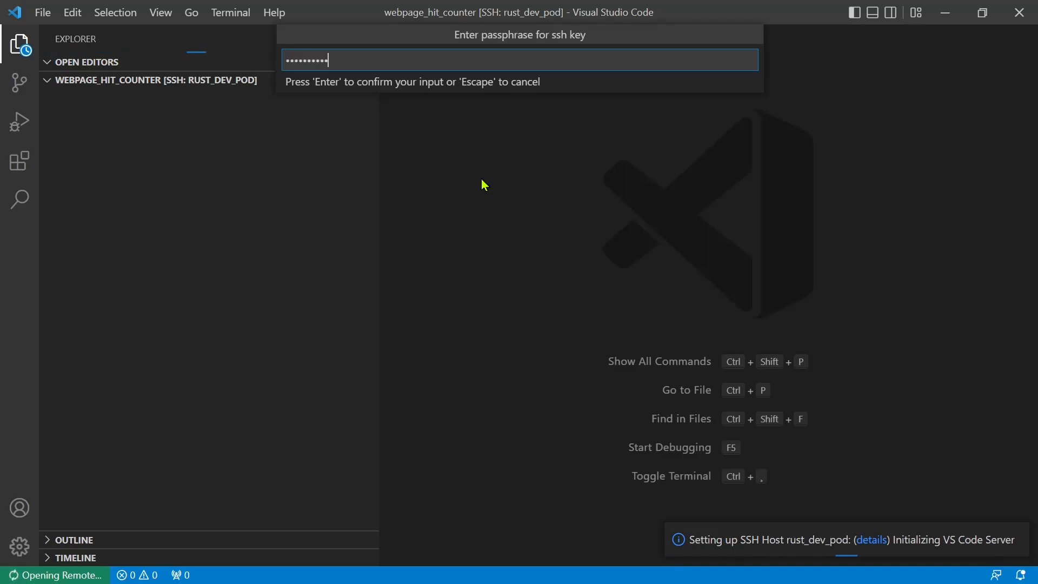
# Submit the SSH key passphrase to finish opening the webpage_hit_counter project
pyautogui.press('Enter')
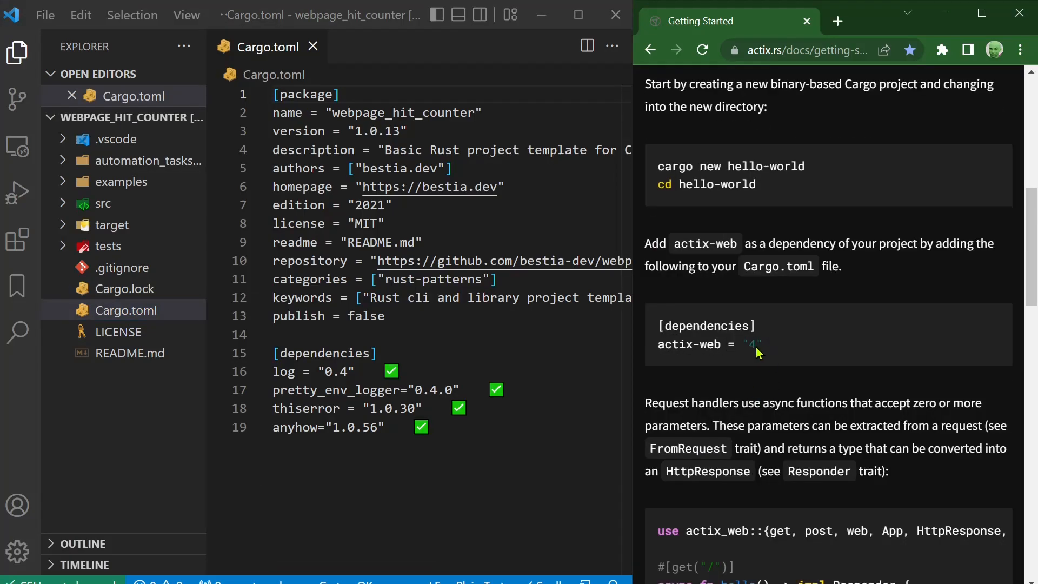
# Add actix-web = "4" to Cargo.toml dependencies and begin the pub handlers in actix_mod.rs
pyautogui.write('actix-web = "4"')
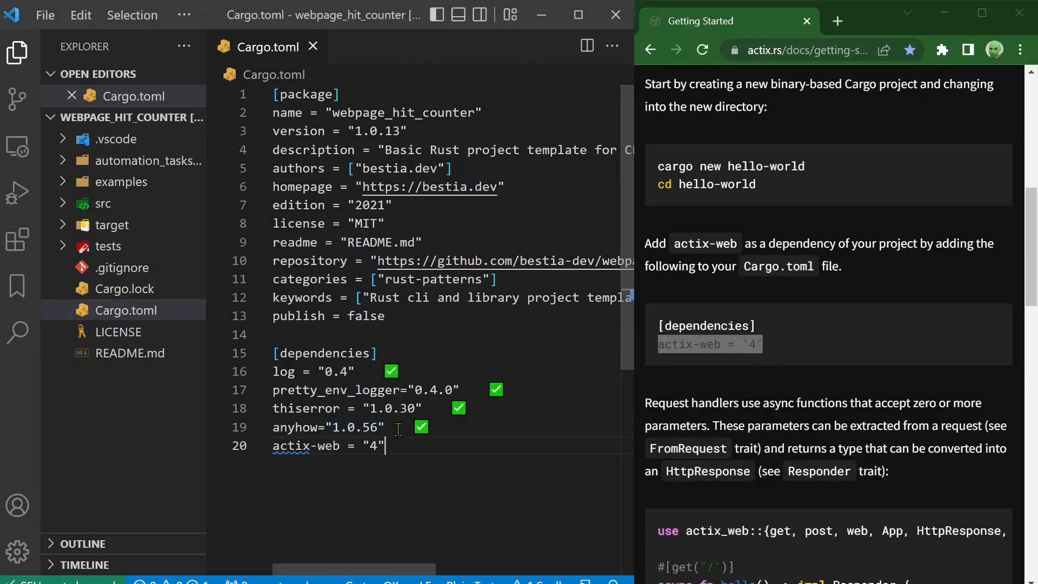
pyautogui.press('Enter')
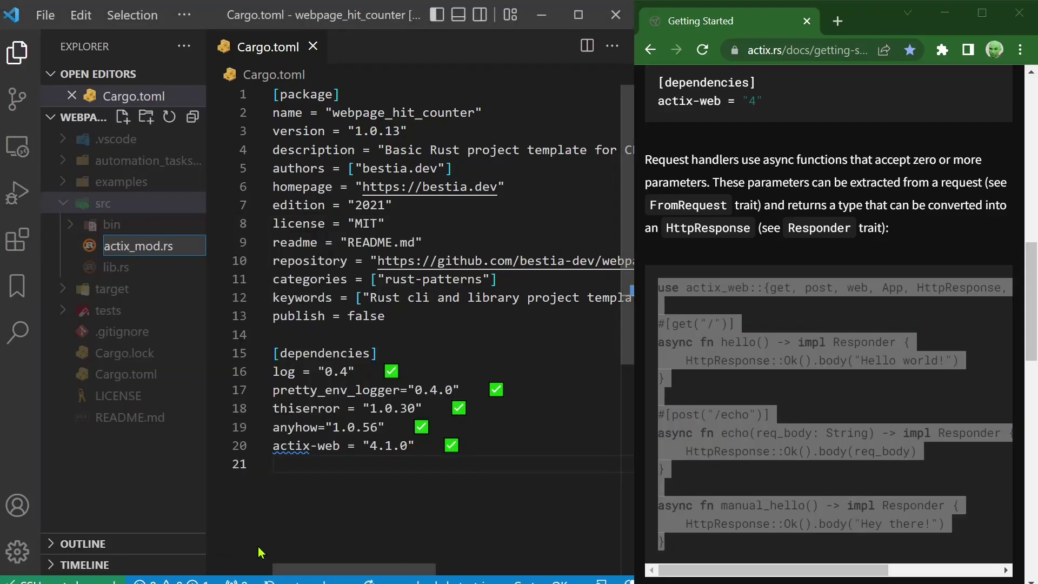
pyautogui.doubleClick(138, 246)
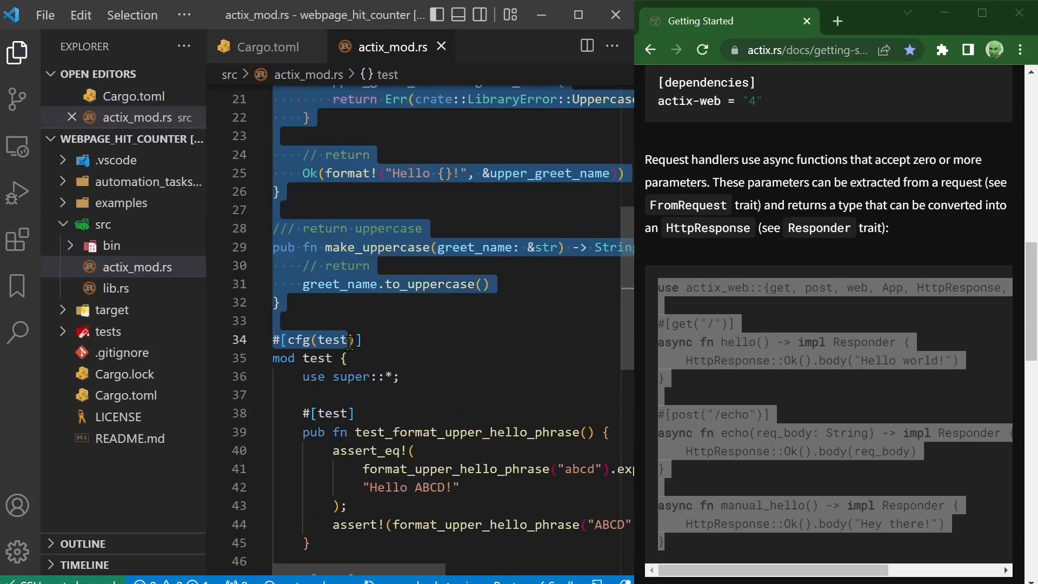
pyautogui.scroll(-3)
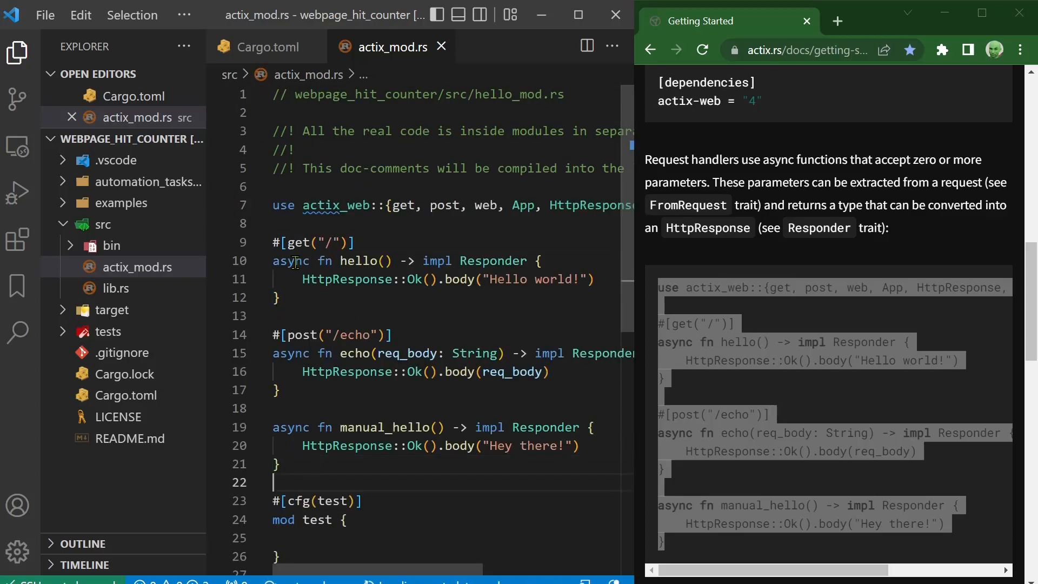
pyautogui.write('pub use hello_mod::*;')
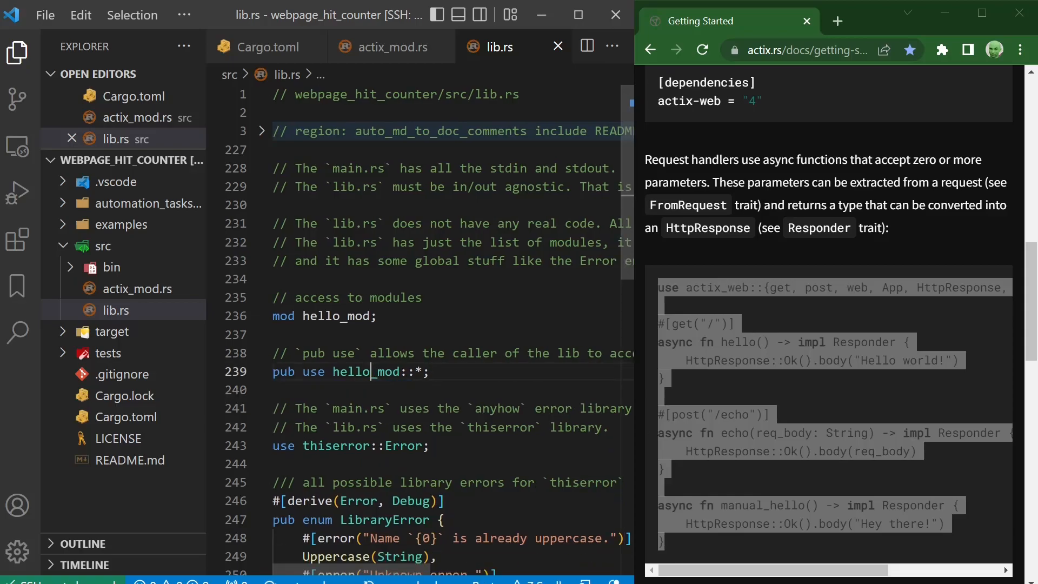
# Rename the hello_mod module reference in lib.rs to actix_mod
pyautogui.write('actix_mod')
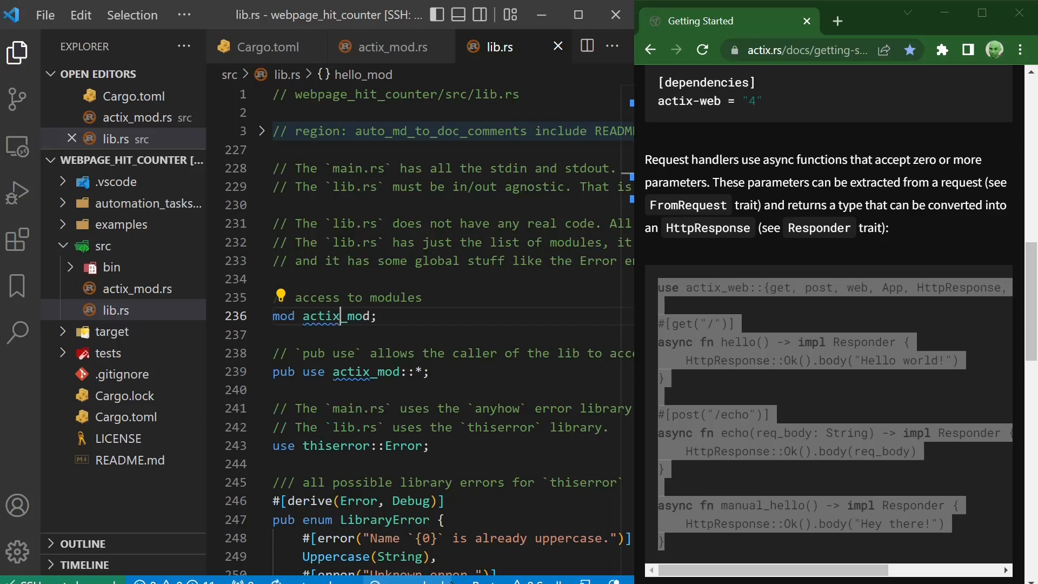
pyautogui.scroll(-3)
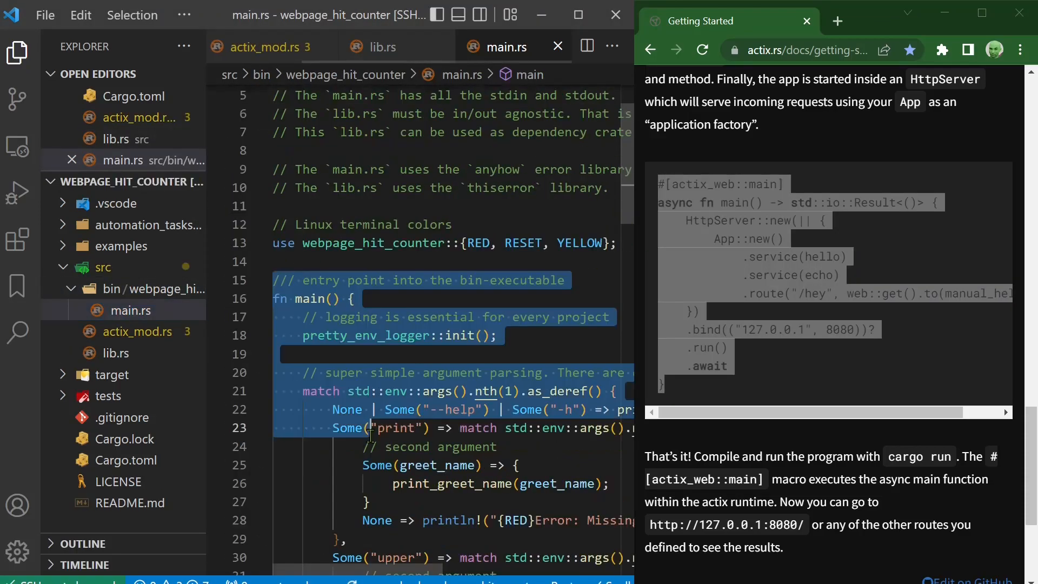
pyautogui.scroll(-3)
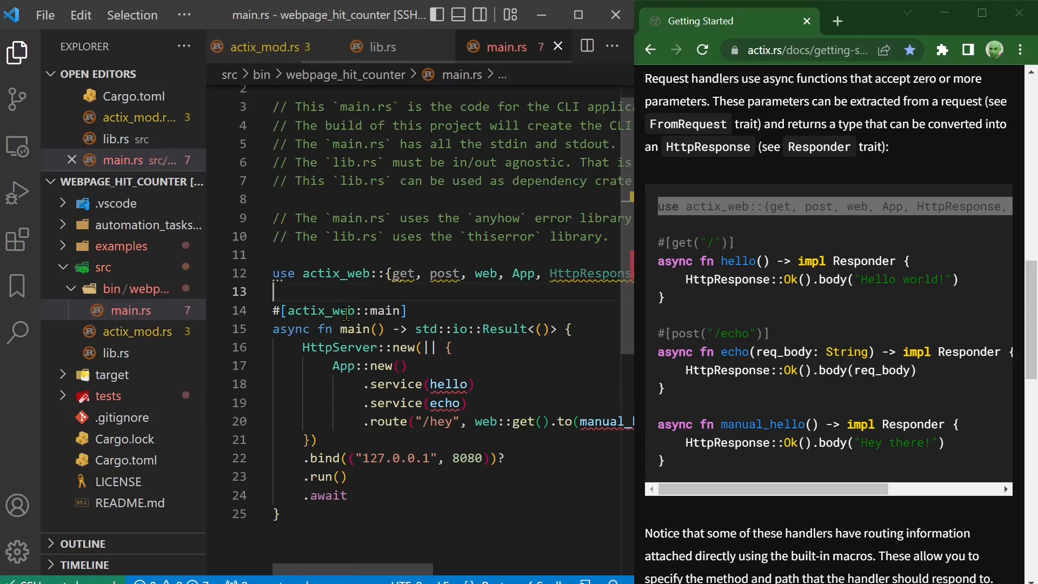
# Add 'use webpage_hit_counter::*;' to the pasted actix-web main in main.rs
pyautogui.write('use')
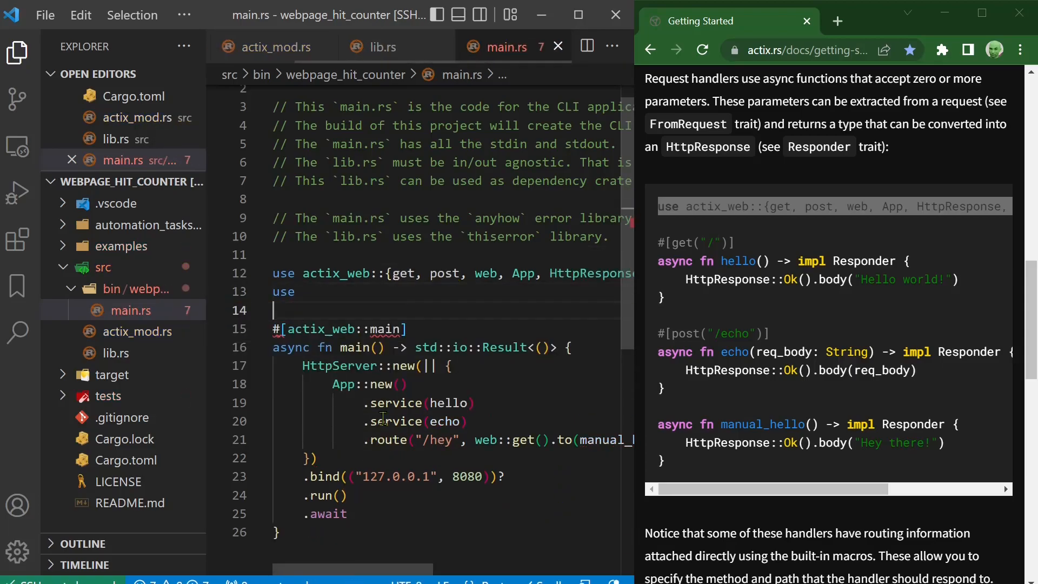
pyautogui.write('web')
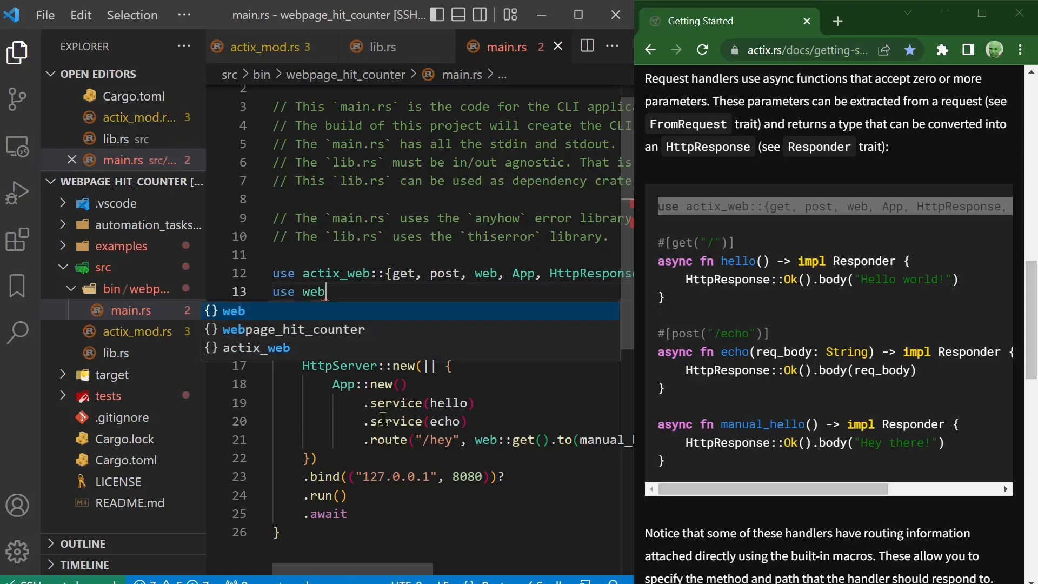
pyautogui.write('webpage_hit_counter::*')
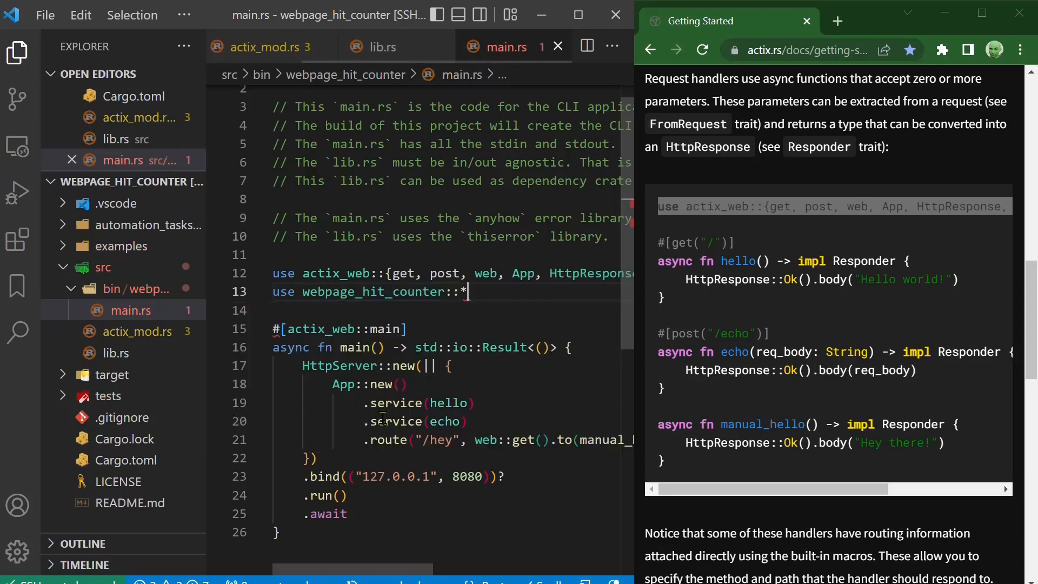
pyautogui.write(';')
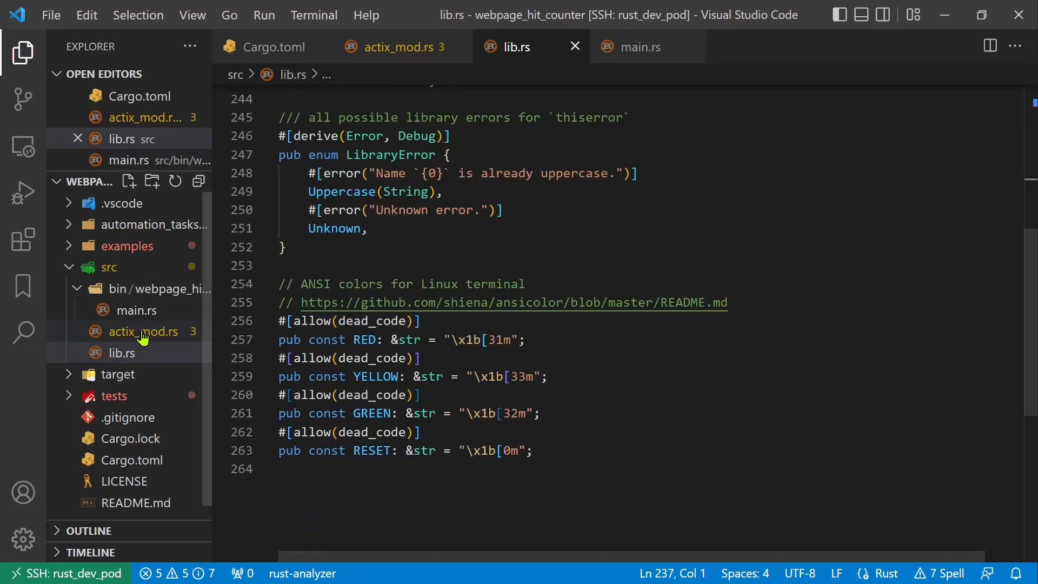
# Comment out example_1.rs's body, make actix_mod.rs handlers public and save the file
pyautogui.click(143, 332)
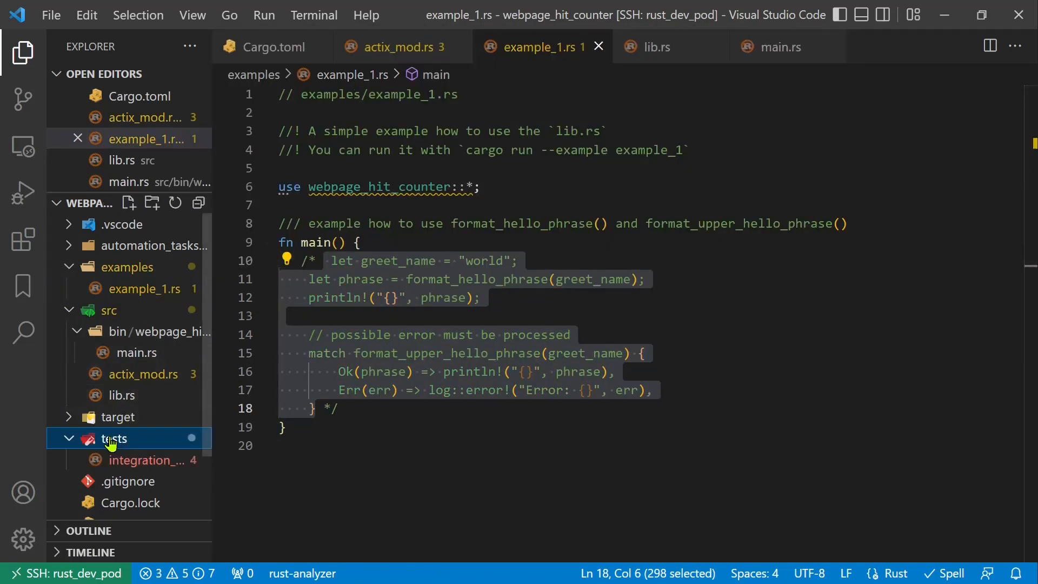
pyautogui.click(145, 461)
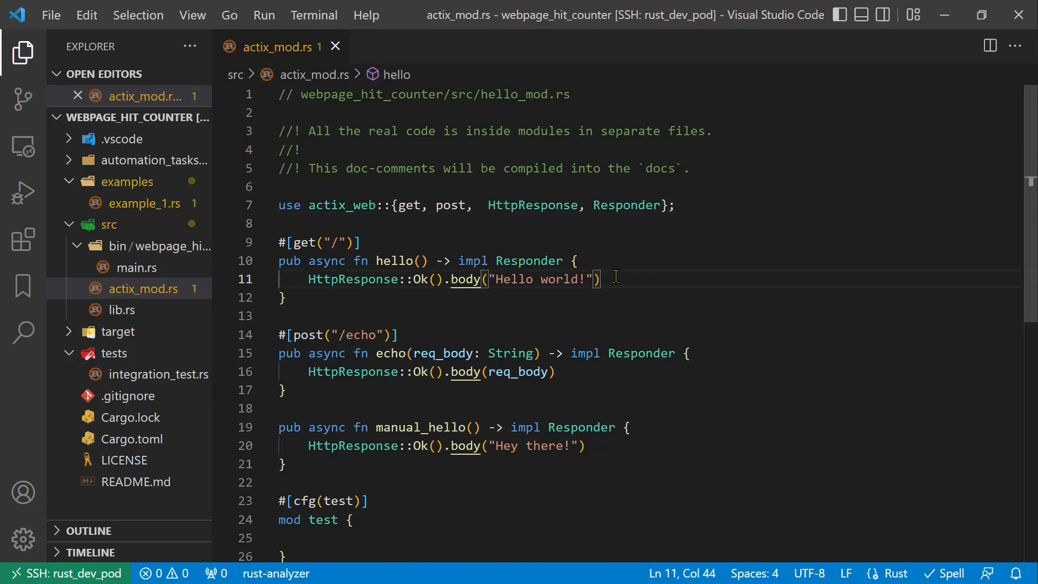
pyautogui.press('Ctrl+j')
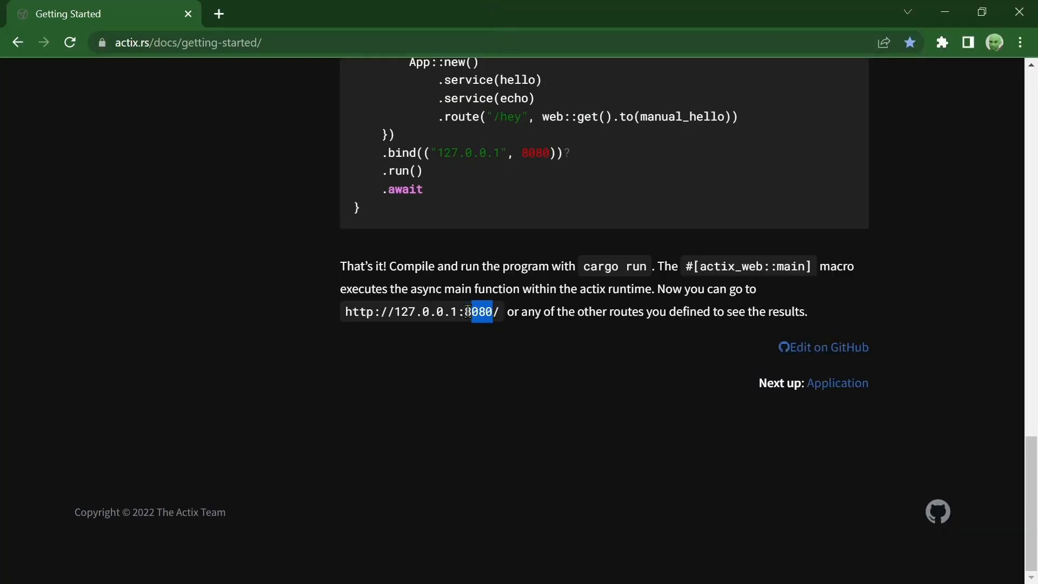
# Build the project, run ./target/debug/webpage_hit_counter and load localhost:8080 in the browser
pyautogui.press('alt+tab')
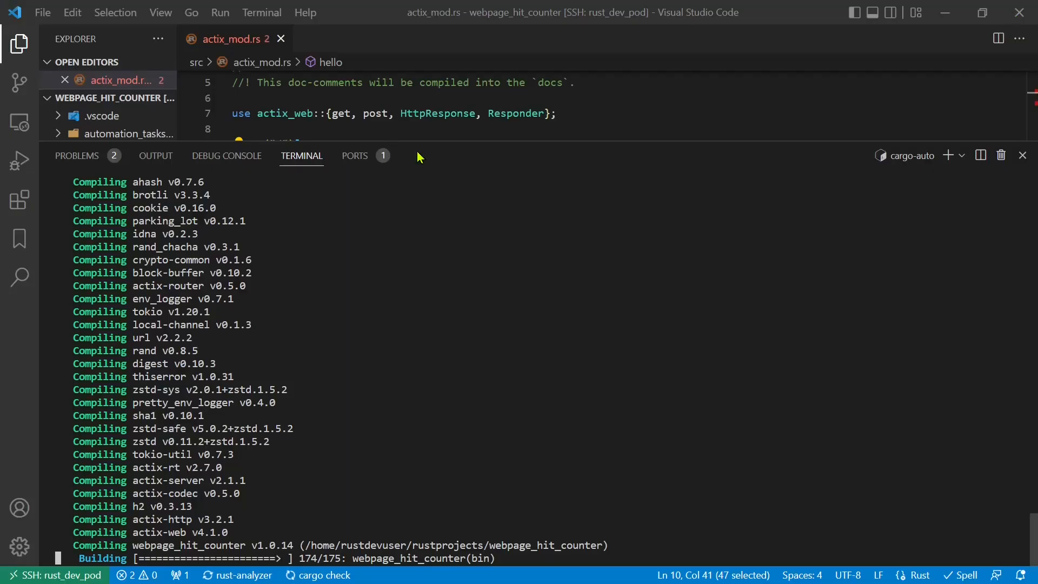
pyautogui.click(354, 155)
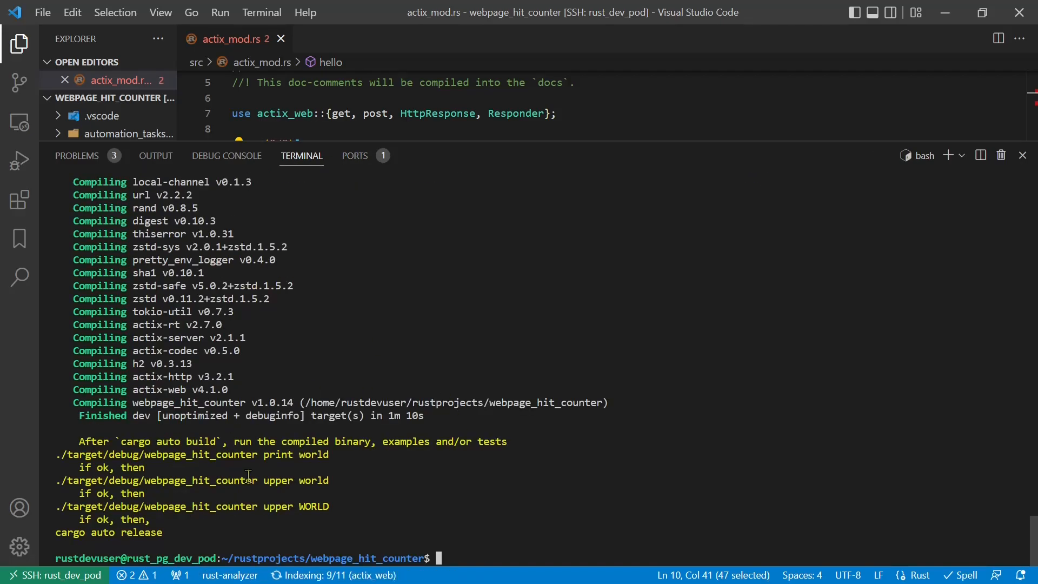
pyautogui.moveTo(498, 502)
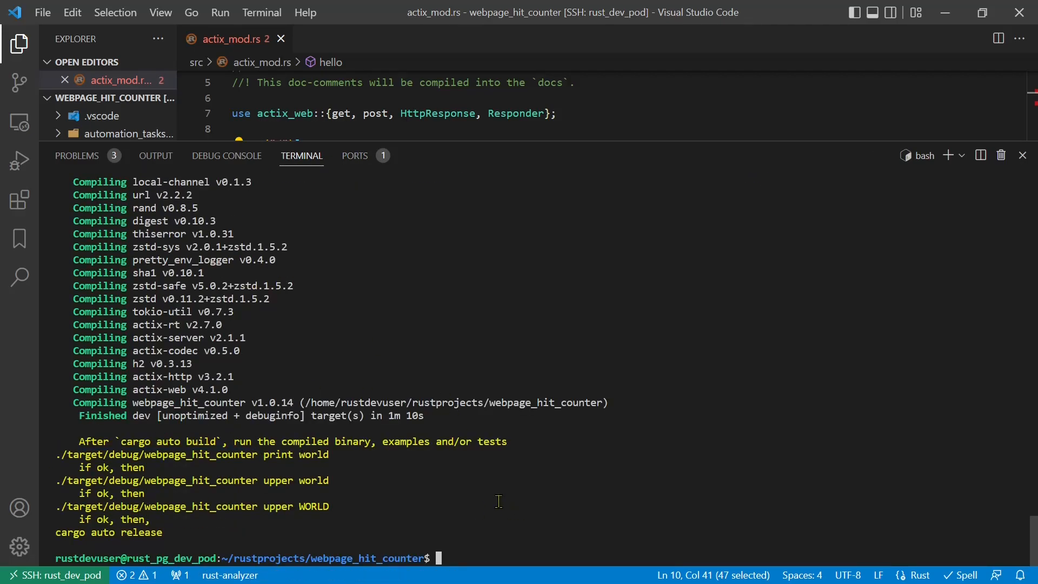
pyautogui.write('./target/debug/webpage_hit_counter')
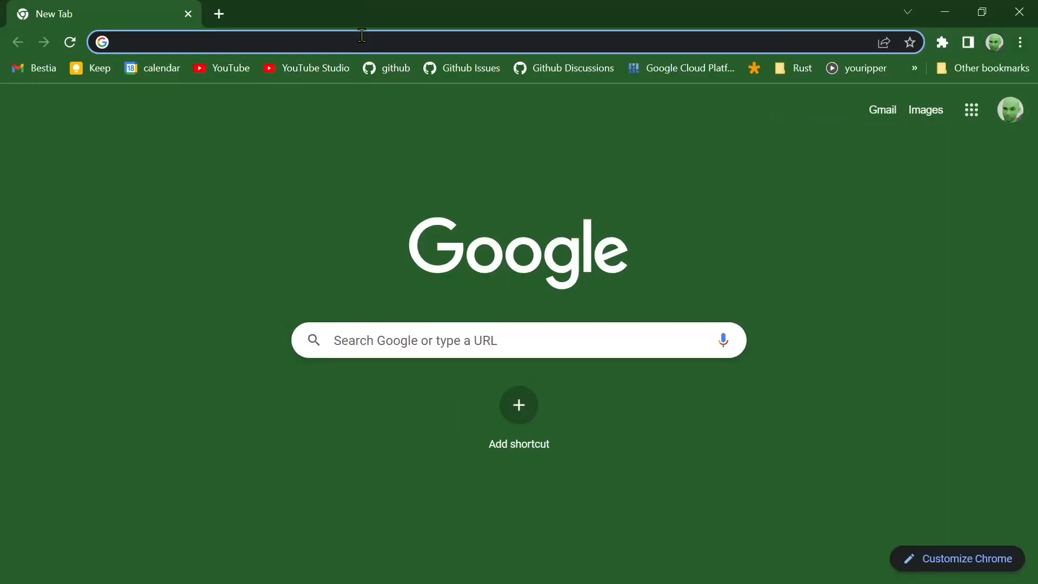
pyautogui.write('localhost:8080')
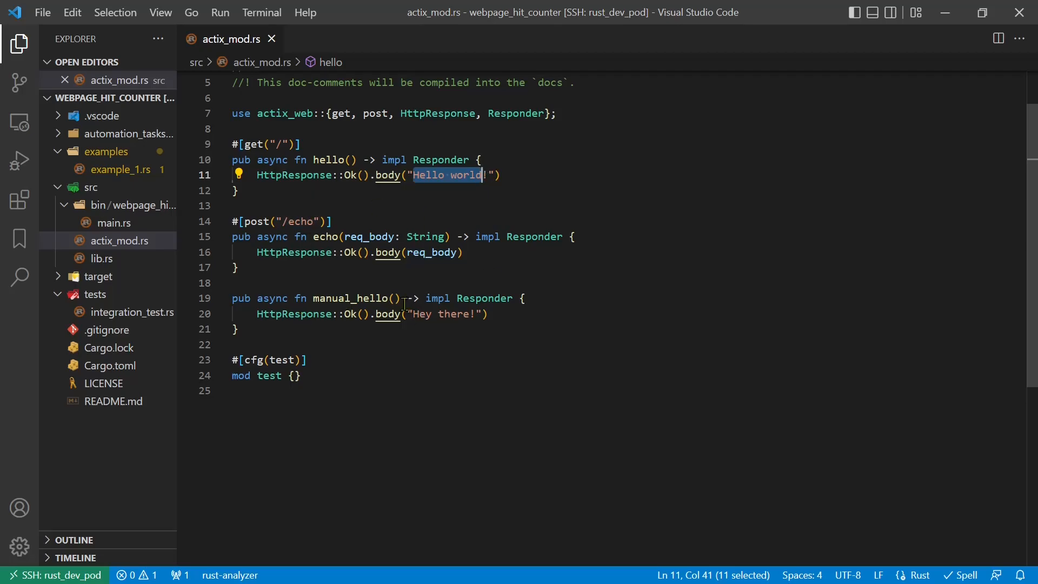
# Check the Hello world! response, return to main.rs and reload the local page
pyautogui.doubleClick(349, 298)
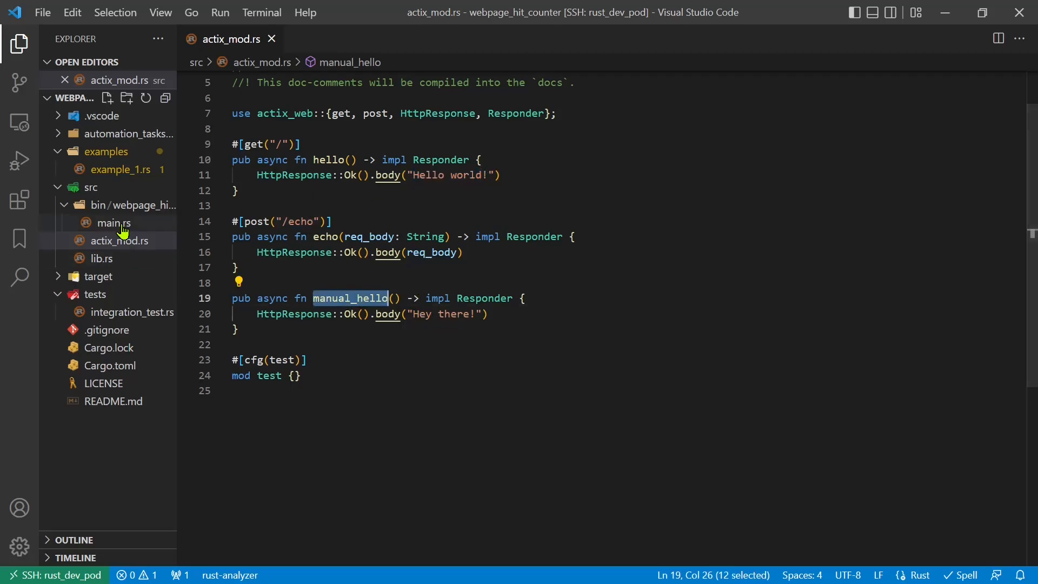
pyautogui.click(107, 223)
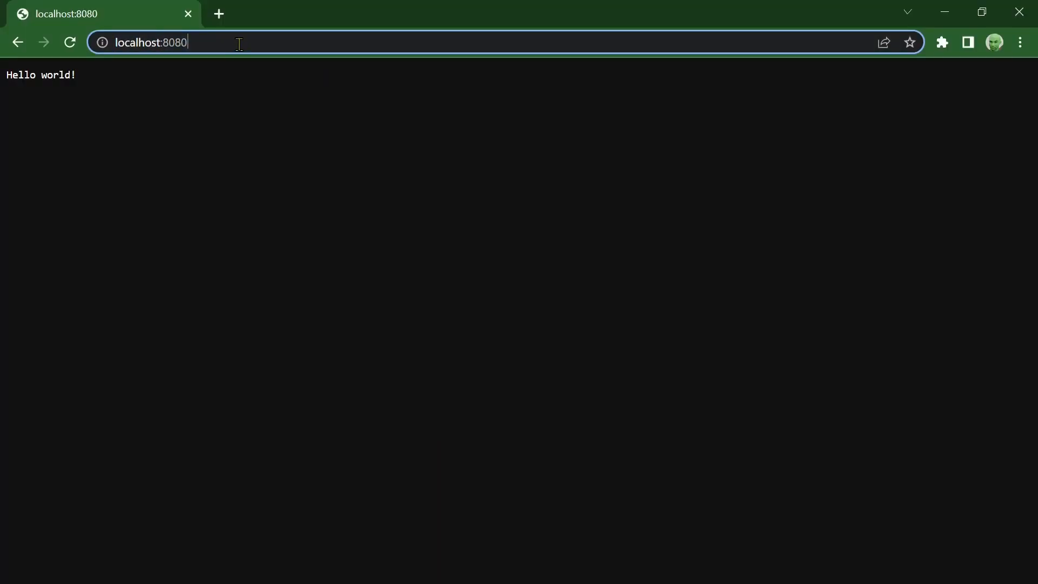
pyautogui.press('alt+tab')
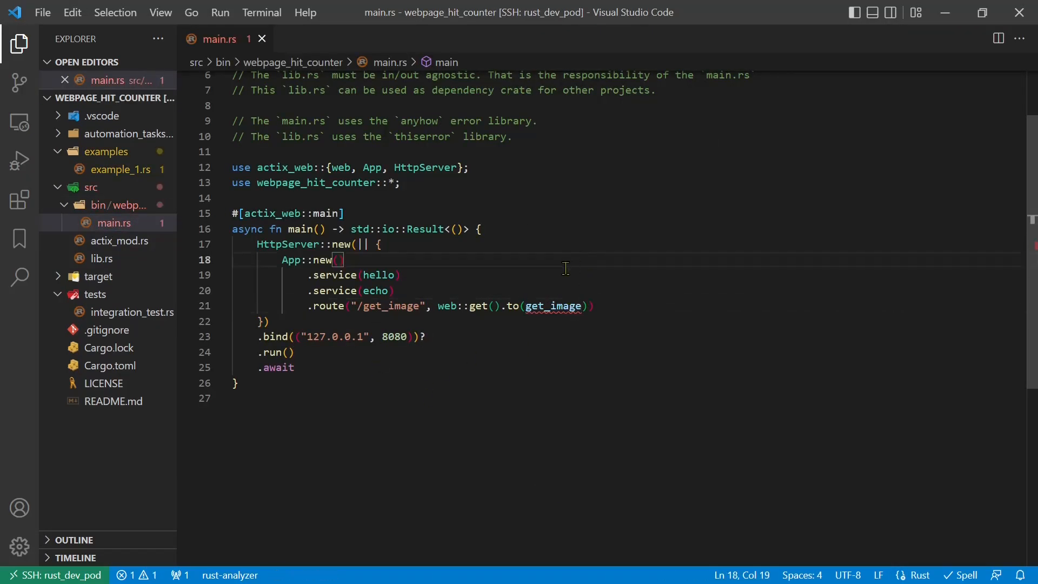
# Paste the SVG Hits badge markup into get_image's body in actix_mod.rs
pyautogui.click(120, 240)
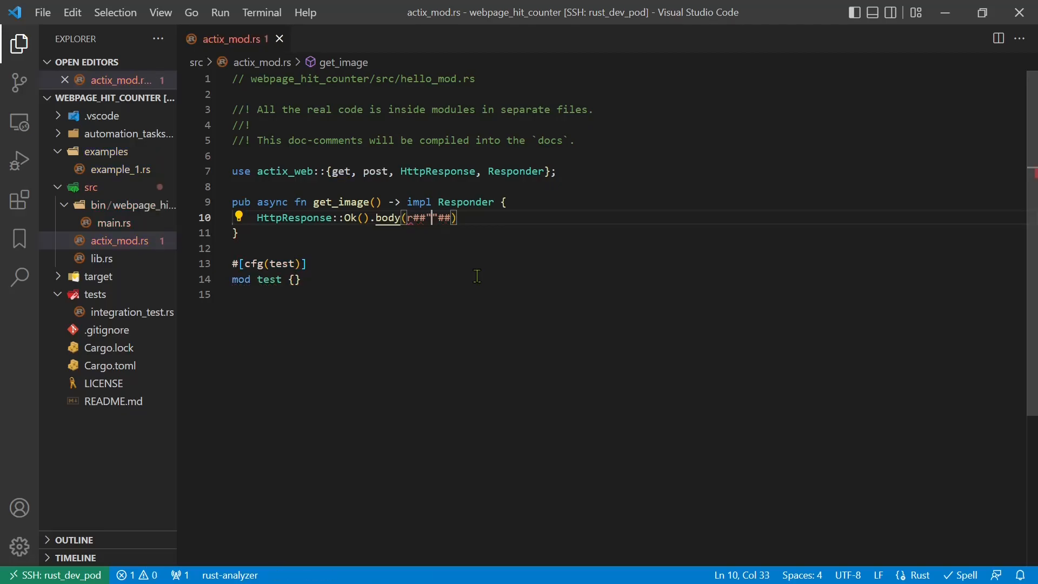
pyautogui.press('Enter')
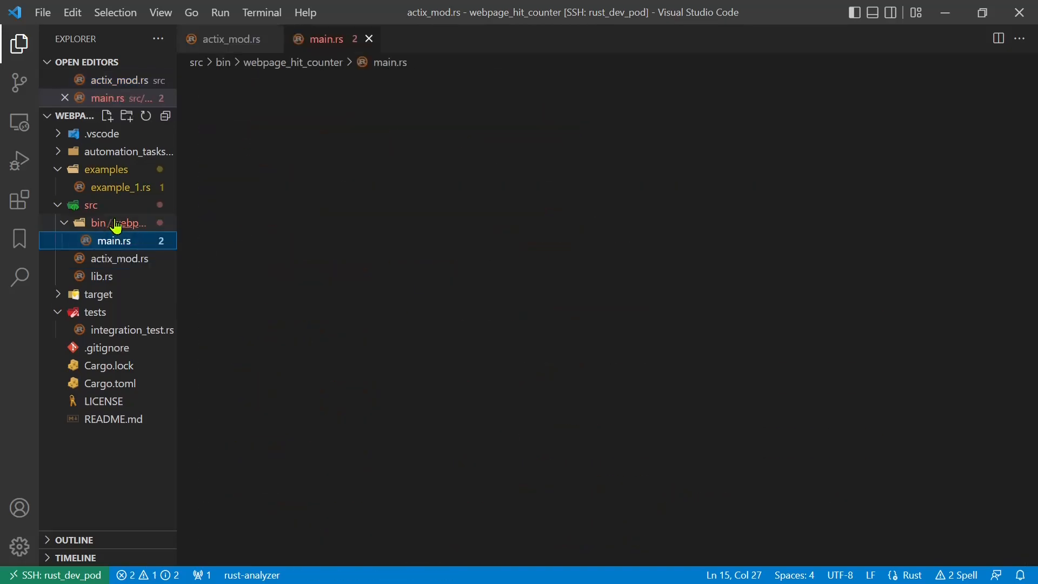
pyautogui.click(114, 240)
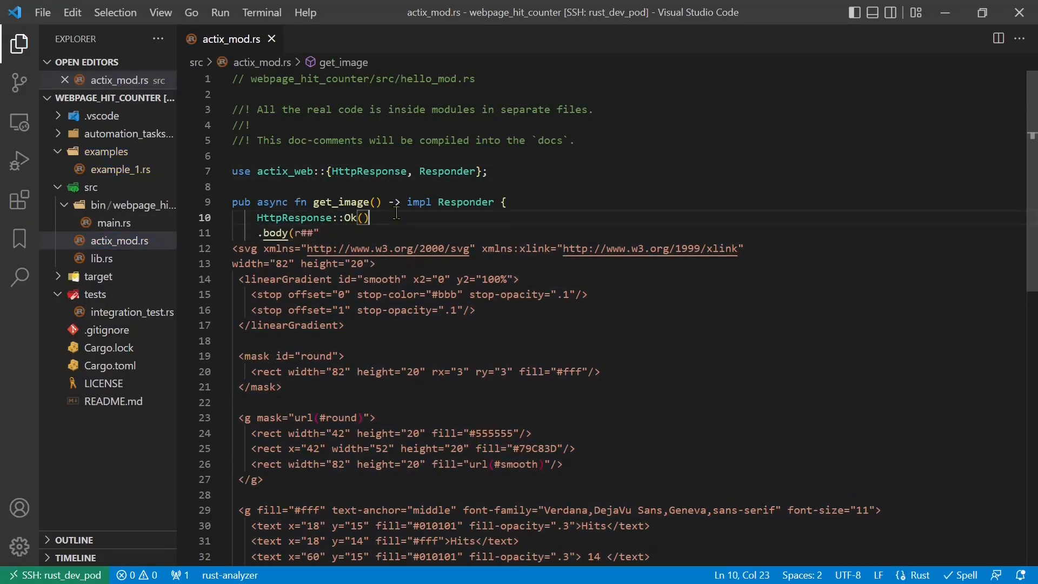
# Add .append_header(header::ContentType(mime::IMAGE_SVG)) to the badge response
pyautogui.write('.append_header(header)')
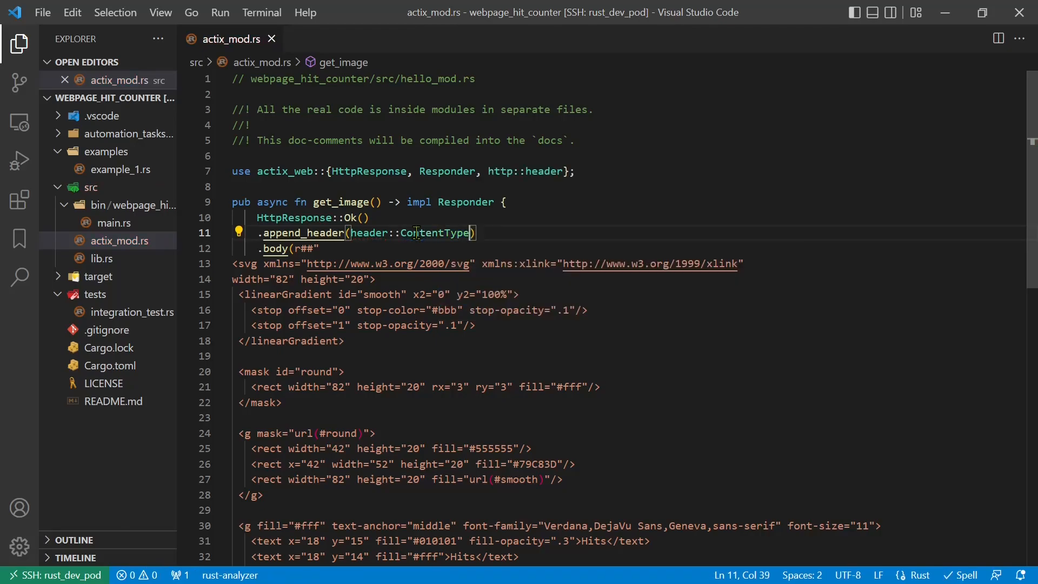
pyautogui.write(', mime::IMAGE_')
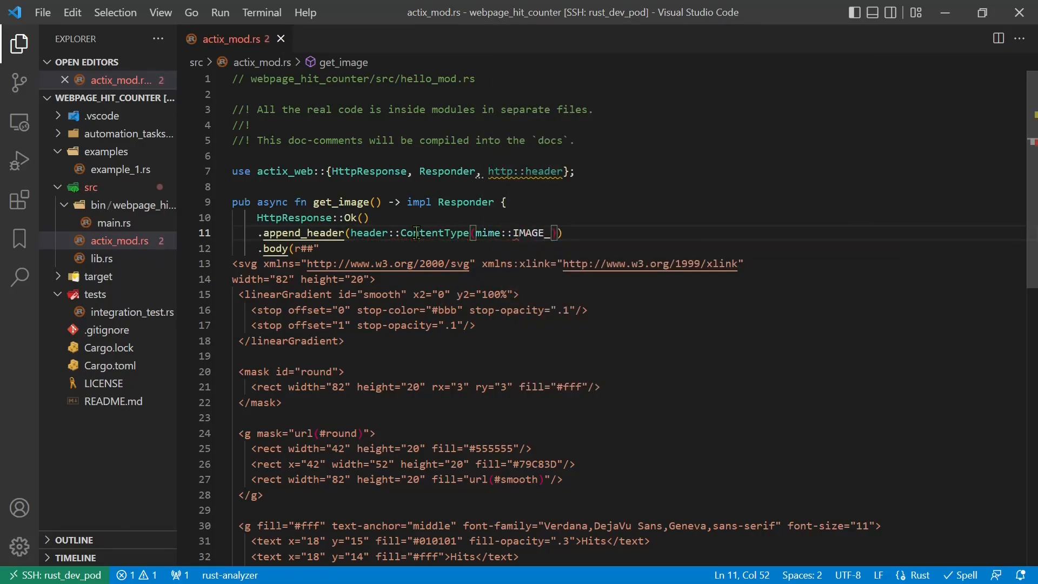
pyautogui.write('SVG')
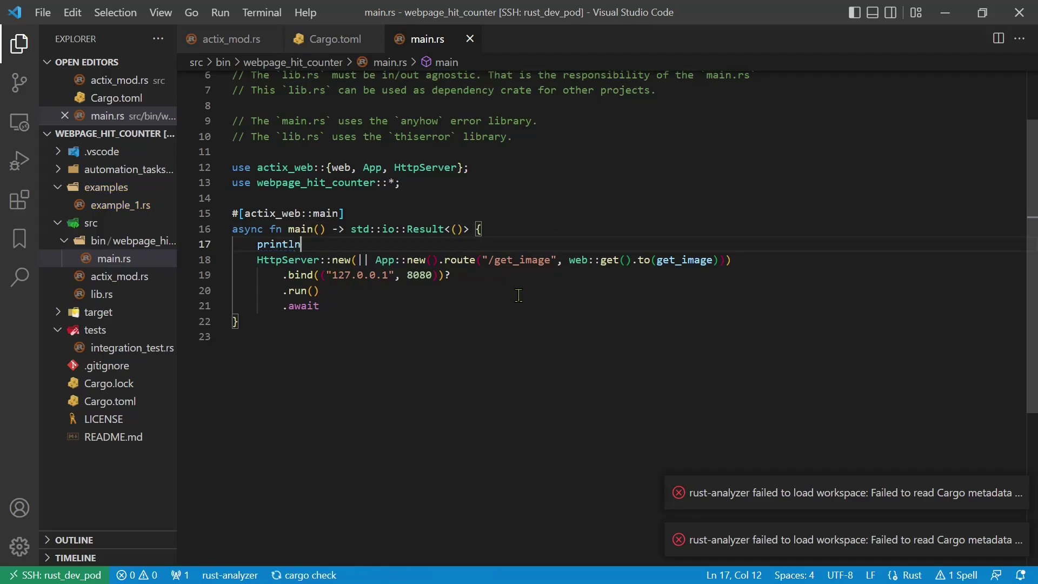
# Print 'Actix web server start' in main, then close all open editors
pyautogui.write('!("A"')
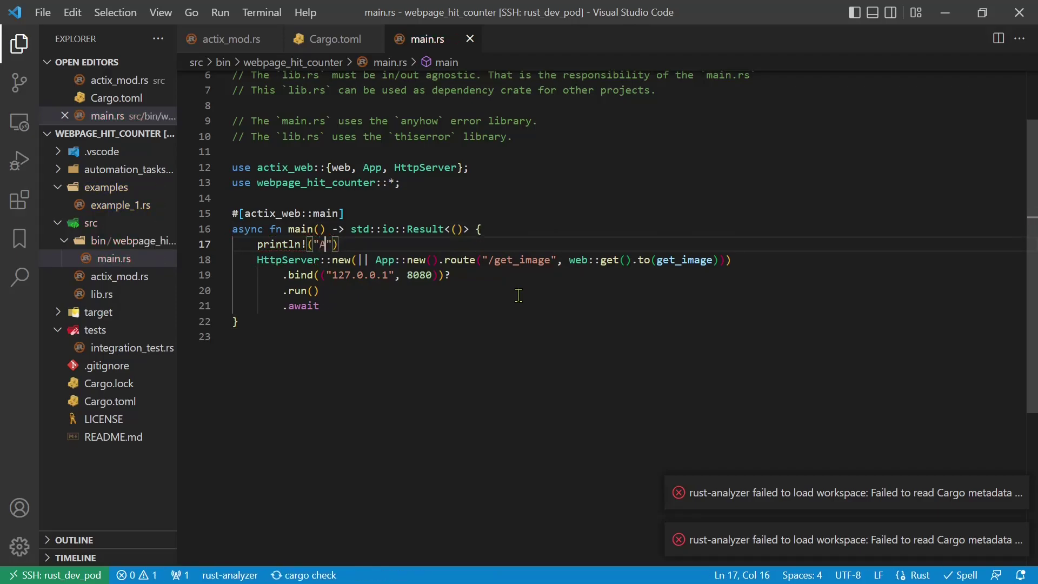
pyautogui.write('ctix web server start')
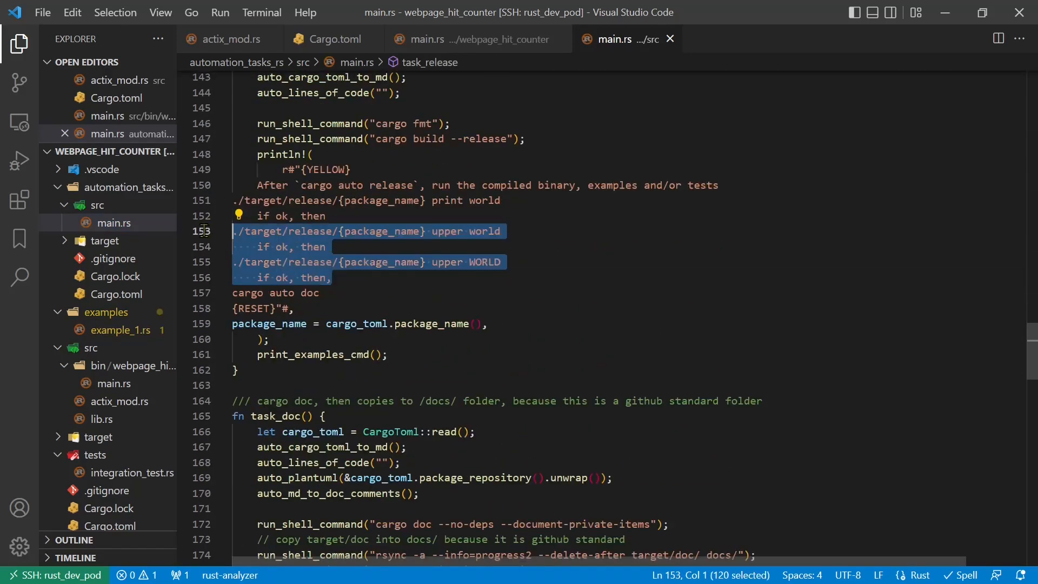
pyautogui.rightClick(623, 39)
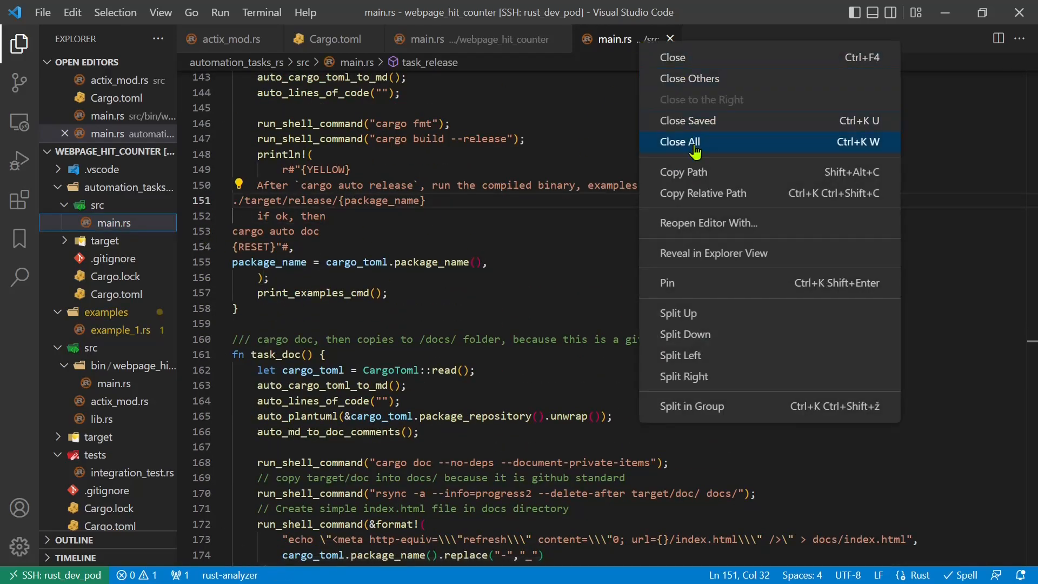
pyautogui.click(680, 142)
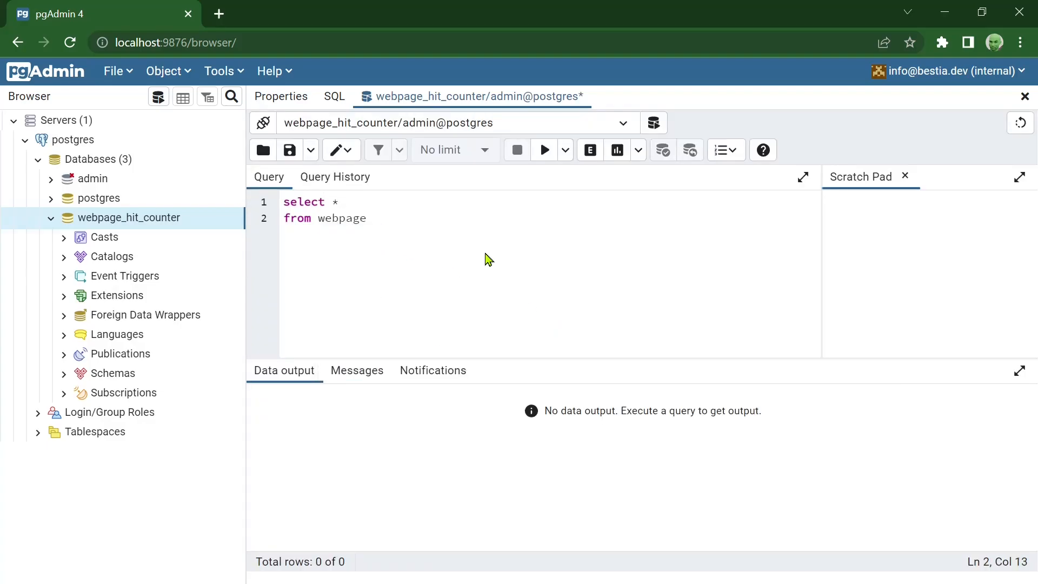
# Insert a webpage row (555555, 'test') and verify it was stored
pyautogui.click(544, 149)
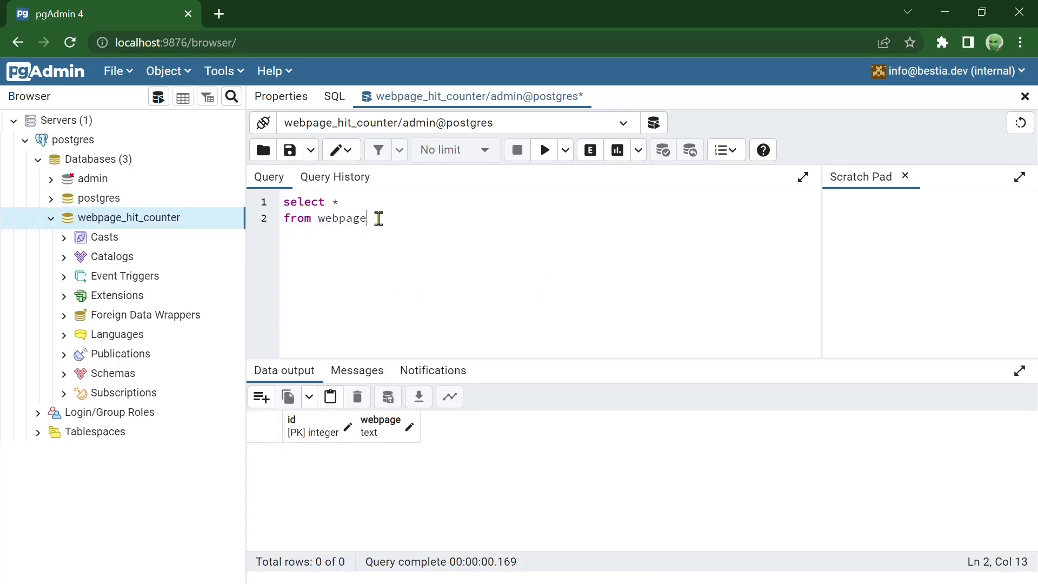
pyautogui.write('insert into')
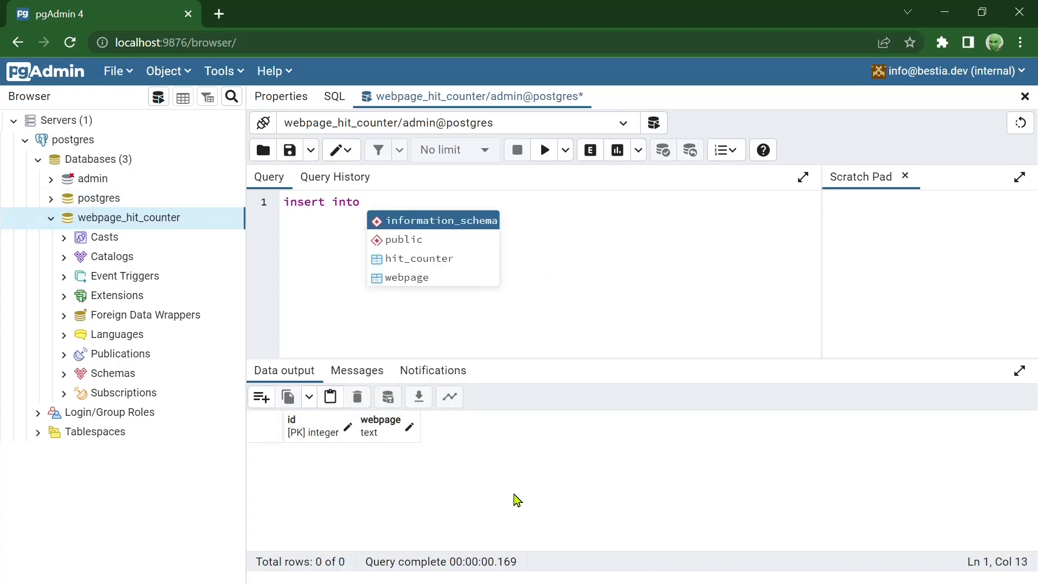
pyautogui.write('webpage (id,)')
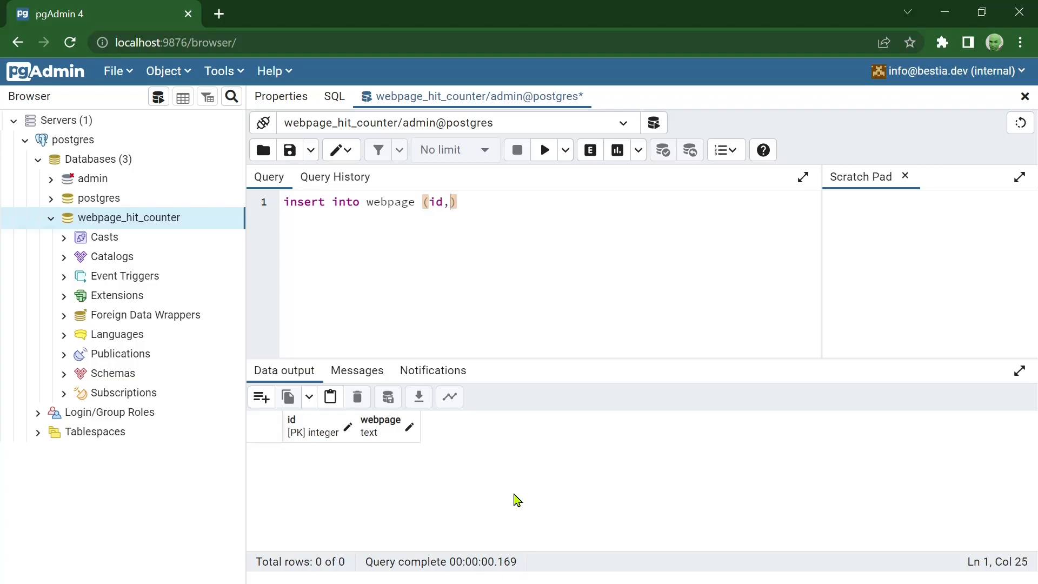
pyautogui.write('webpage')
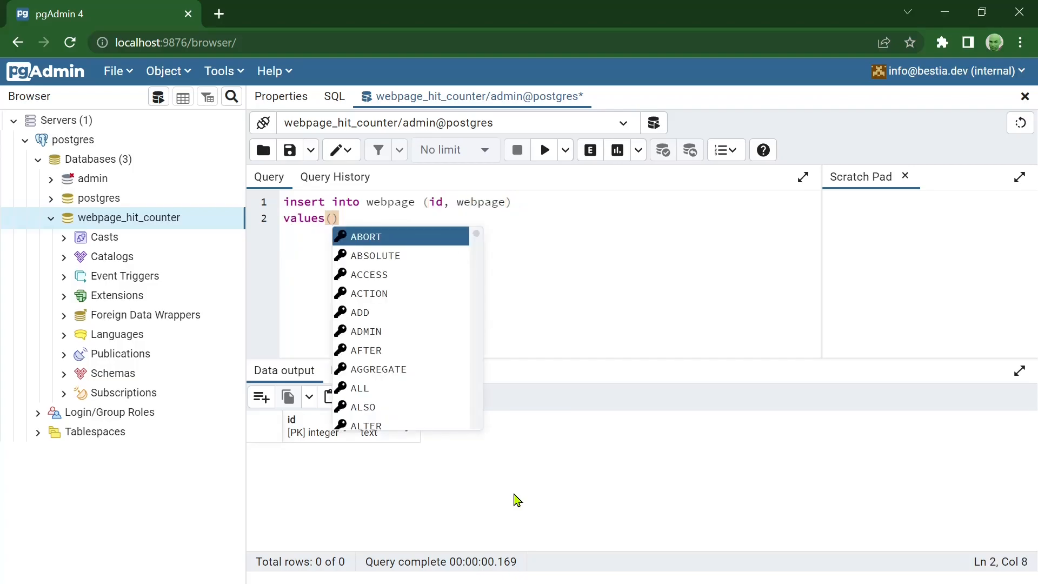
pyautogui.write('555555,')
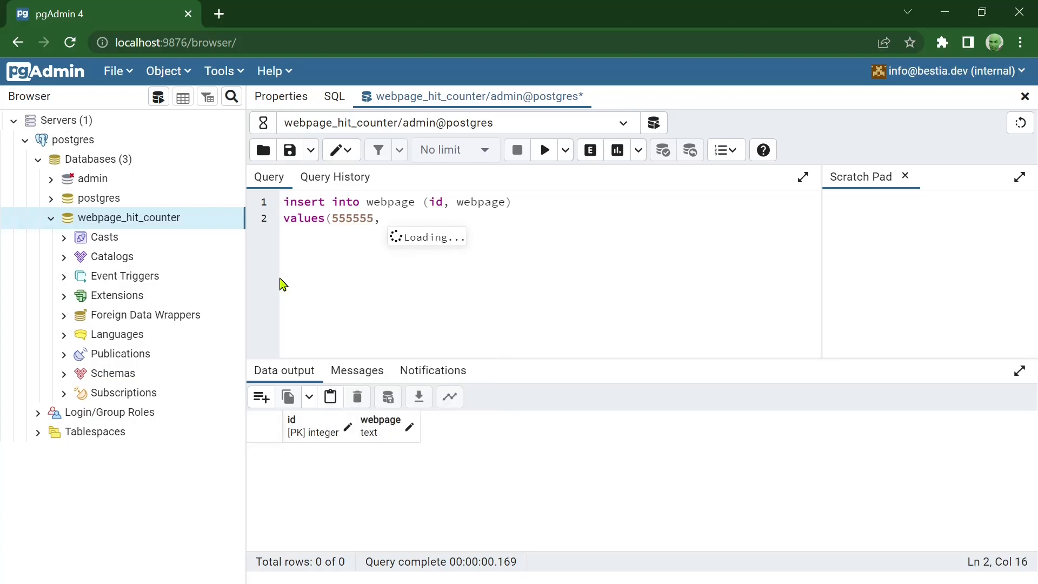
pyautogui.write("'test'")
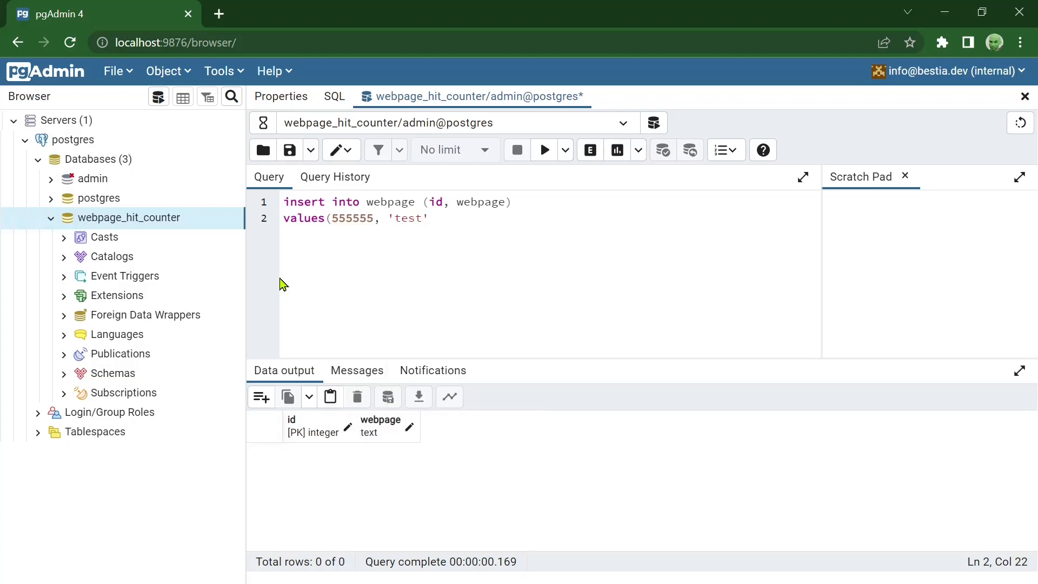
pyautogui.click(543, 149)
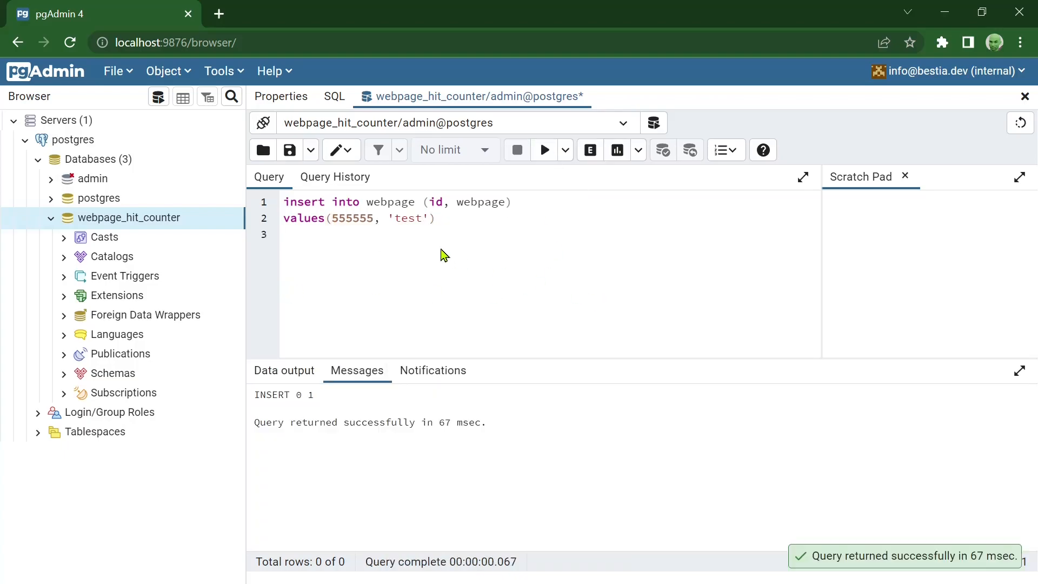
pyautogui.click(335, 177)
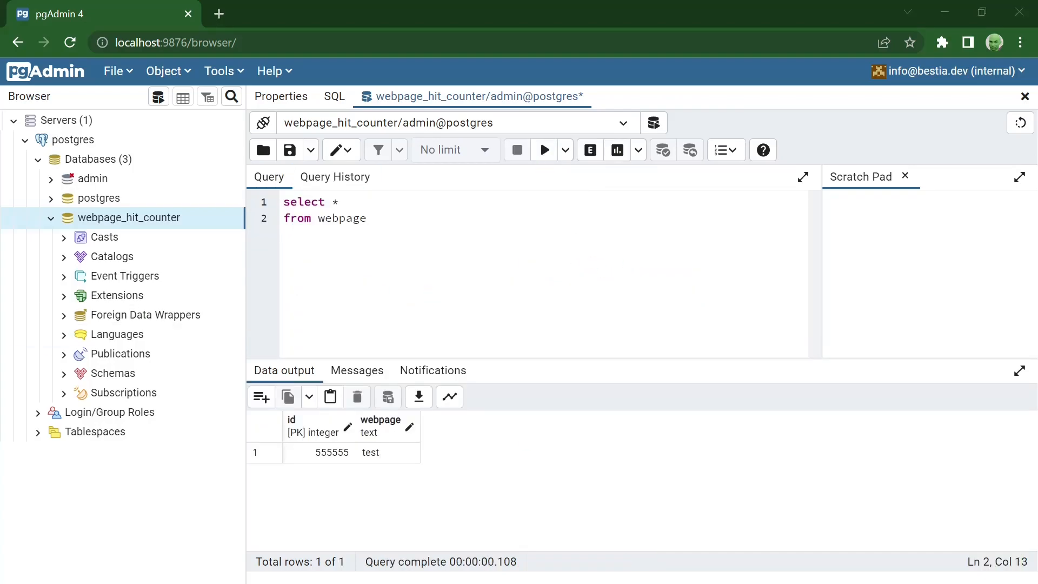
# Select hit_counter and draft an insert of webpage_id 555555 with count 3
pyautogui.write('hit_count')
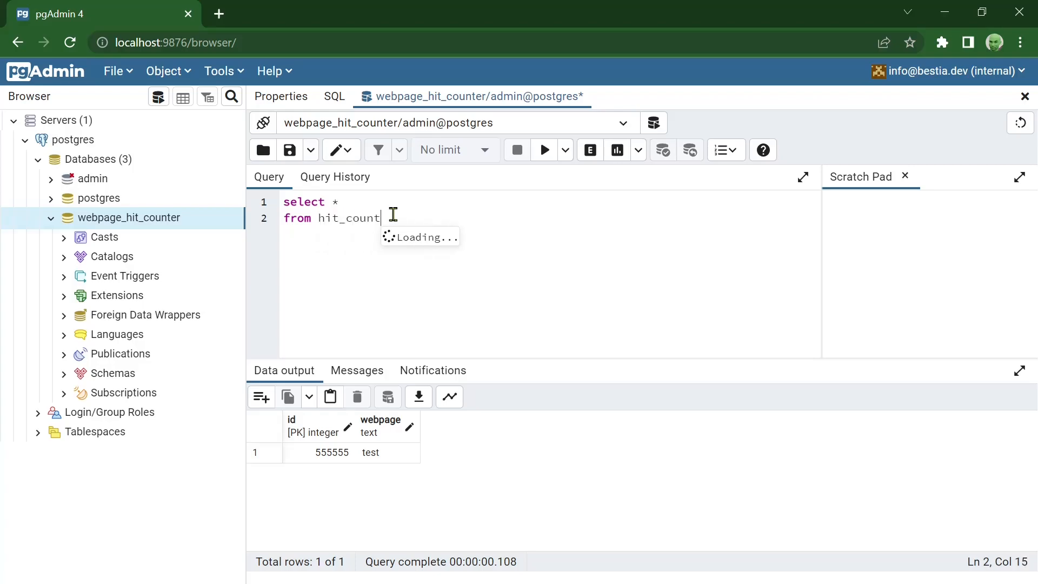
pyautogui.click(544, 149)
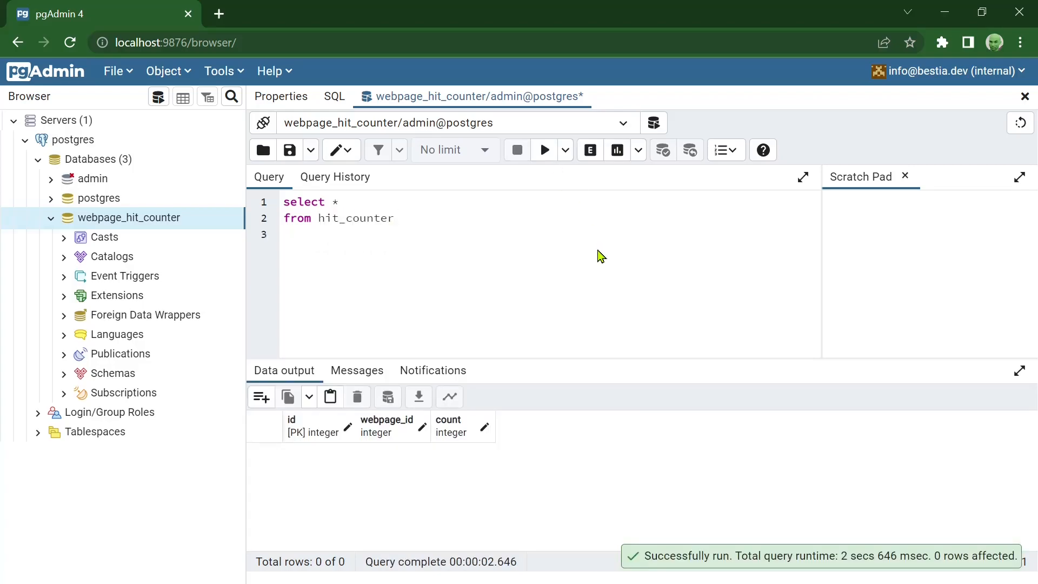
pyautogui.write('insert into hit_counter(id')
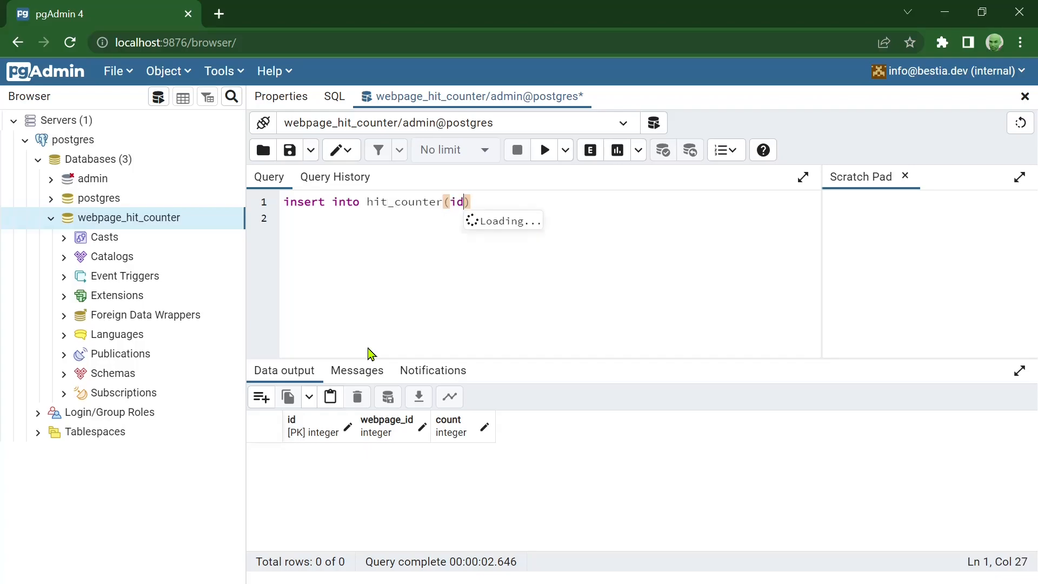
pyautogui.write(', webpage_id, count')
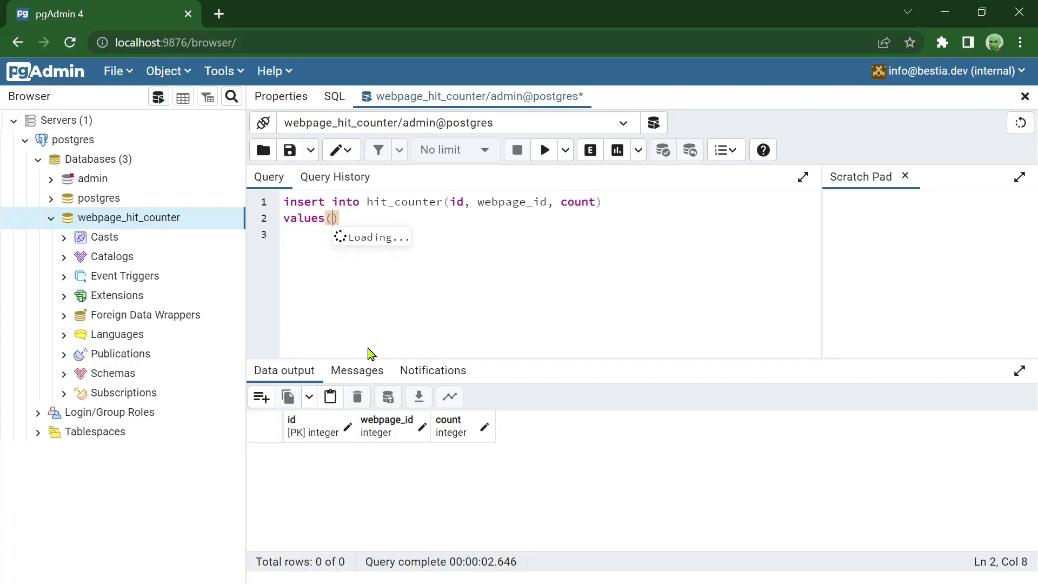
pyautogui.press('Backspace')
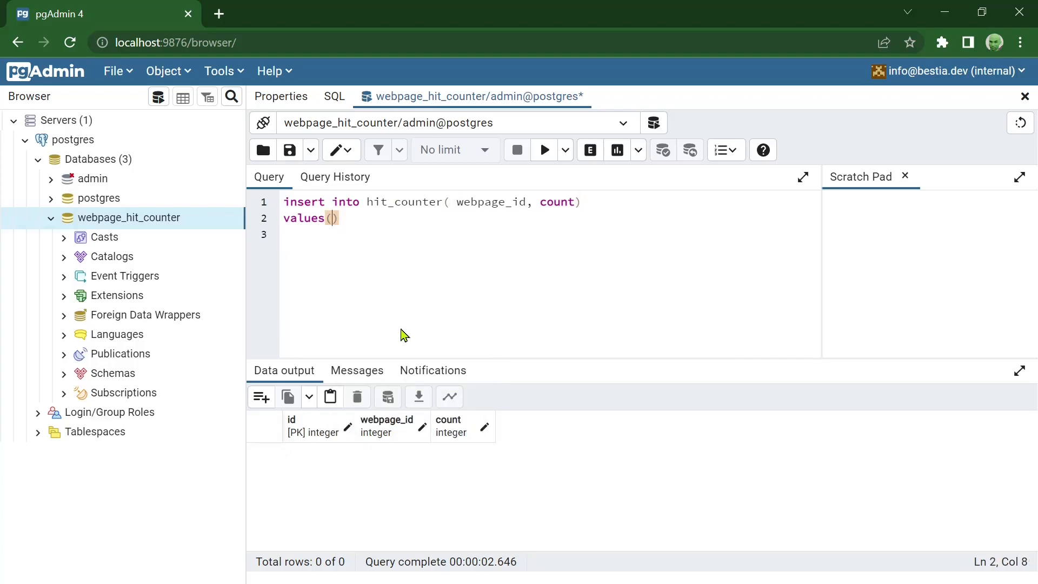
pyautogui.write('555555, 3')
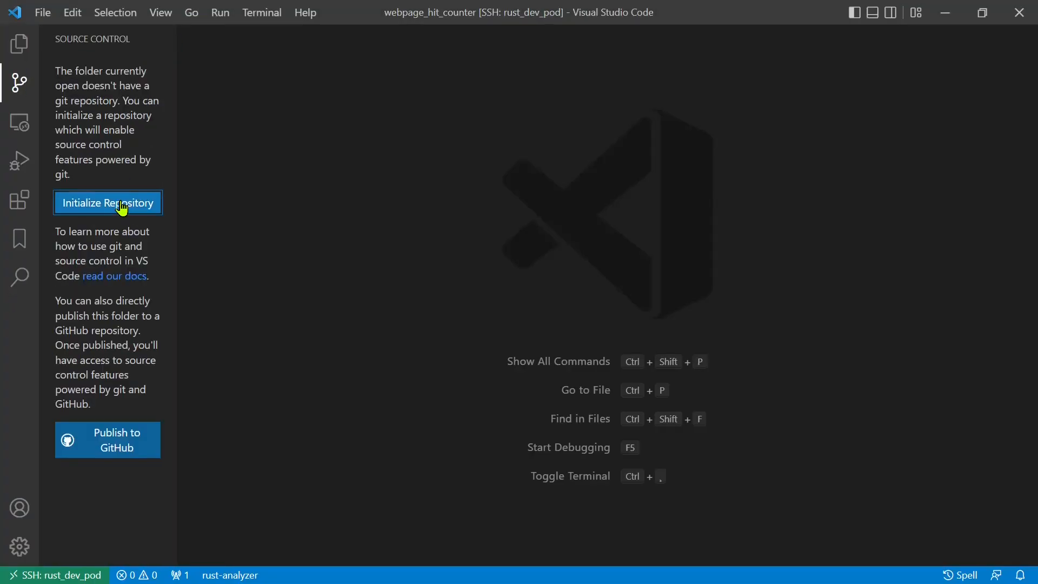
# Initialize the git repository and create the public webpage_hit_counter repo on GitHub
pyautogui.click(108, 203)
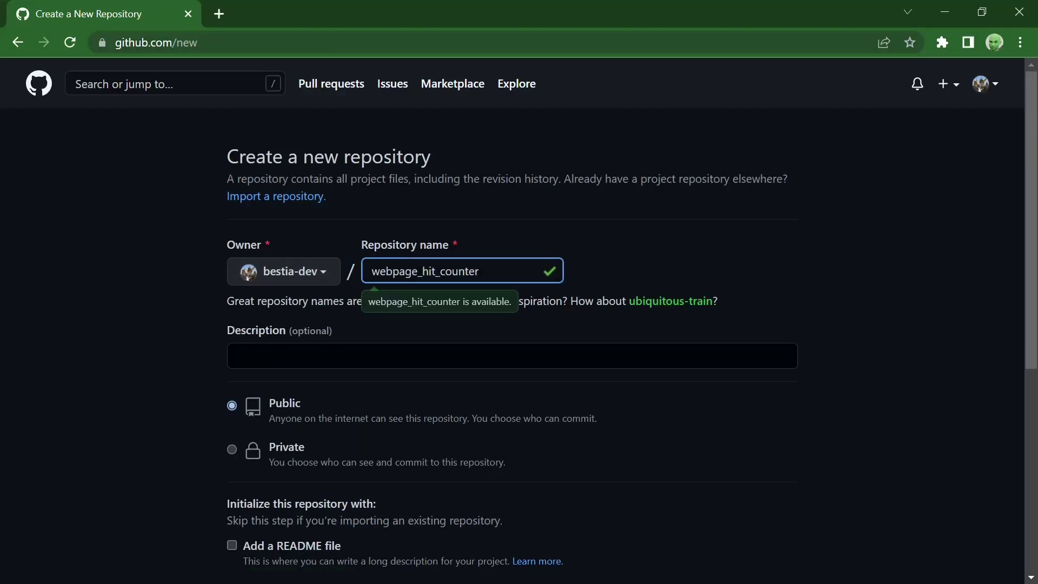
pyautogui.scroll(-3)
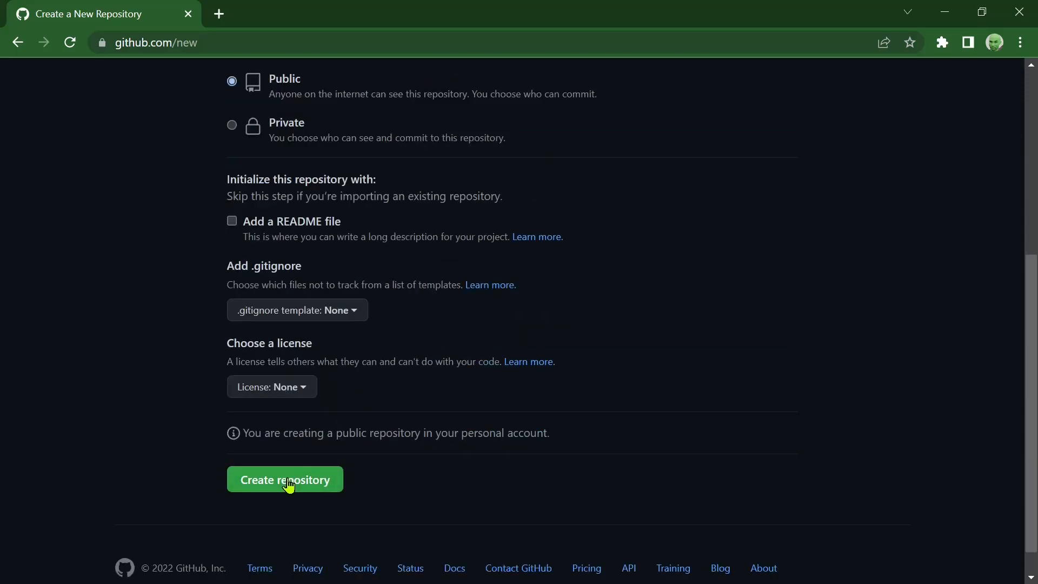
pyautogui.click(285, 479)
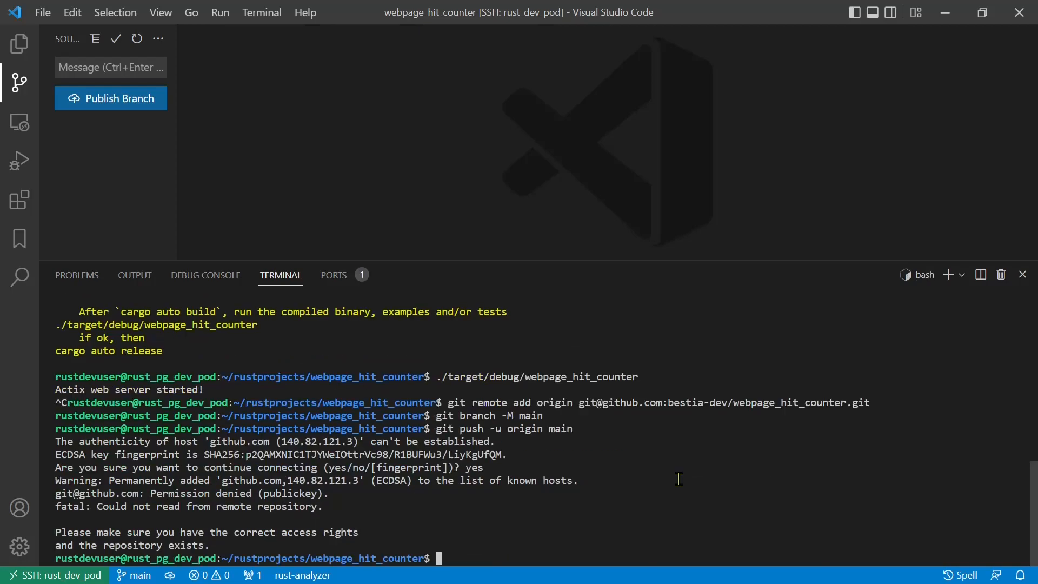
# Load the SSH keys with sshadd and rerun the push to GitHub
pyautogui.write('sshadd')
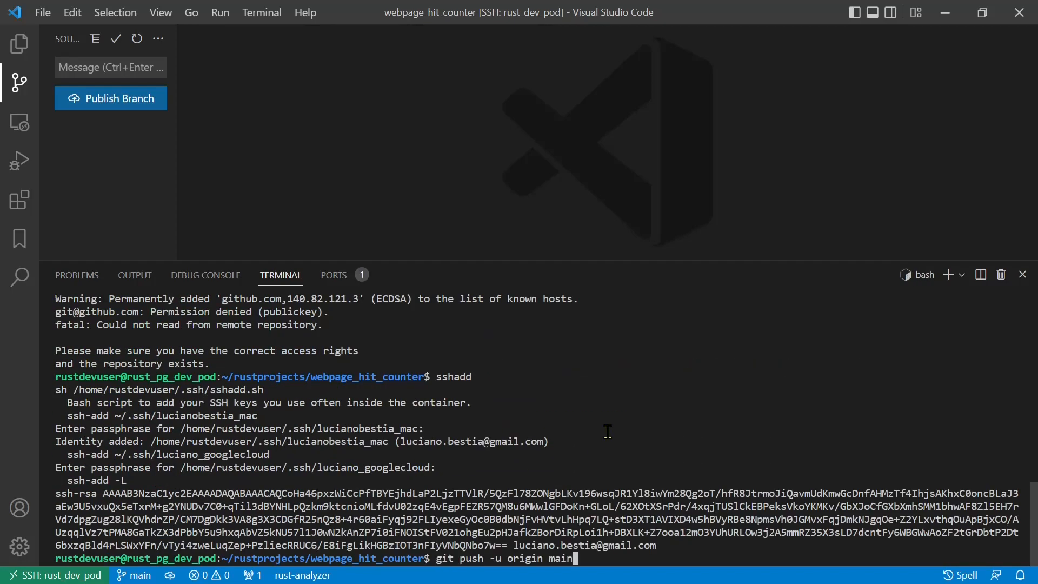
pyautogui.press('Enter')
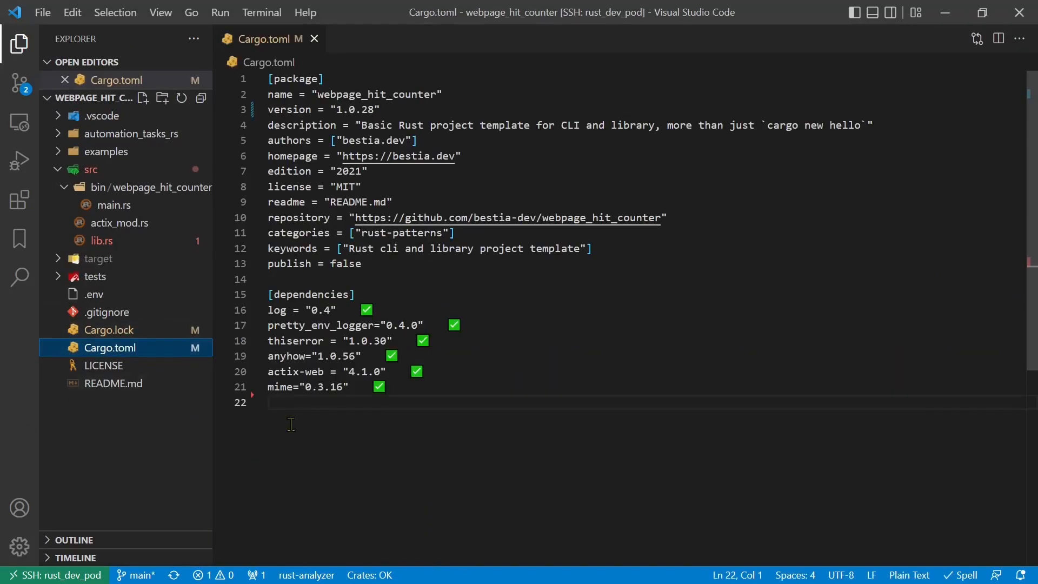
# Add tokio-postgres 0.7.6 to Cargo.toml and create src/postgres_mod.rs
pyautogui.write('tokio-postgres="0.7.6"')
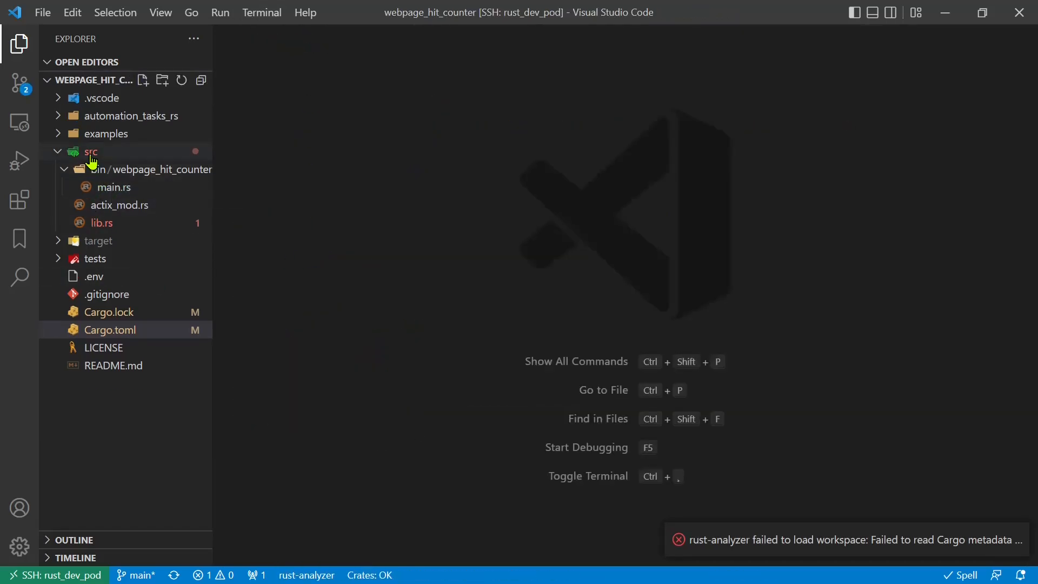
pyautogui.write('postgres_mod.')
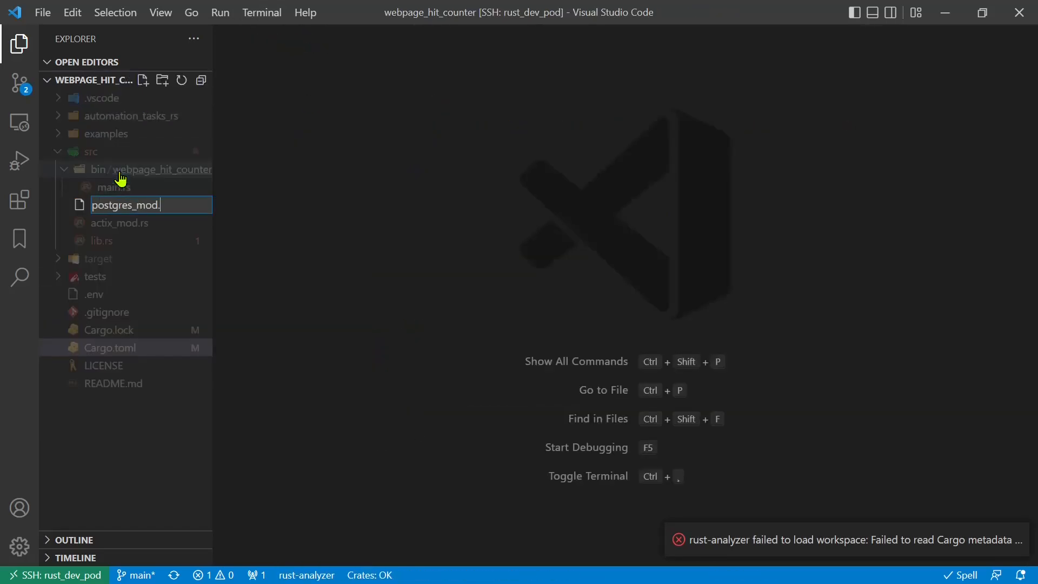
pyautogui.press('Enter')
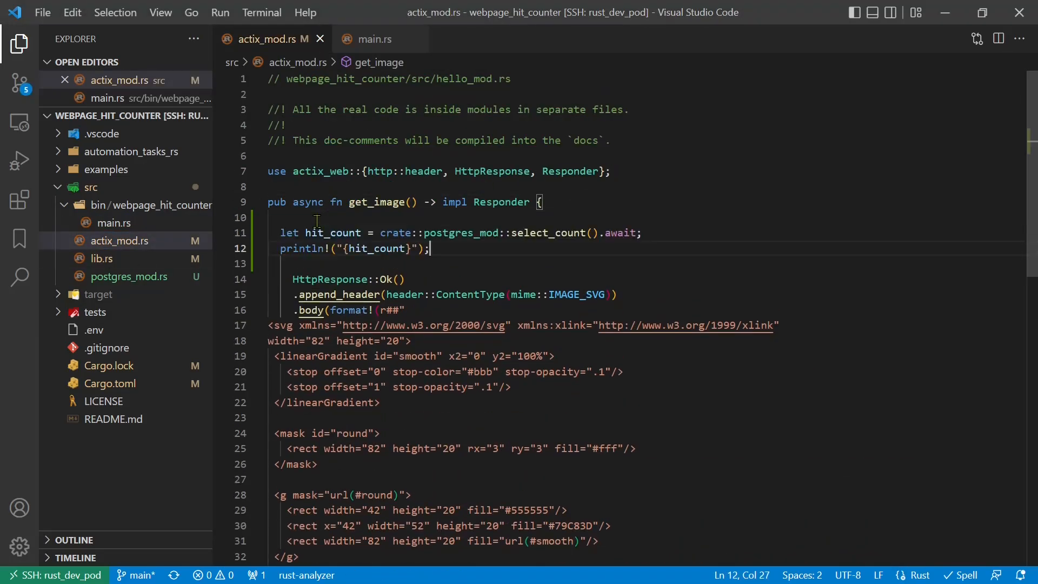
# Unwrap select_count in get_image, then run the freshly built webpage_hit_counter binary
pyautogui.write('.unwrap(')
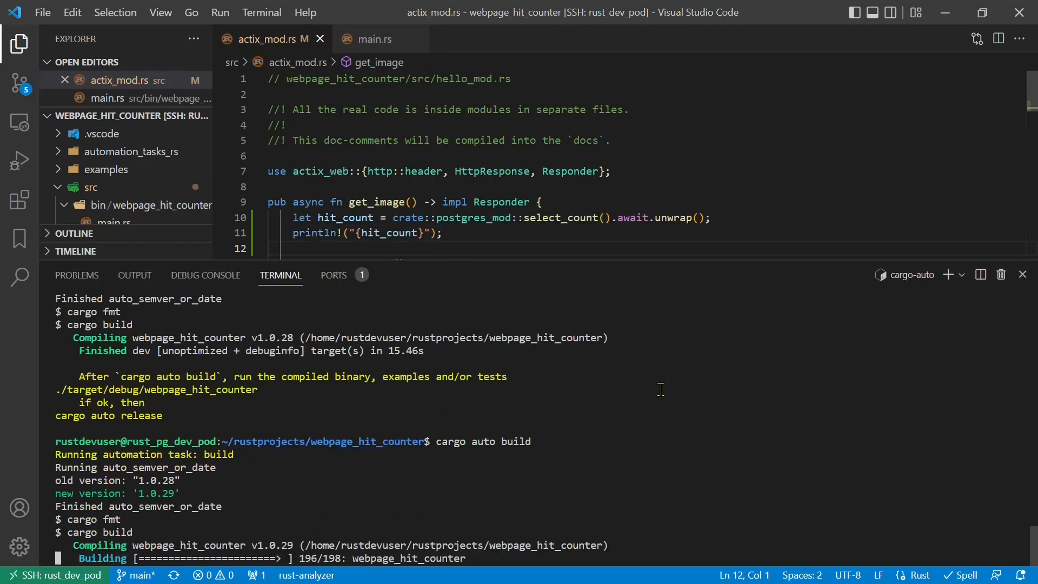
pyautogui.write('./target/debug/webpage_hit_counter')
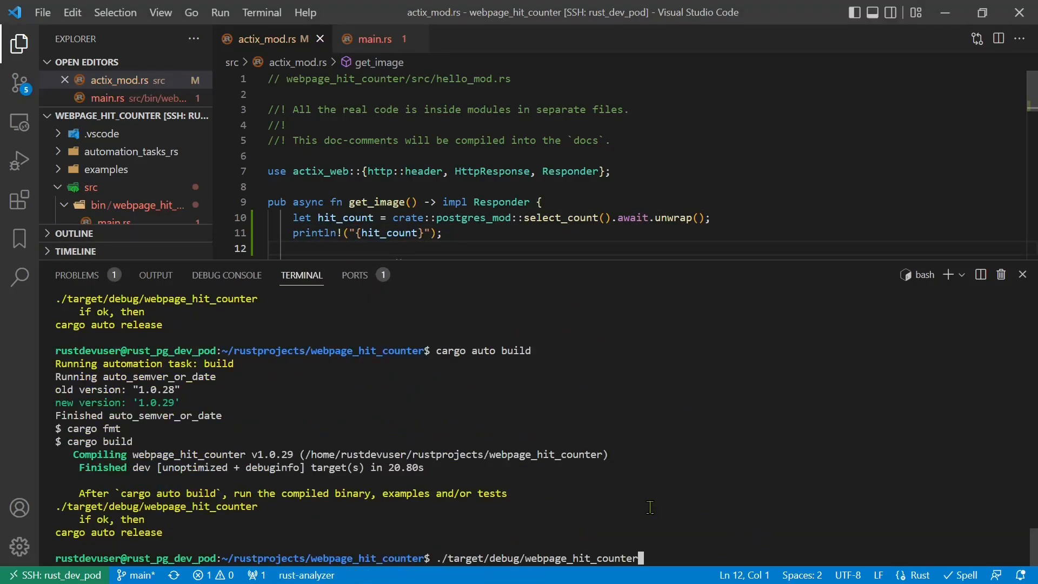
pyautogui.press('Enter')
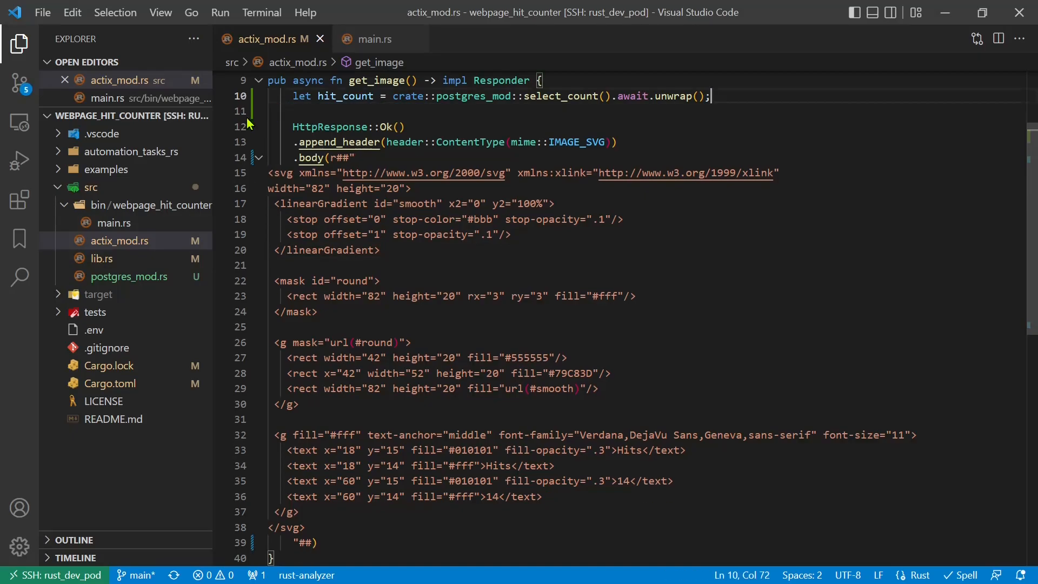
# Wrap the SVG raw string in format! so the badge shows {hit_count} instead of 14
pyautogui.write('format!(')
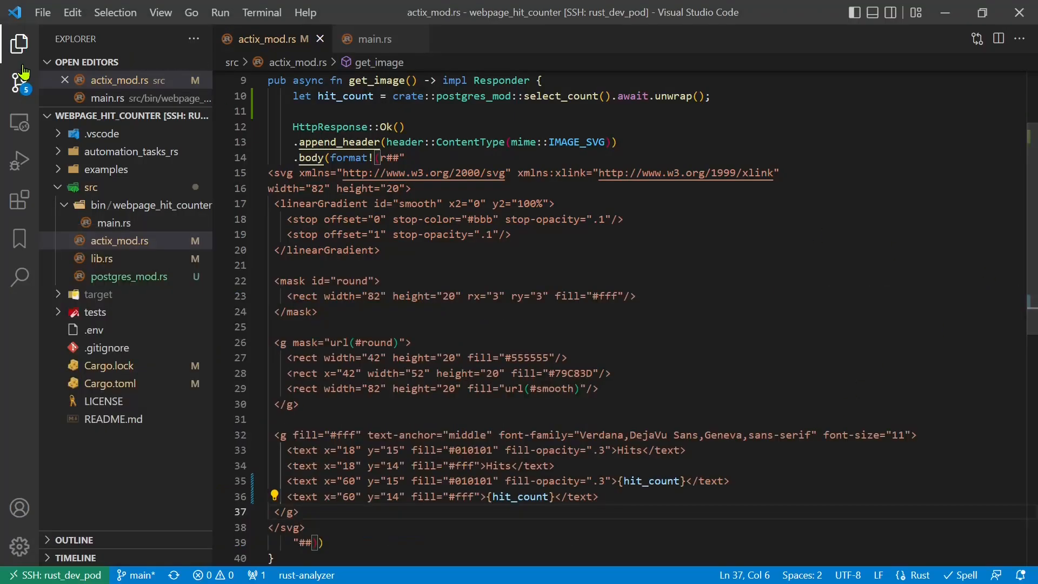
pyautogui.click(18, 81)
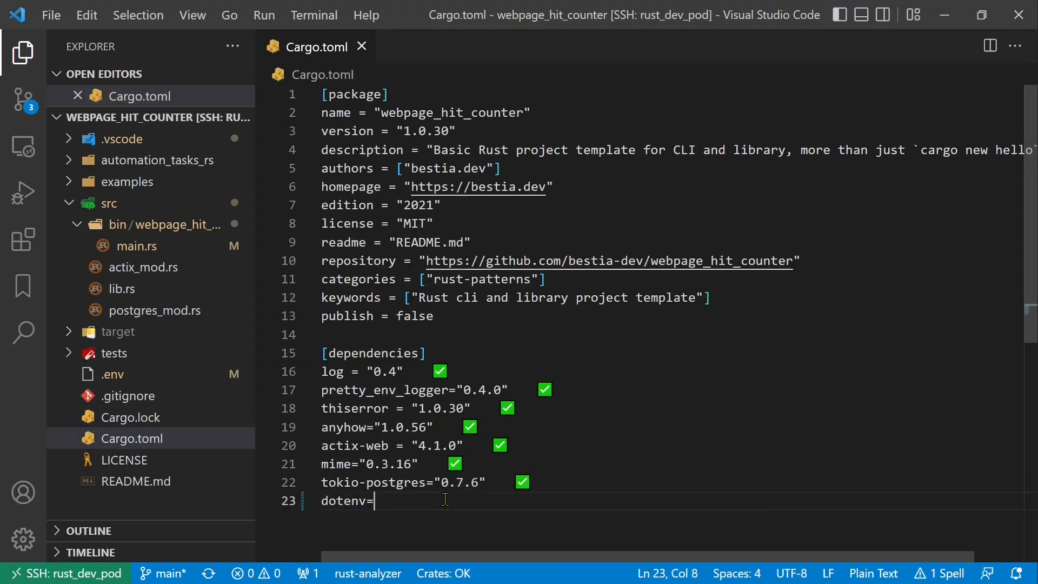
# List dotenv 0.15.0 and deadpool-postgres 0.10.2 in Cargo.toml and close it
pyautogui.write('"0.15.0"')
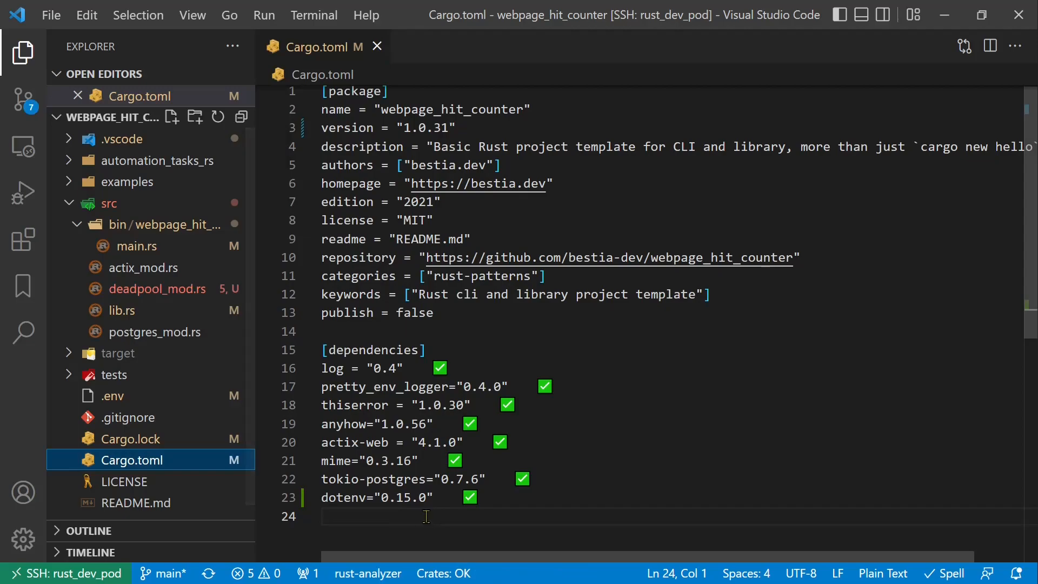
pyautogui.write('deadpool-postgres = "0.10.2"')
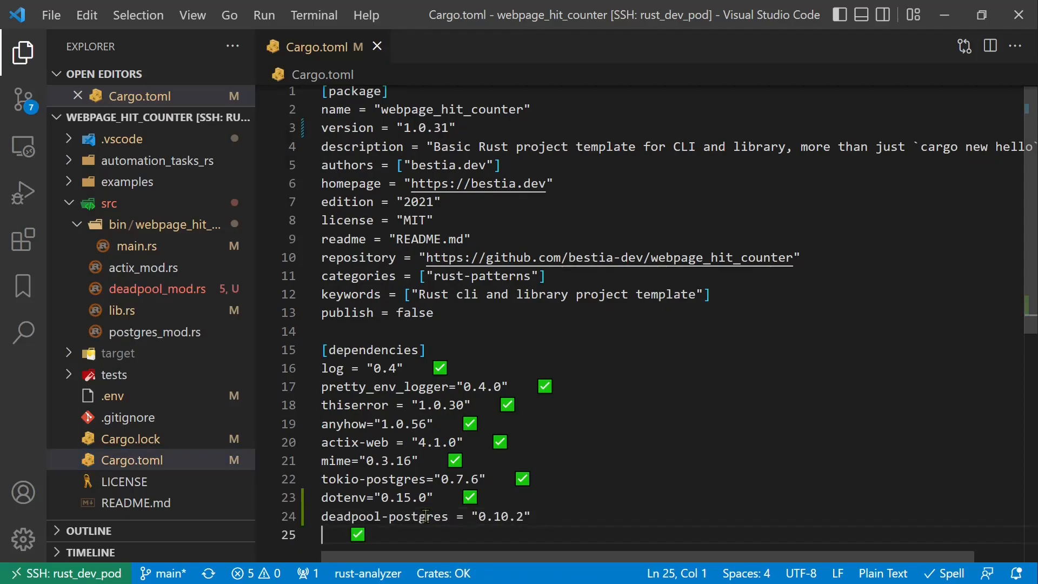
pyautogui.click(376, 45)
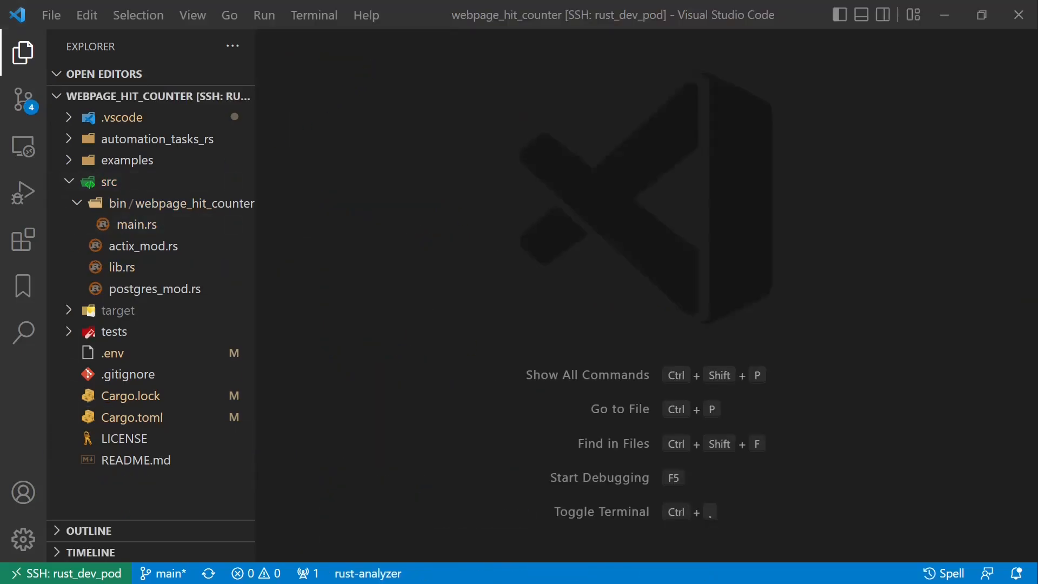
# Create a new src file named deadpool_mod.rs
pyautogui.write('deadpool_mod')
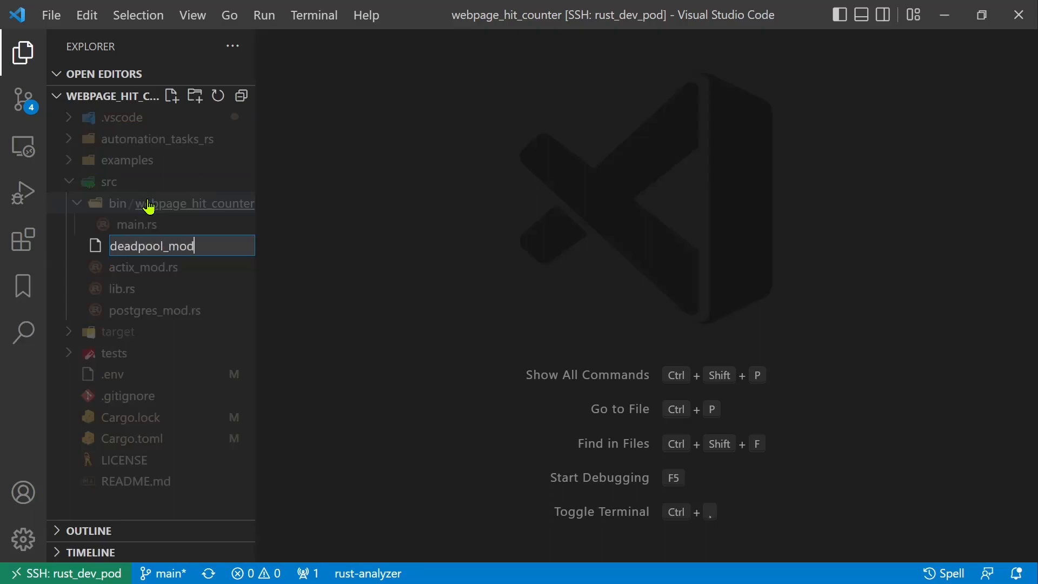
pyautogui.press('Enter')
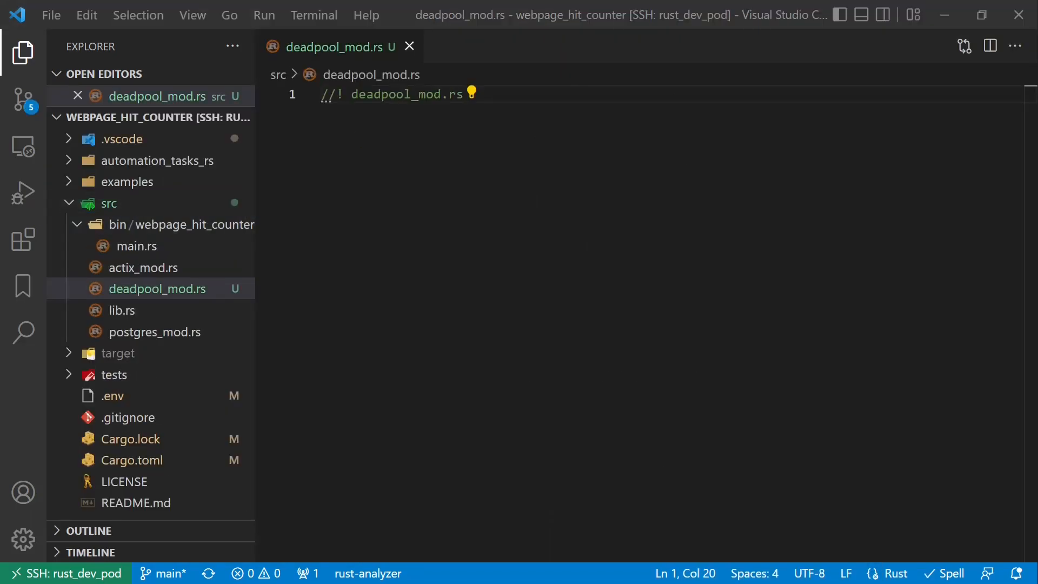
# Write deadpool_postgres_start returning a deadpool_postgres::Pool, loading .env and building the ManagerConfig
pyautogui.write('pub async fn deadpool_postgres_start() -> deadpool_postgres::Pool {')
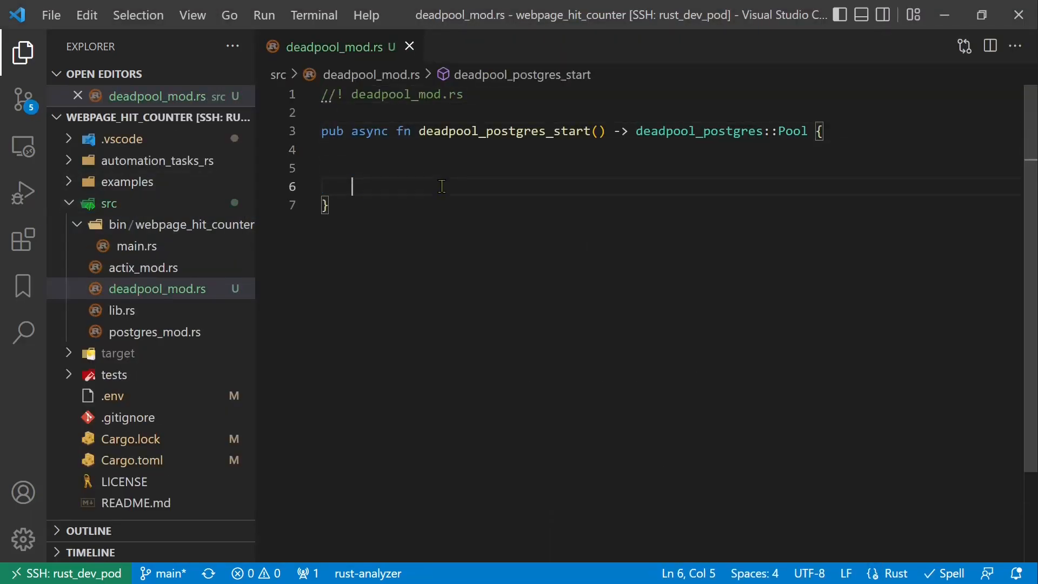
pyautogui.write('// this loads our .env file and includes the values in std::env')
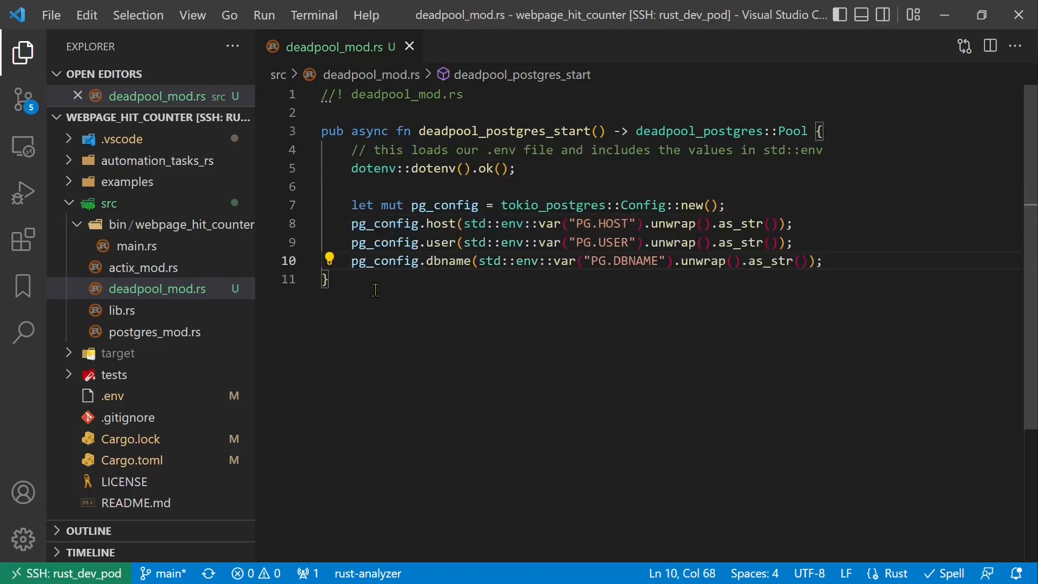
pyautogui.write('let mgr_config = deadpool_postgres::ManagerConfig {')
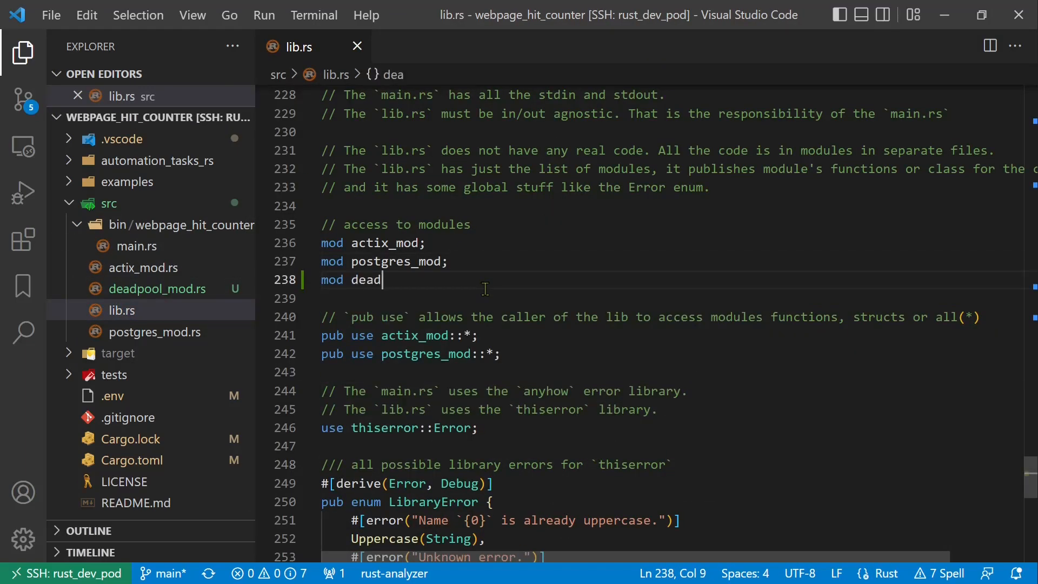
# Declare mod deadpool_mod and pub use deadpool_mod::* in lib.rs, then move to main.rs
pyautogui.write('pool_mod;')
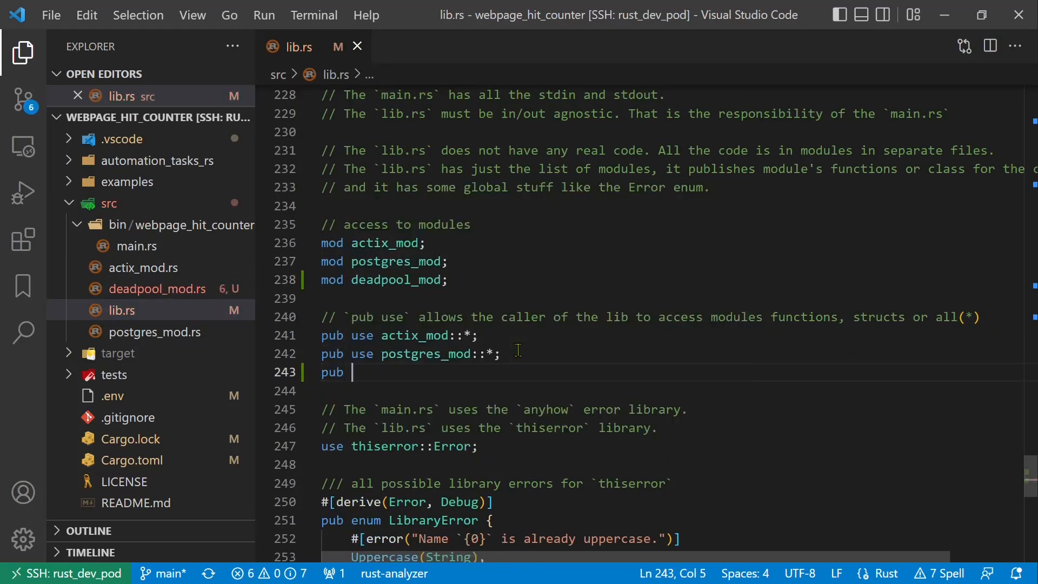
pyautogui.write('use deadpool_mod::*')
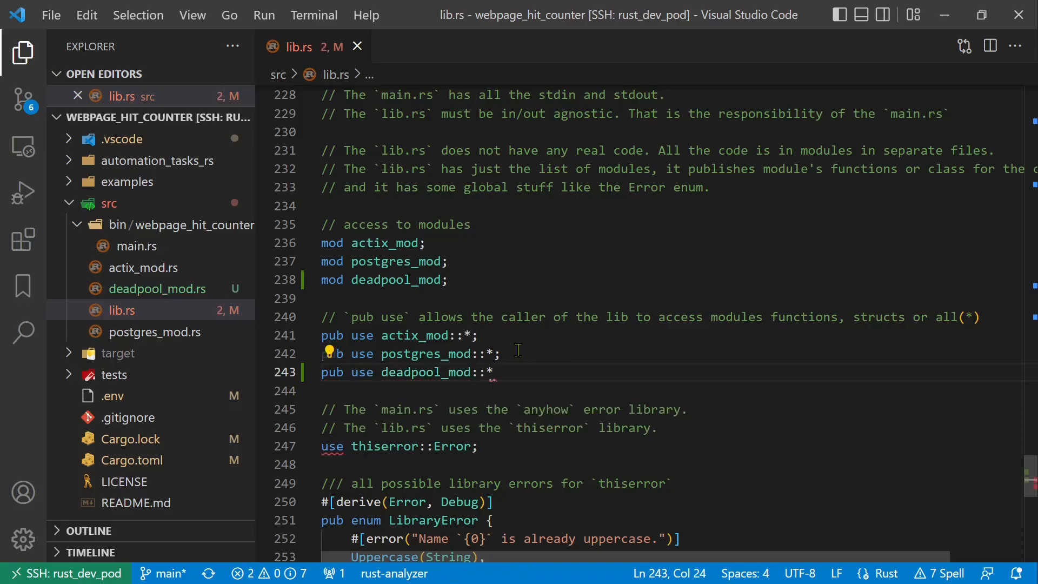
pyautogui.click(357, 45)
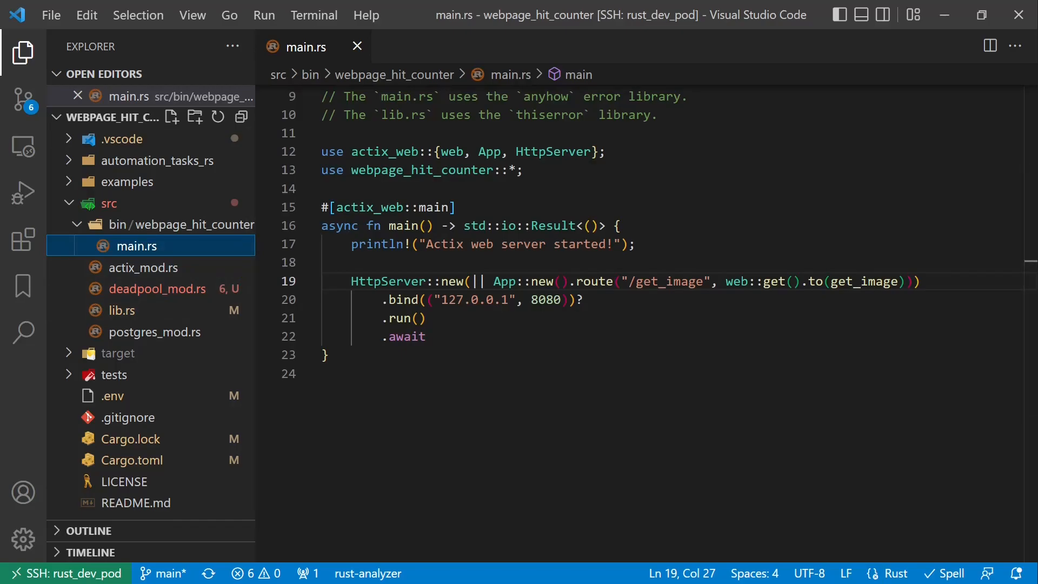
# In main.rs start the pool with deadpool_postgres_start().await and store http_server_result for the stop message
pyautogui.write('let pool = deadpool_postgres_start().await;')
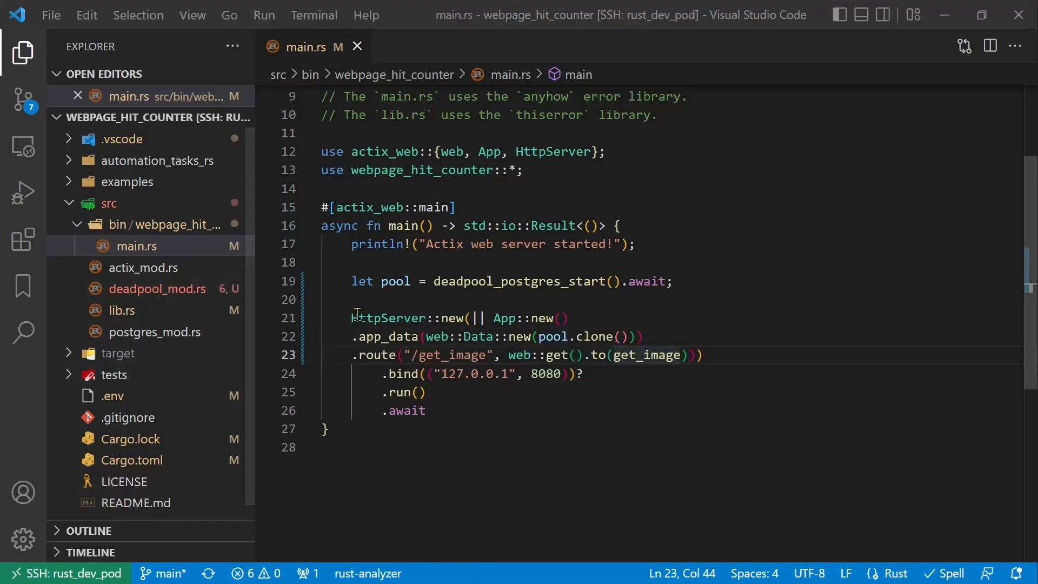
pyautogui.write('let http_server_result =')
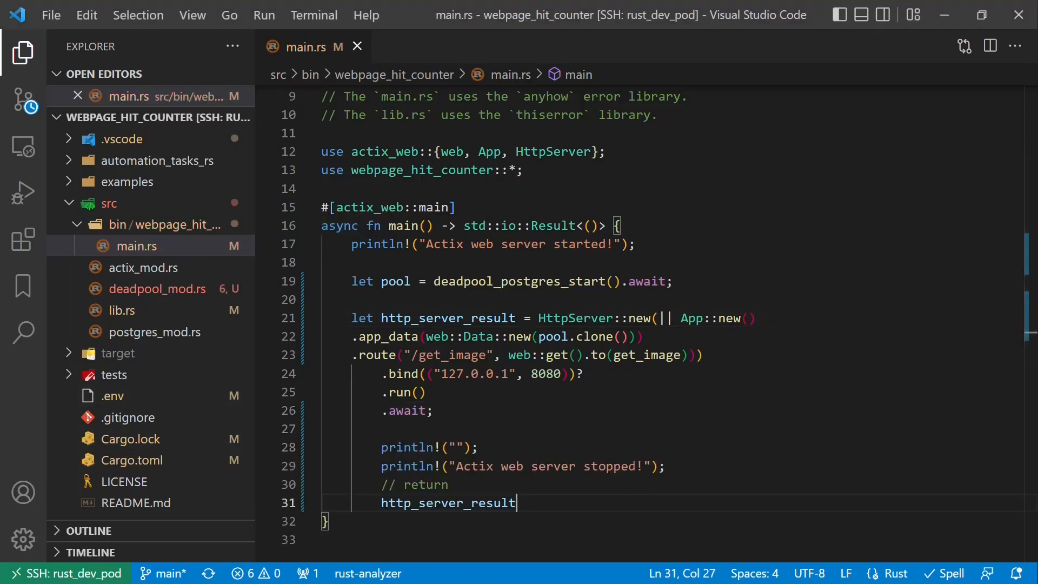
pyautogui.click(144, 269)
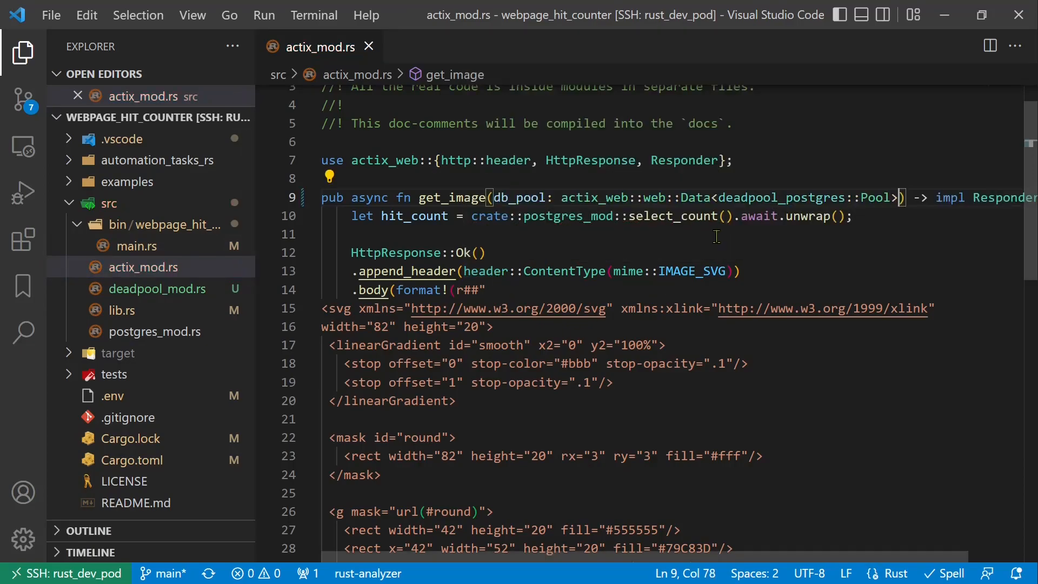
# Pass db_pool to select_count and add a println! trace line in get_image
pyautogui.write('db_pool')
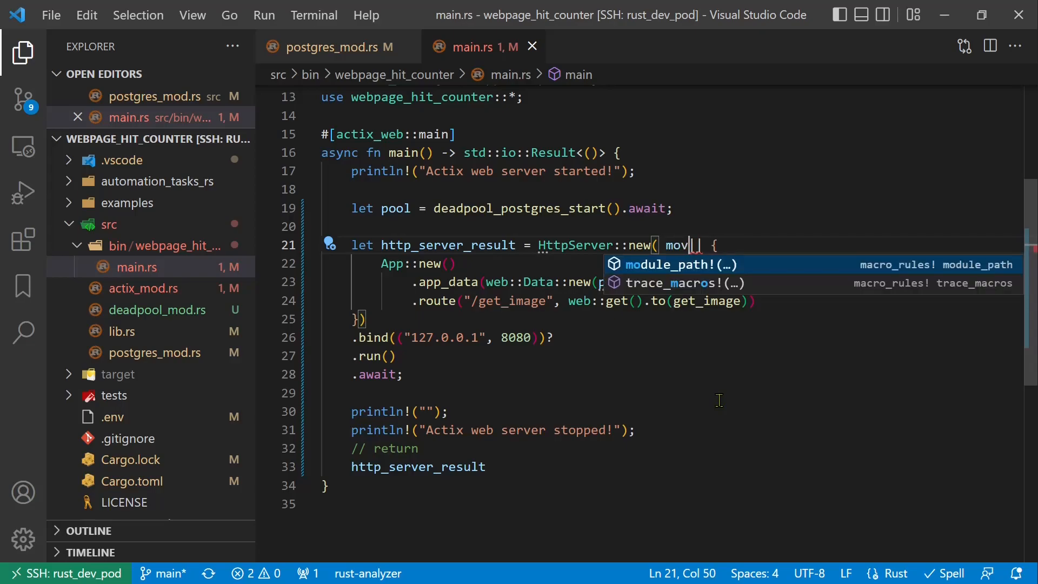
pyautogui.click(143, 288)
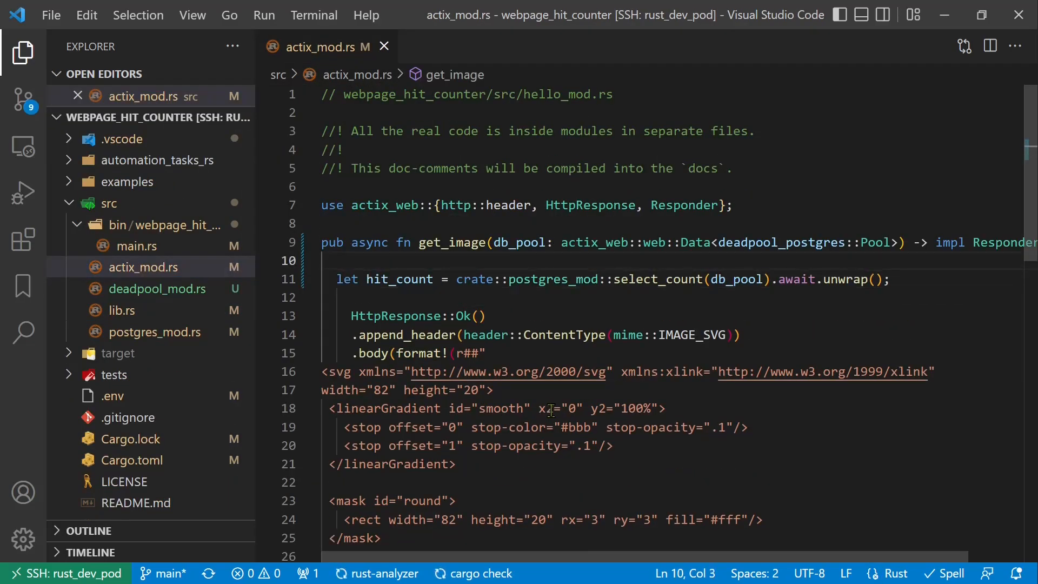
pyautogui.write('println!("")')
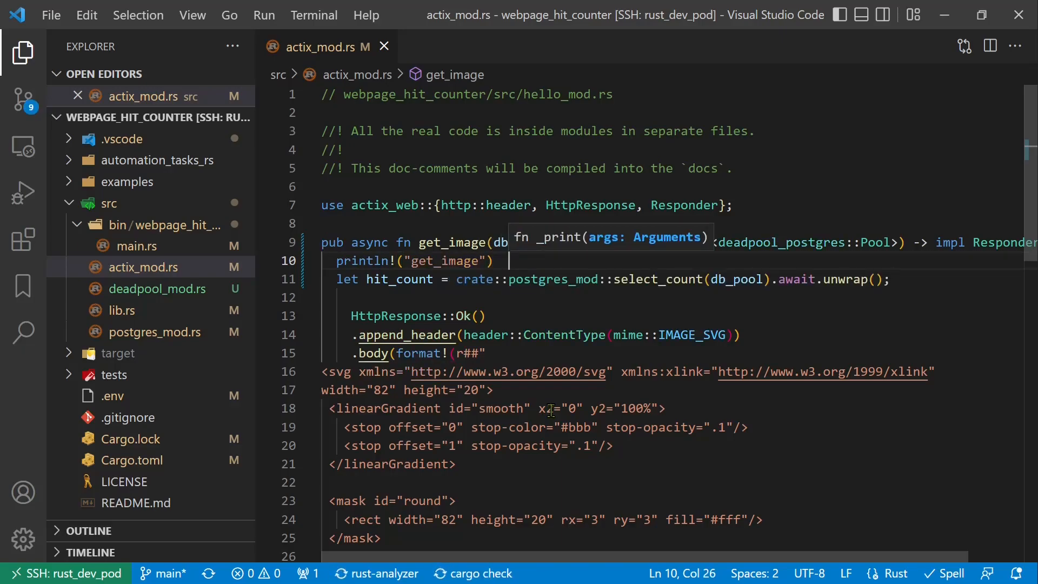
# Close all open editors and bring up the integrated terminal
pyautogui.click(384, 45)
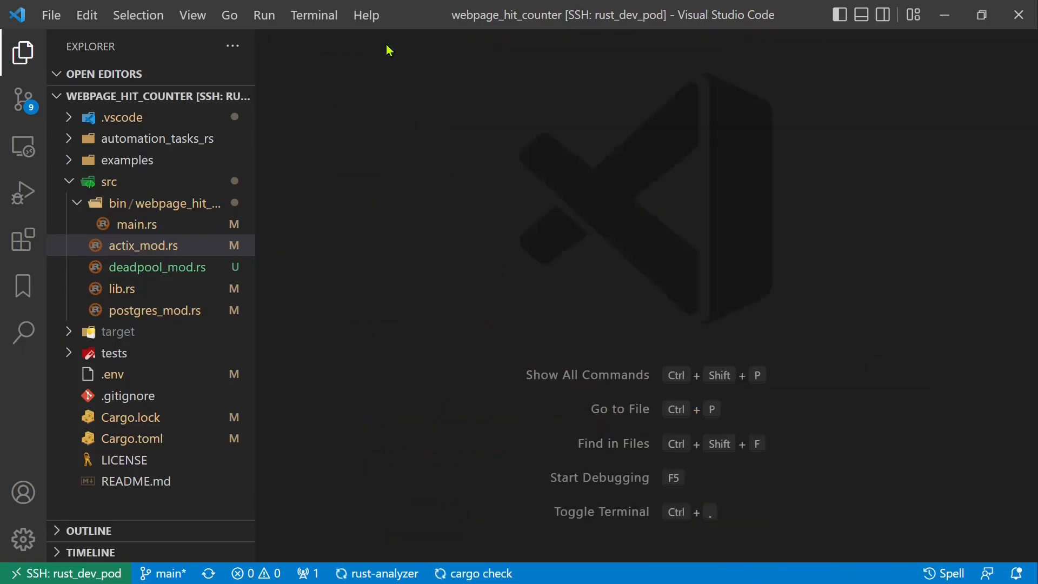
pyautogui.press('ctrl+`')
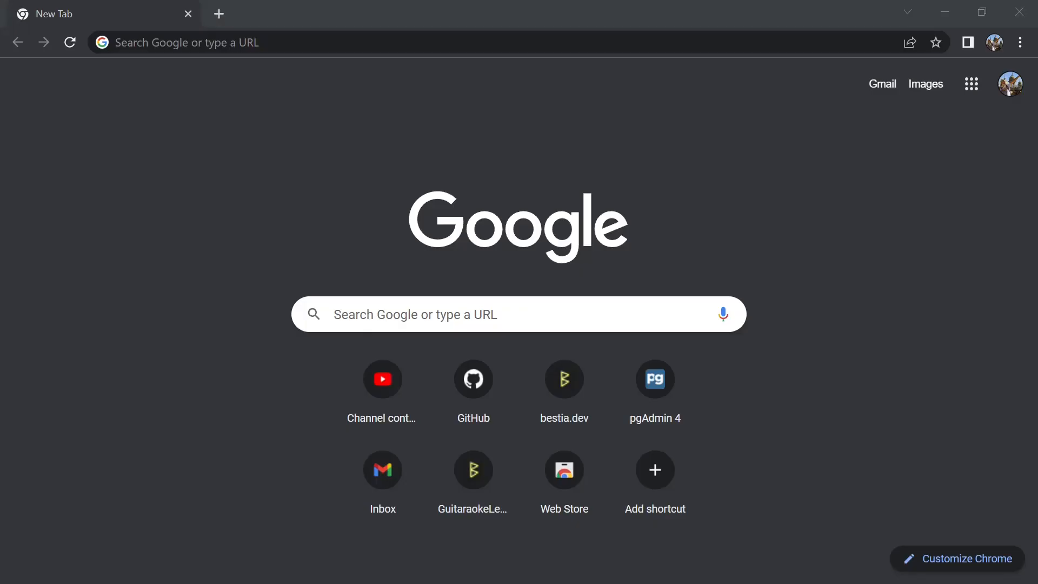
# Visit localhost:8080/get_image/555555, sign in to pgAdmin and insert hit_counter row 777777 with count 17
pyautogui.write('localhost:8080/get_image/555555')
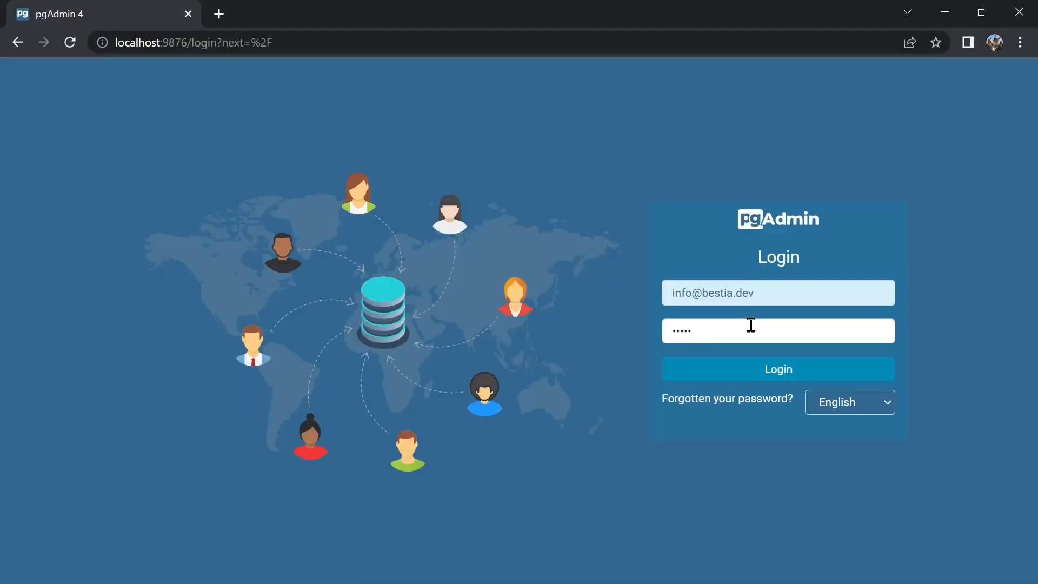
pyautogui.click(778, 368)
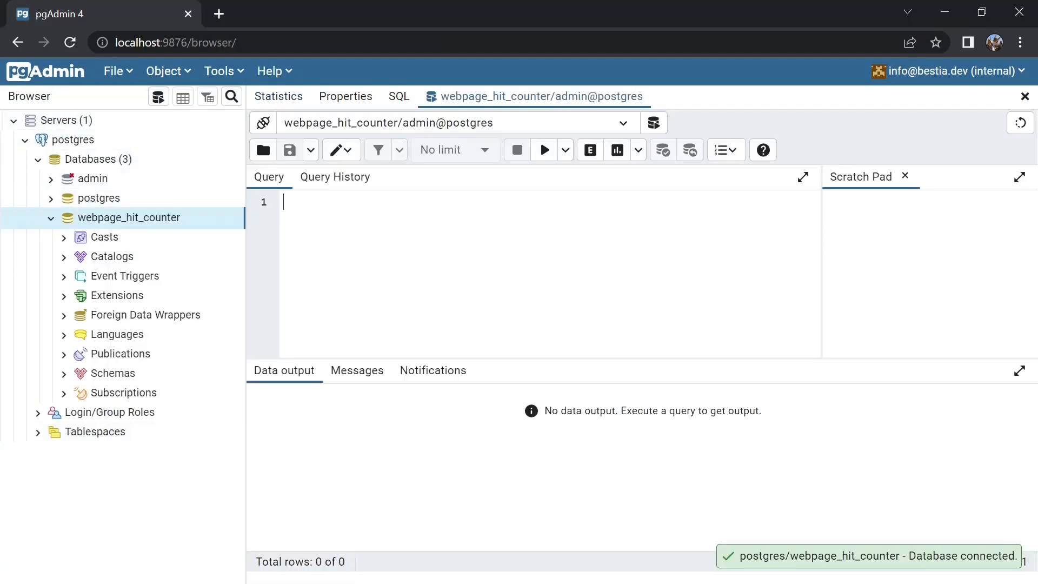
pyautogui.moveTo(500, 277)
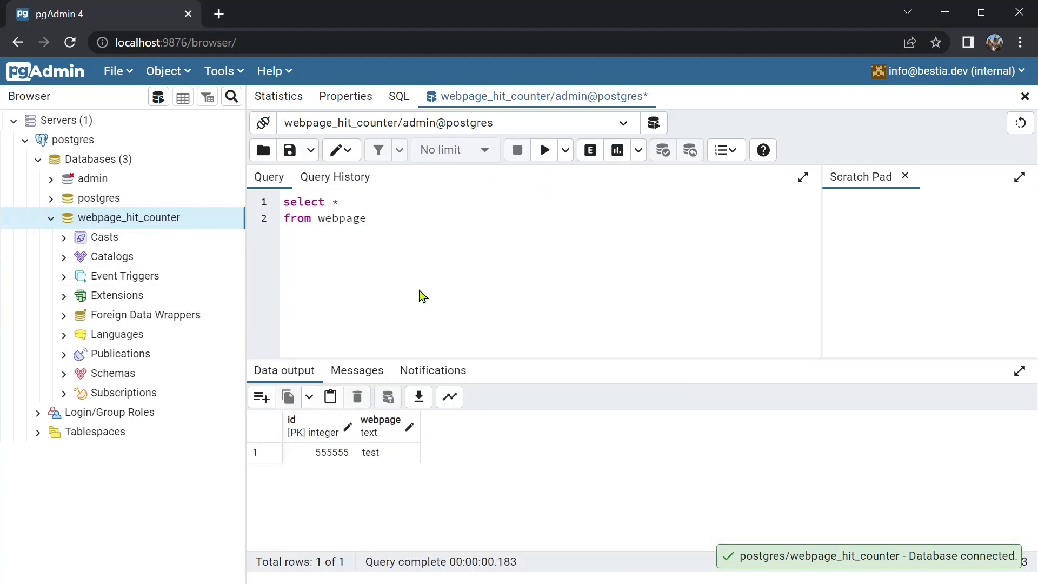
pyautogui.click(544, 149)
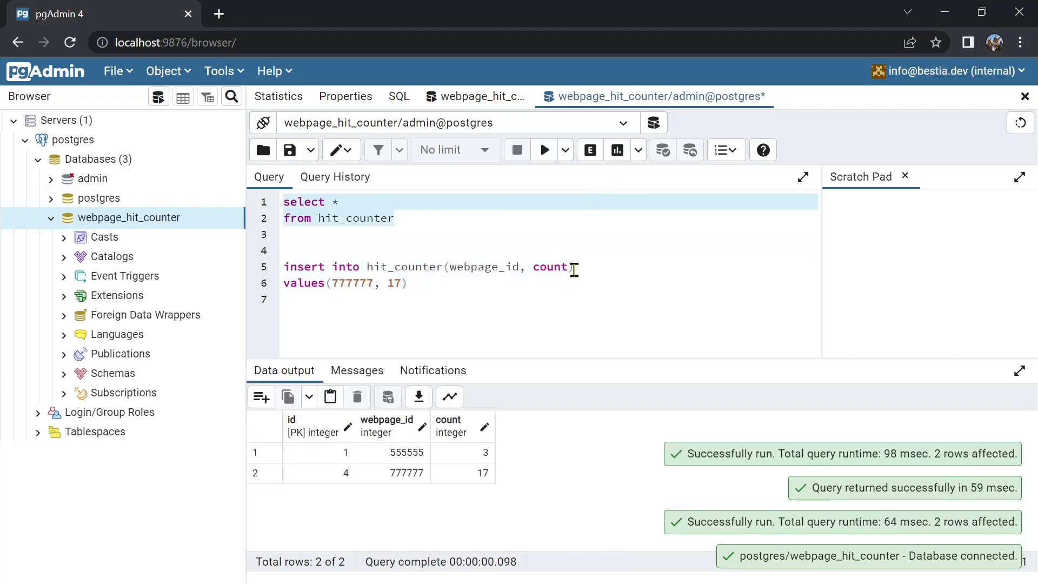
pyautogui.click(1019, 11)
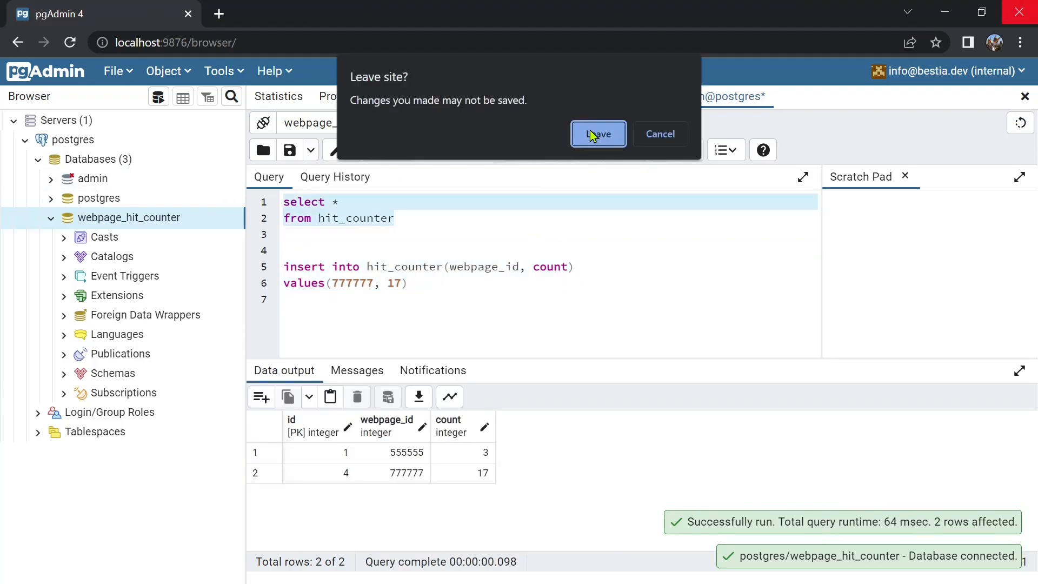
# In actix_mod.rs extract webpage_id with path.into_inner() and log it in get_image
pyautogui.click(599, 135)
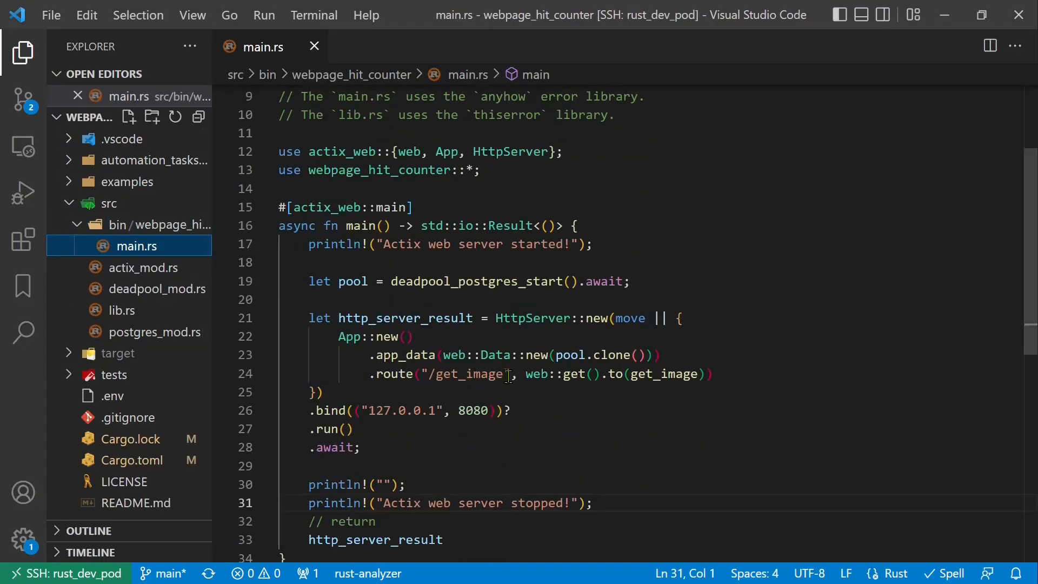
pyautogui.click(313, 46)
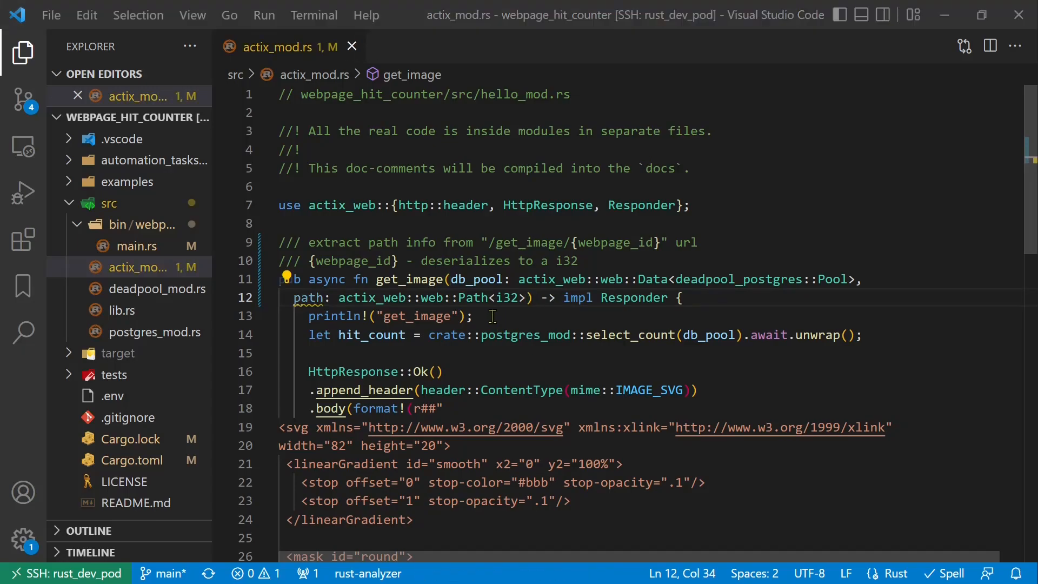
pyautogui.write('let webpage_id = path.into_inner();')
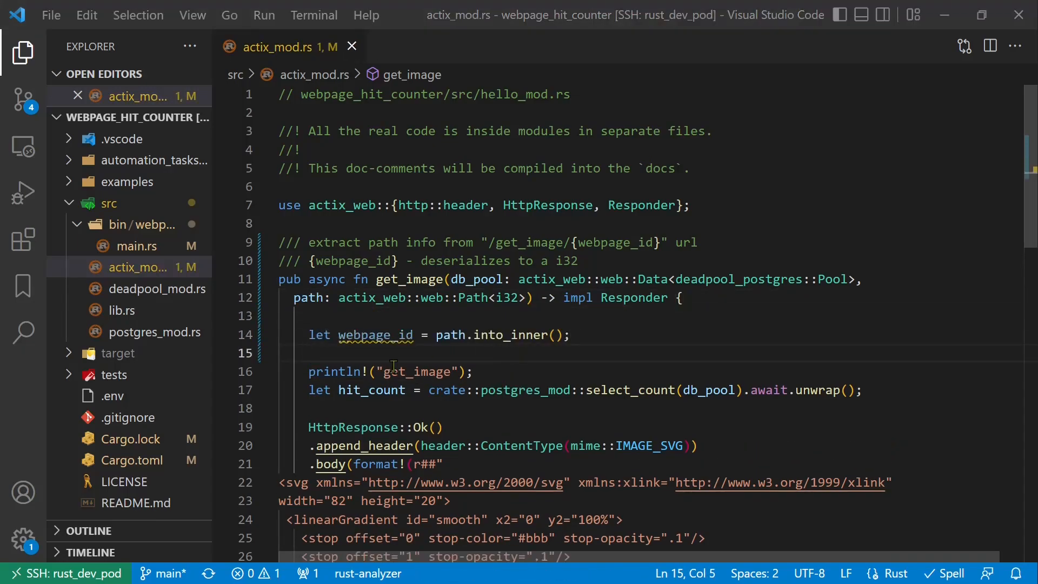
pyautogui.write('{webpage_id}')
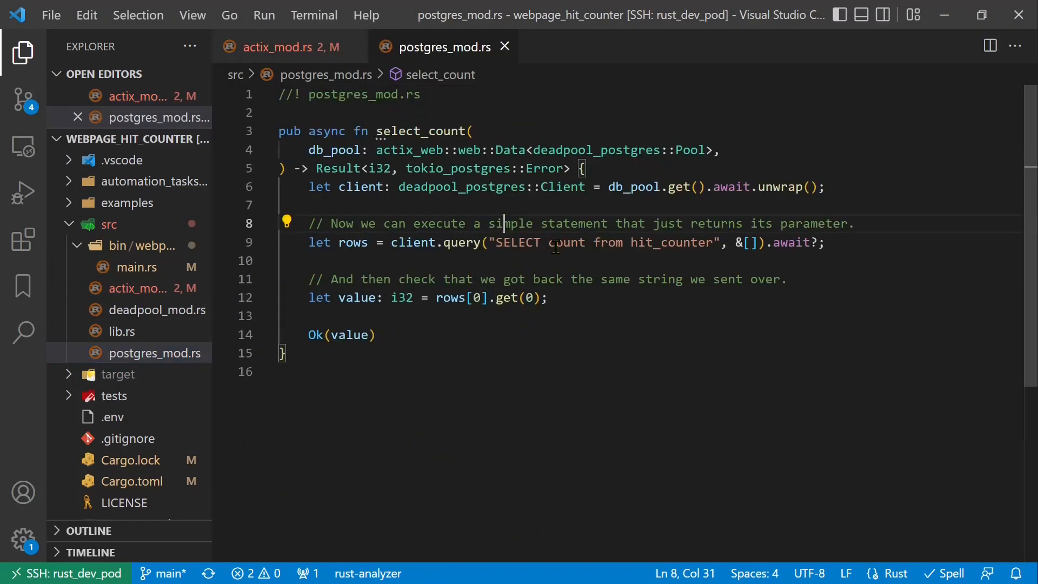
# Give select_count a webpage_id: i32 parameter and a WHERE webpage_id = $1 clause
pyautogui.write('webpage_id: i32')
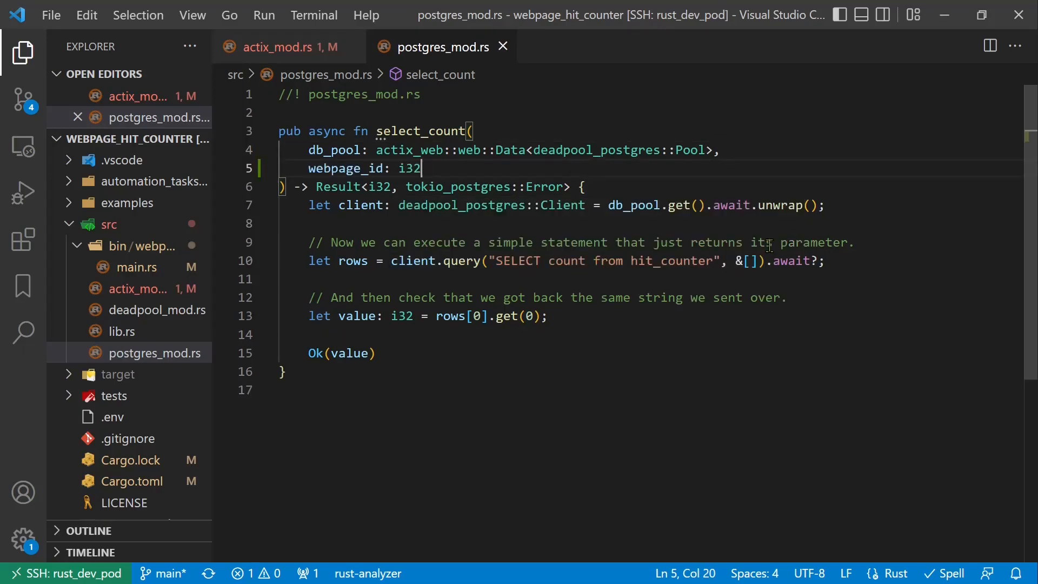
pyautogui.write('where webpage_id = $1')
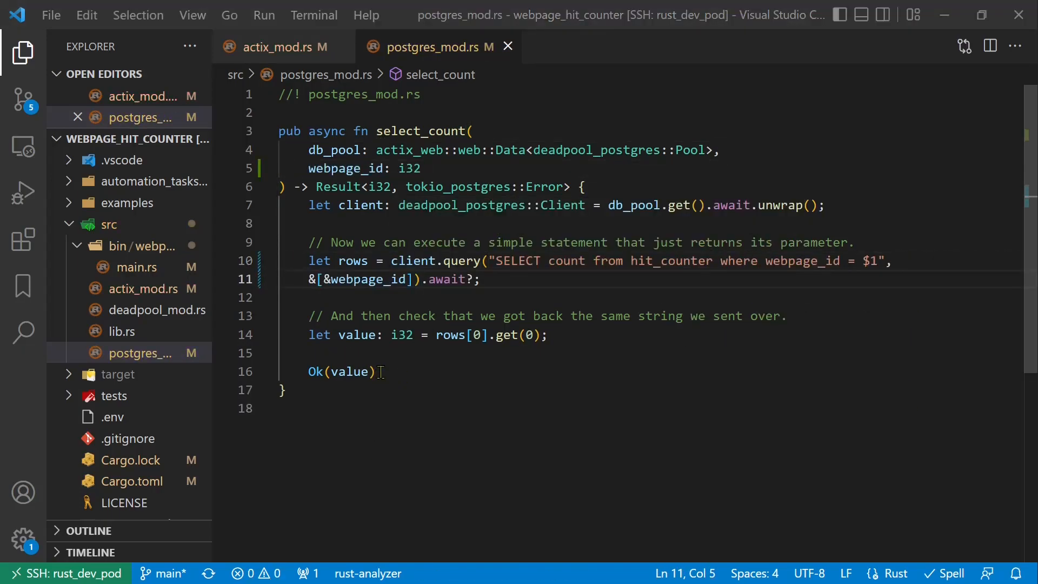
# Run the webpage_hit_counter server in the terminal, stop it with Ctrl+C, and rebuild with cargo auto build
pyautogui.press('Ctrl+j')
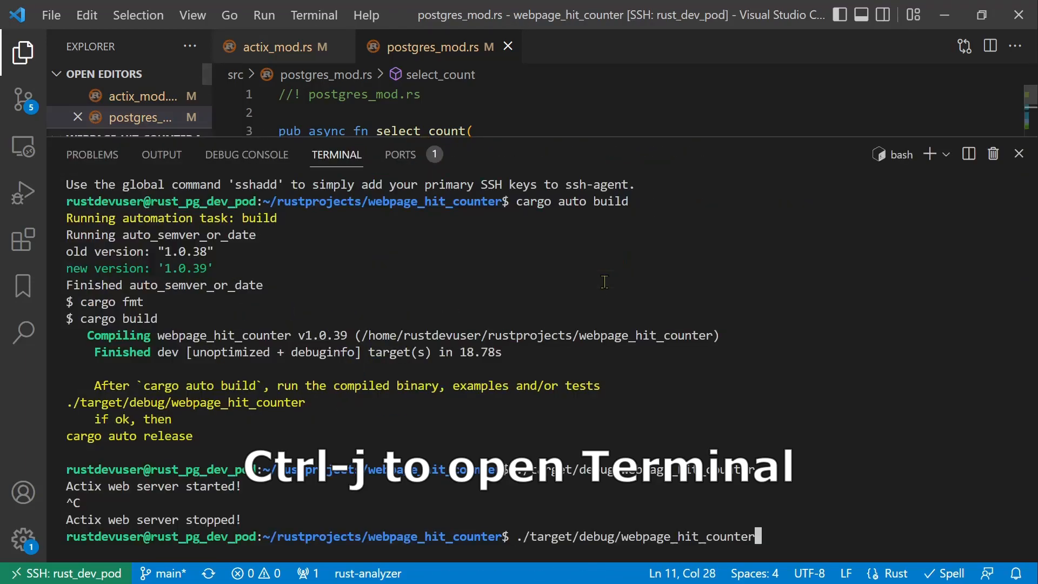
pyautogui.press('Enter')
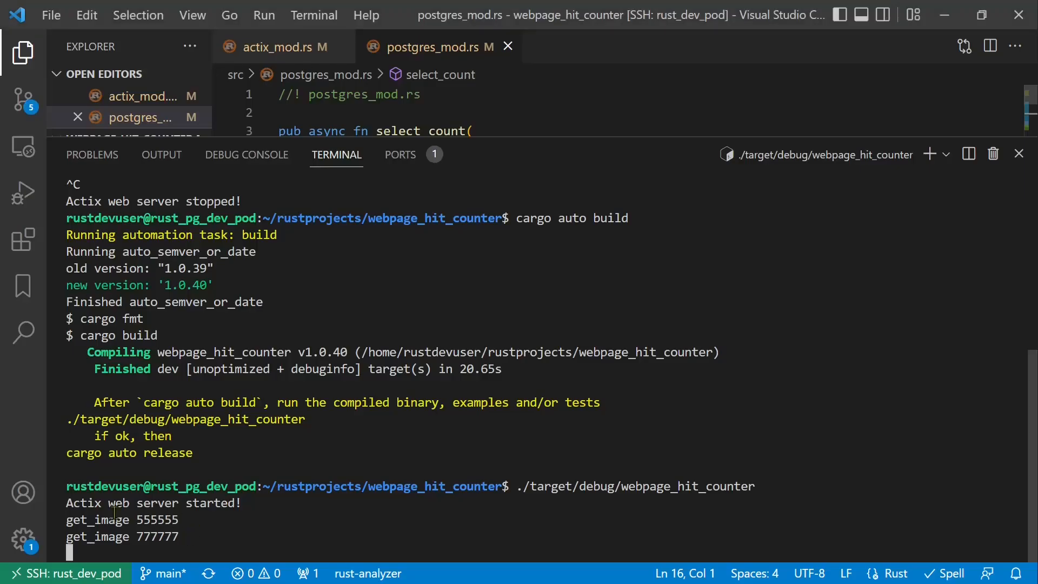
pyautogui.press('Ctrl+c')
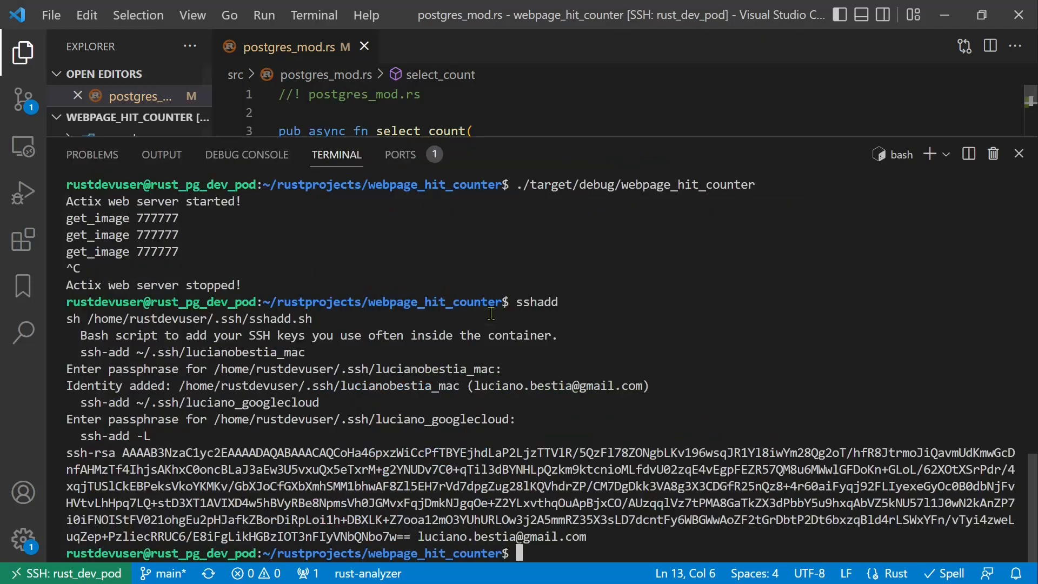
pyautogui.write('cargo auto build')
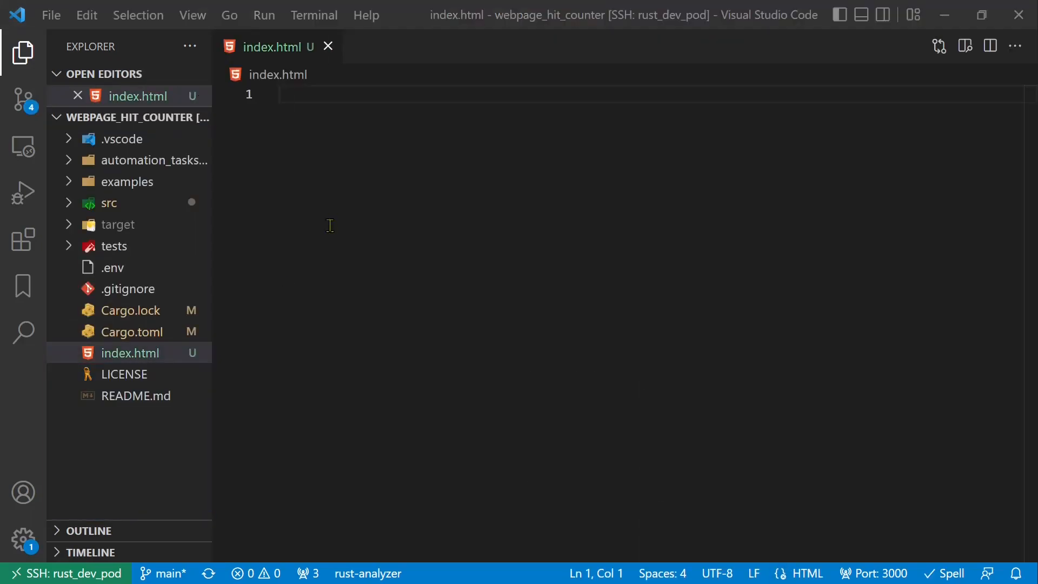
pyautogui.write('<h1>Hello, world!</h1>')
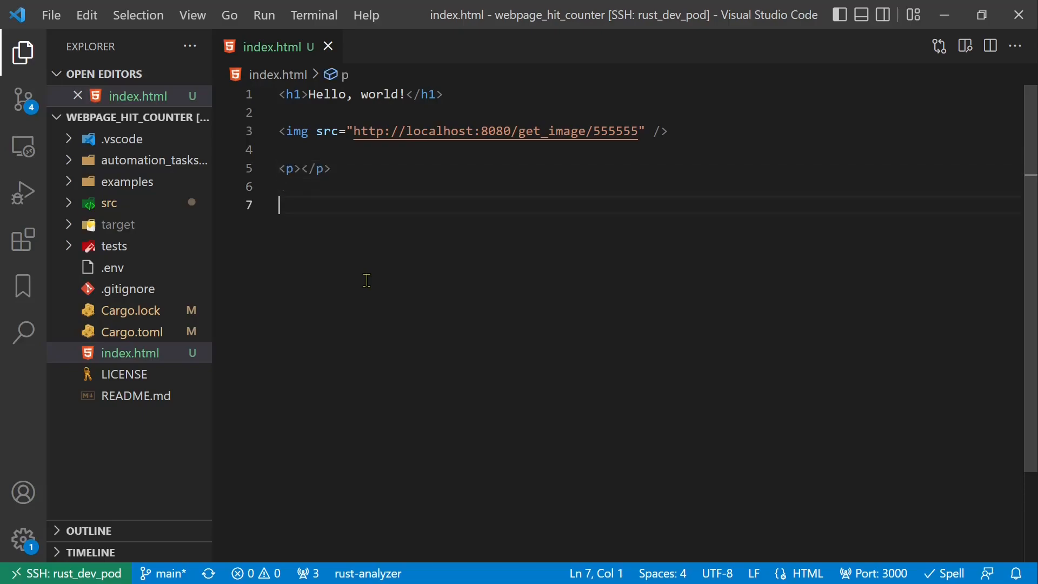
pyautogui.write('<img src="http://localhost:8080/get_image/777777" />')
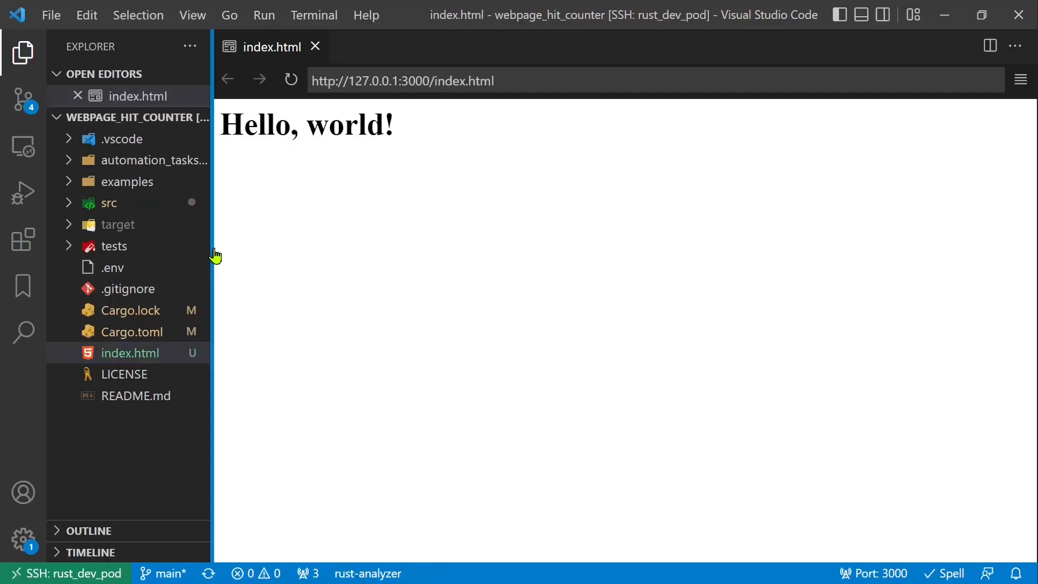
# Reload the index.html preview to show the two Hits badges, then switch to the bestia.dev site
pyautogui.click(291, 80)
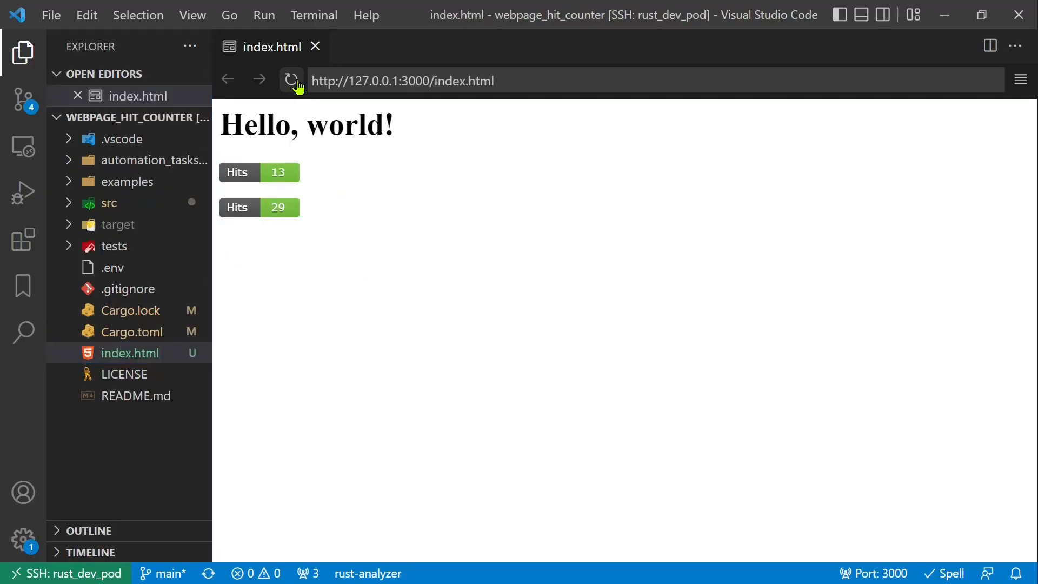
pyautogui.click(291, 80)
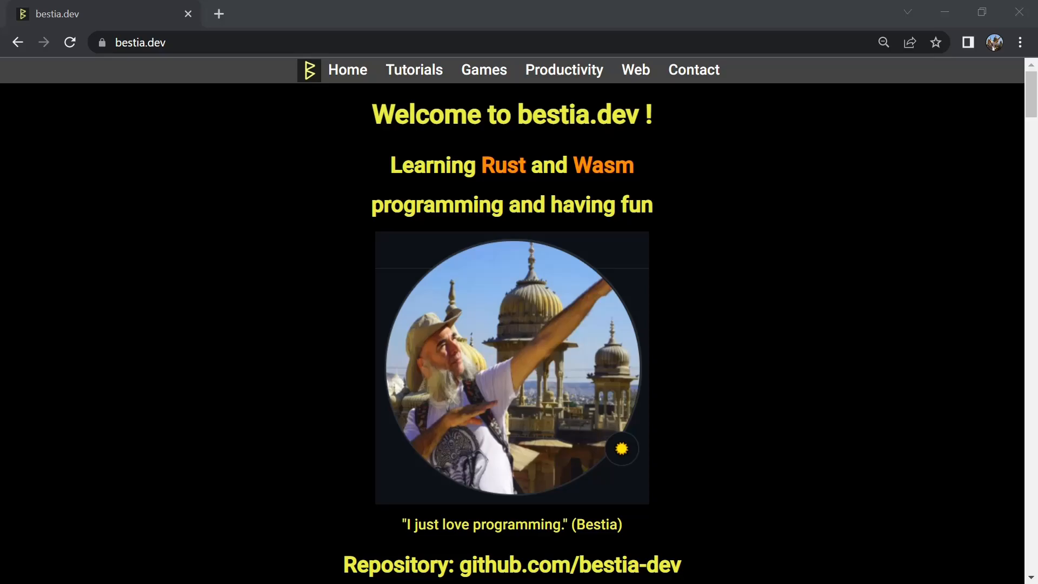
pyautogui.click(622, 448)
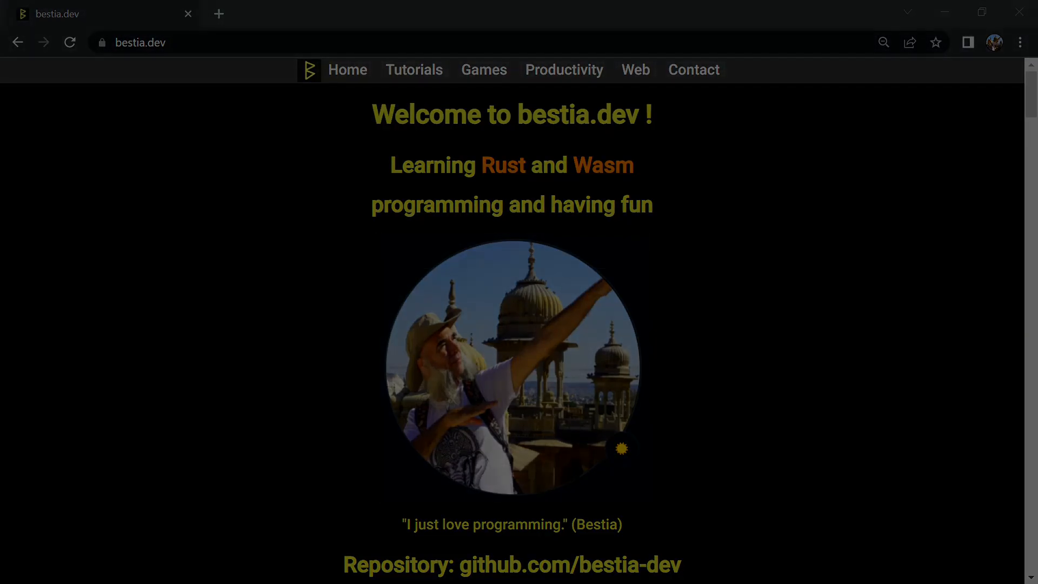